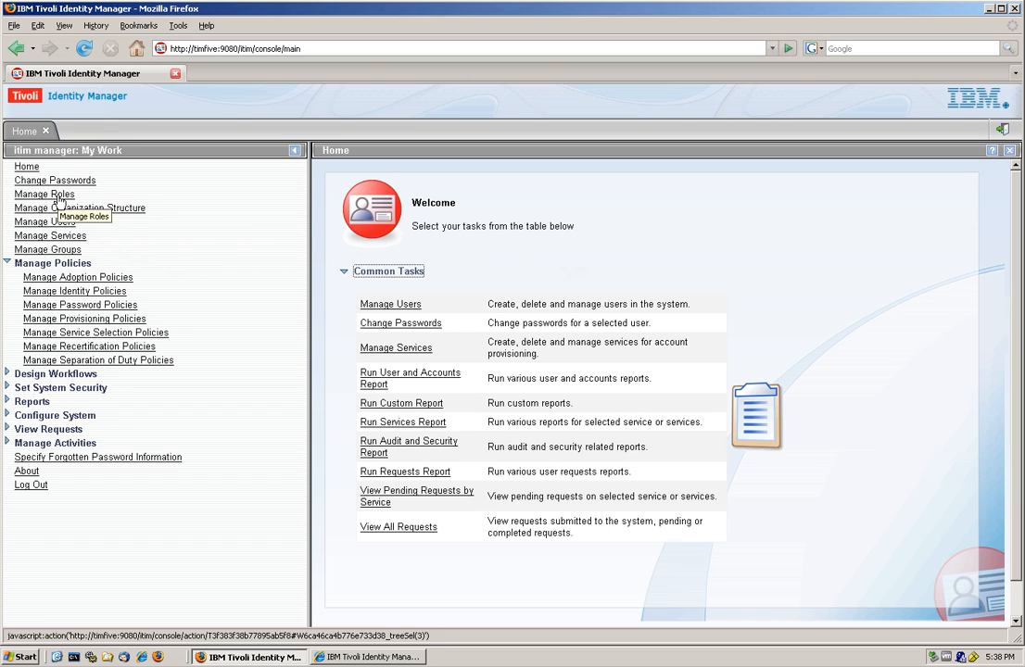
Step: Add role 'Access to AD and BOO LDAP Manager approval' with access enabled, and finish
{"action": "left_click", "coordinate": [44, 194]}
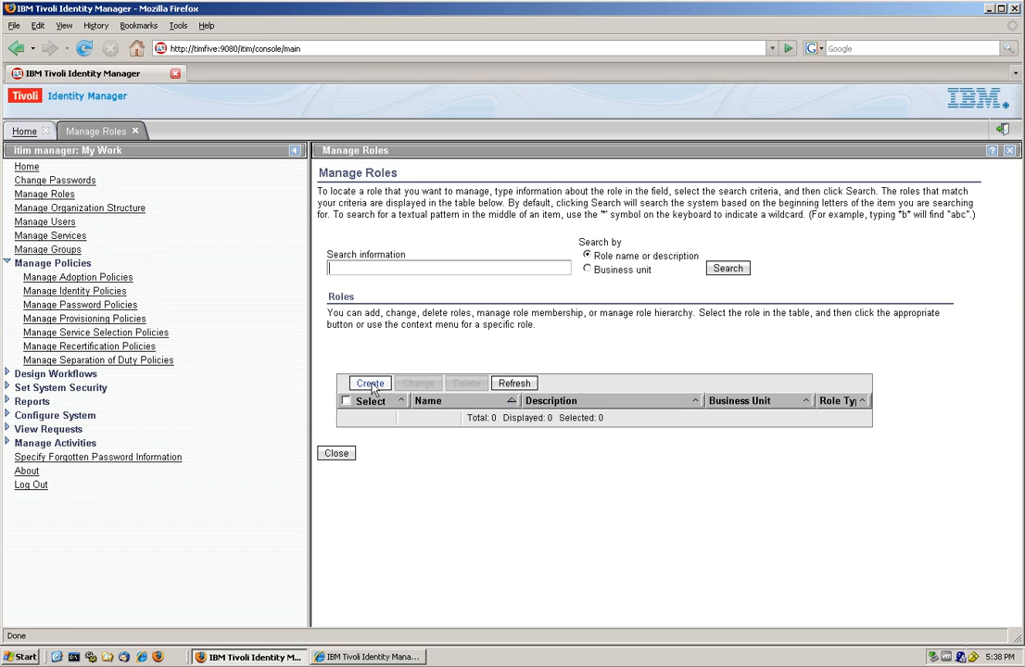
{"action": "left_click", "coordinate": [370, 383]}
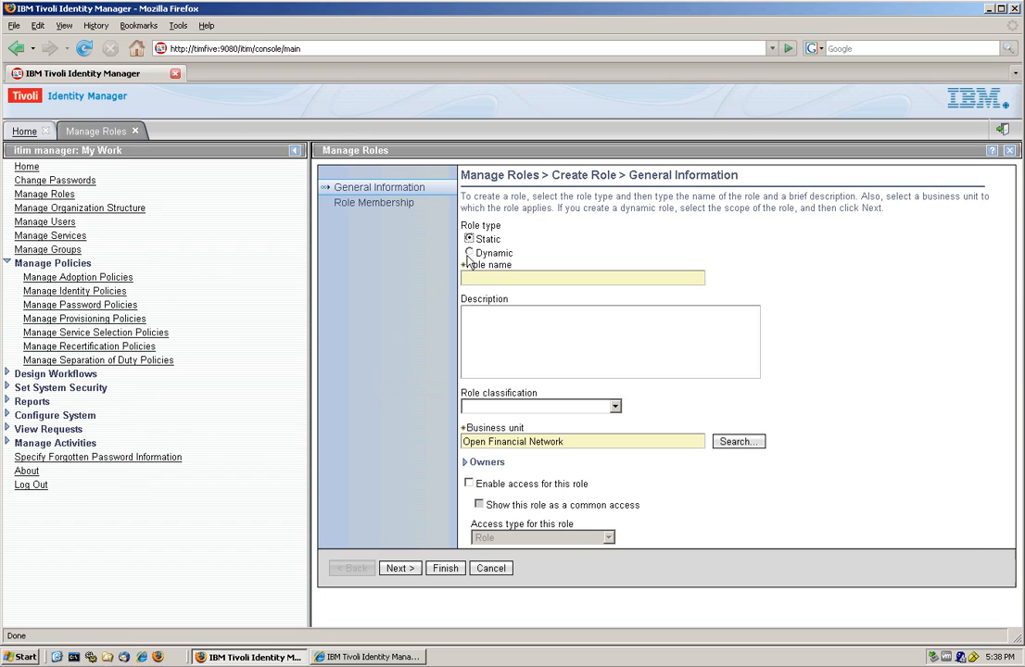
{"action": "left_click", "coordinate": [470, 239]}
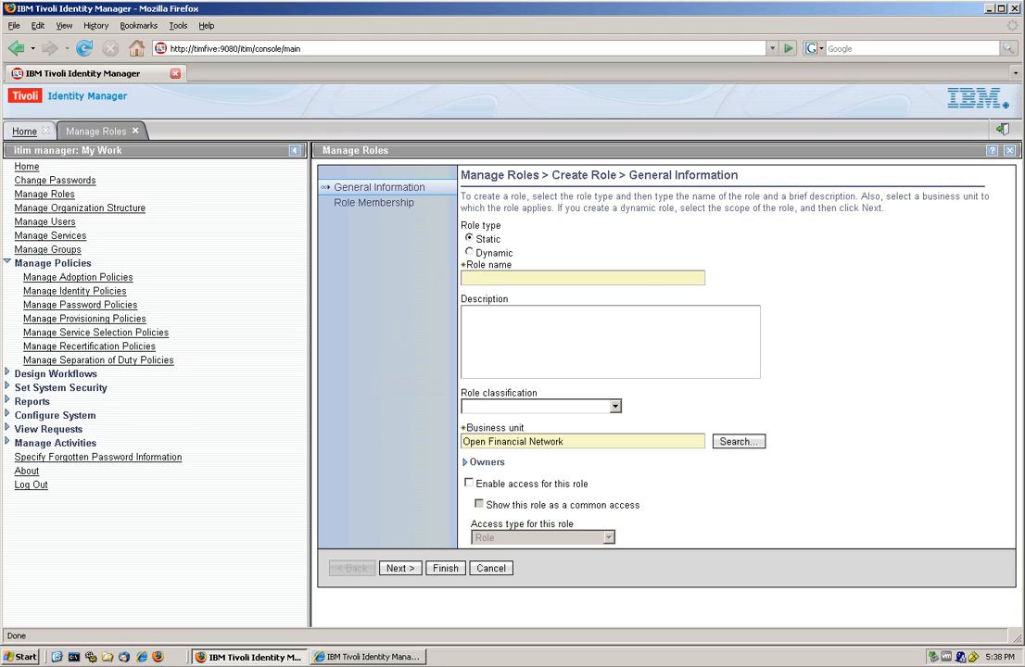
{"action": "type", "text": "Access to AD and"}
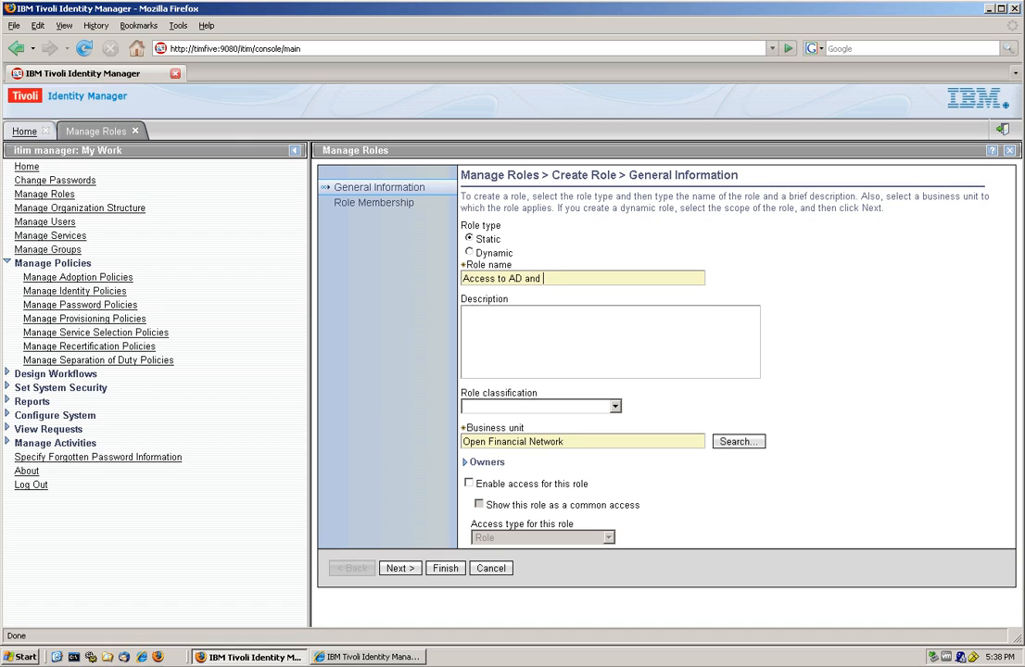
{"action": "type", "text": "BOO LDAP"}
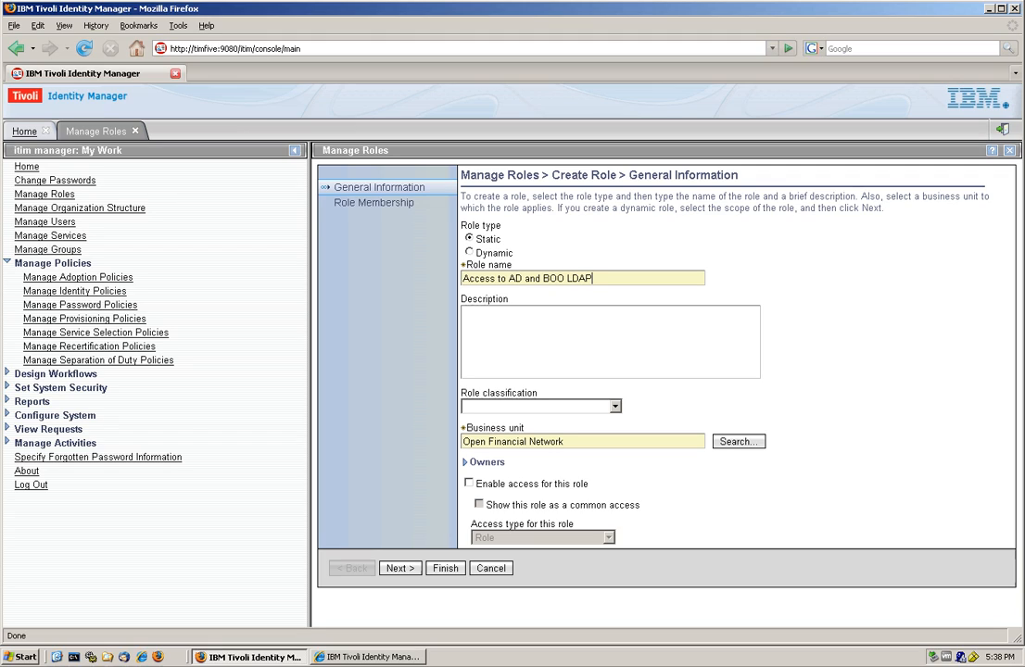
{"action": "type", "text": "Manager approval"}
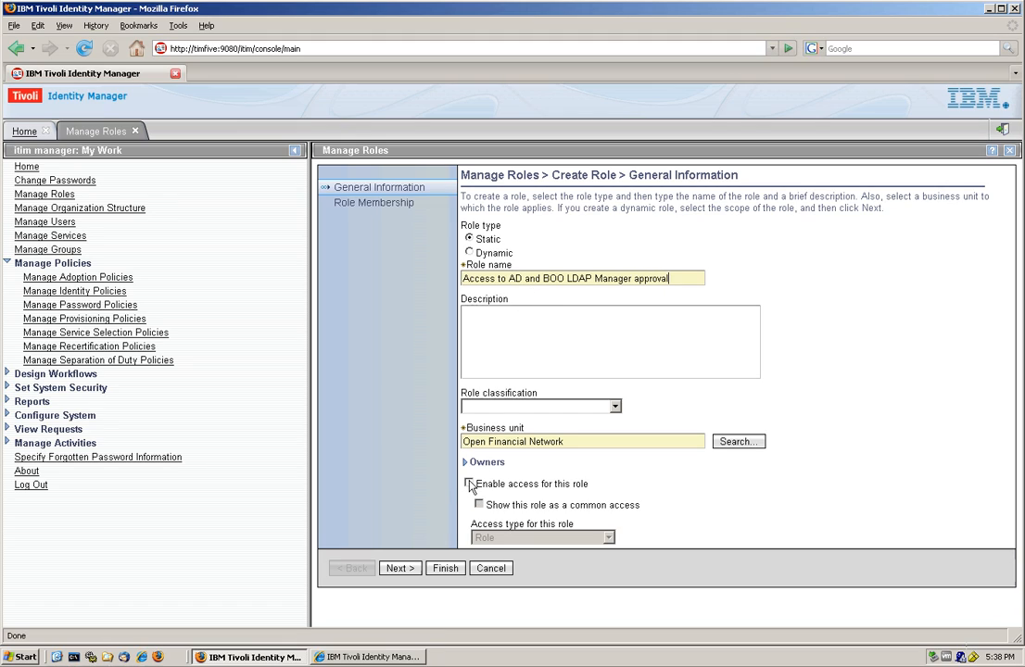
{"action": "left_click", "coordinate": [470, 483]}
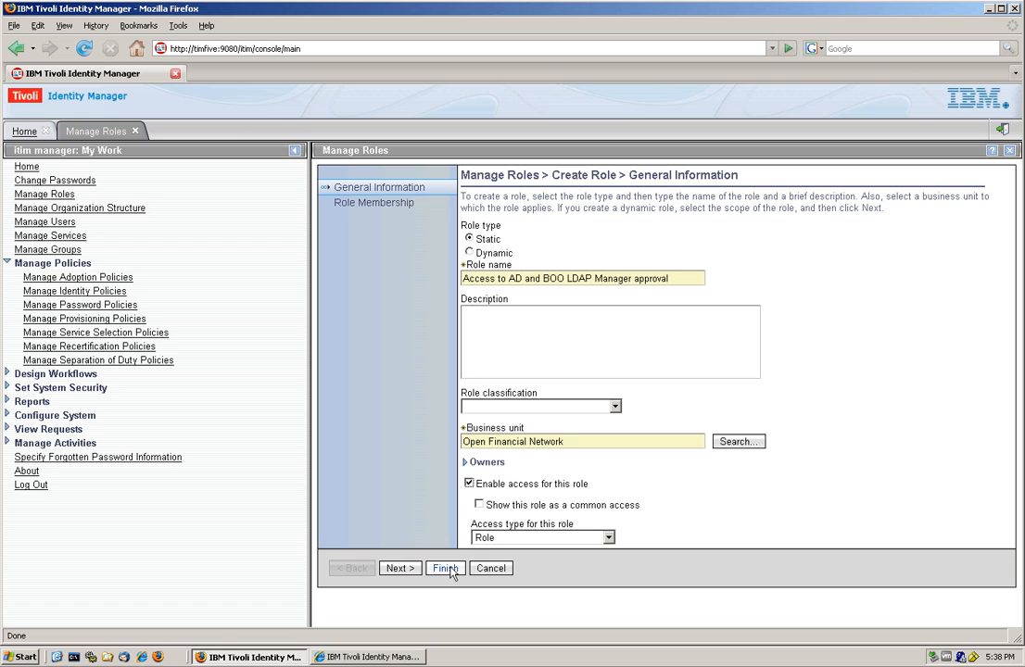
{"action": "left_click", "coordinate": [445, 568]}
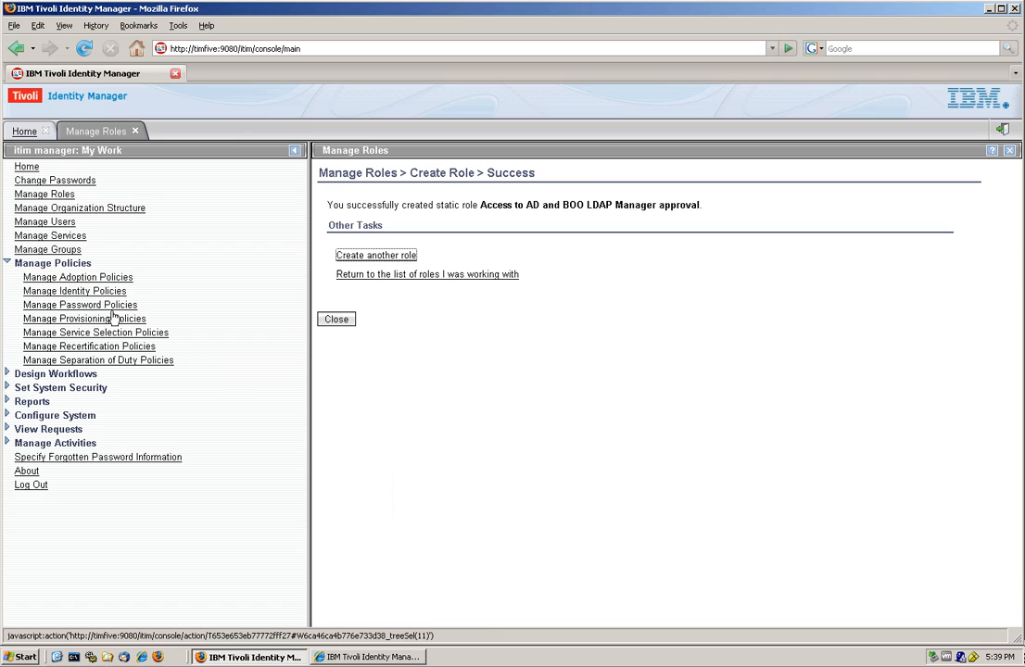
{"action": "mouse_move", "coordinate": [84, 319]}
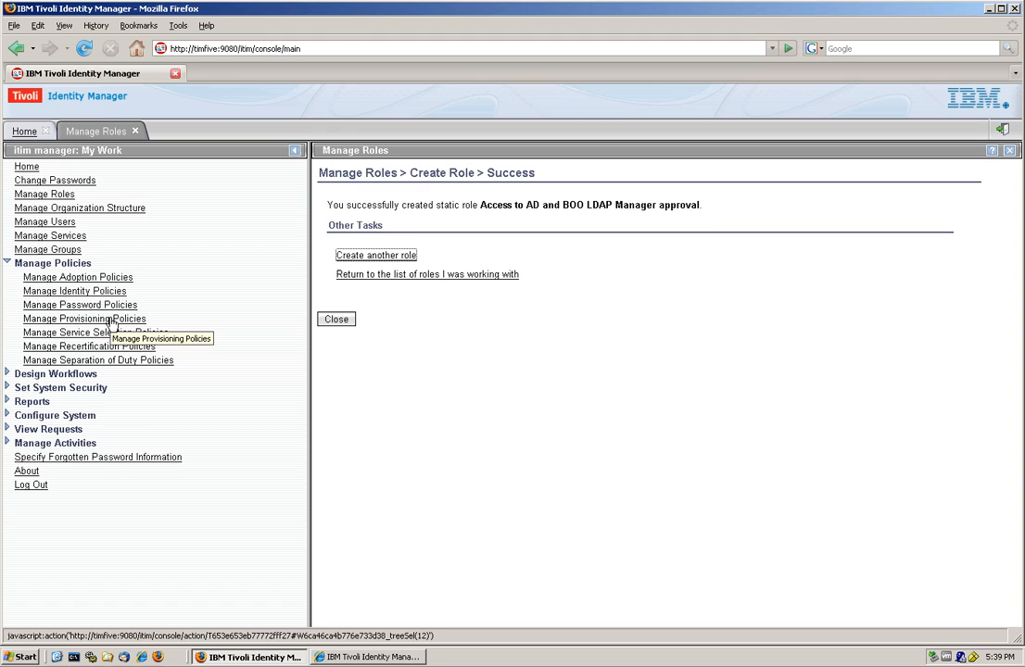
{"action": "mouse_move", "coordinate": [105, 324]}
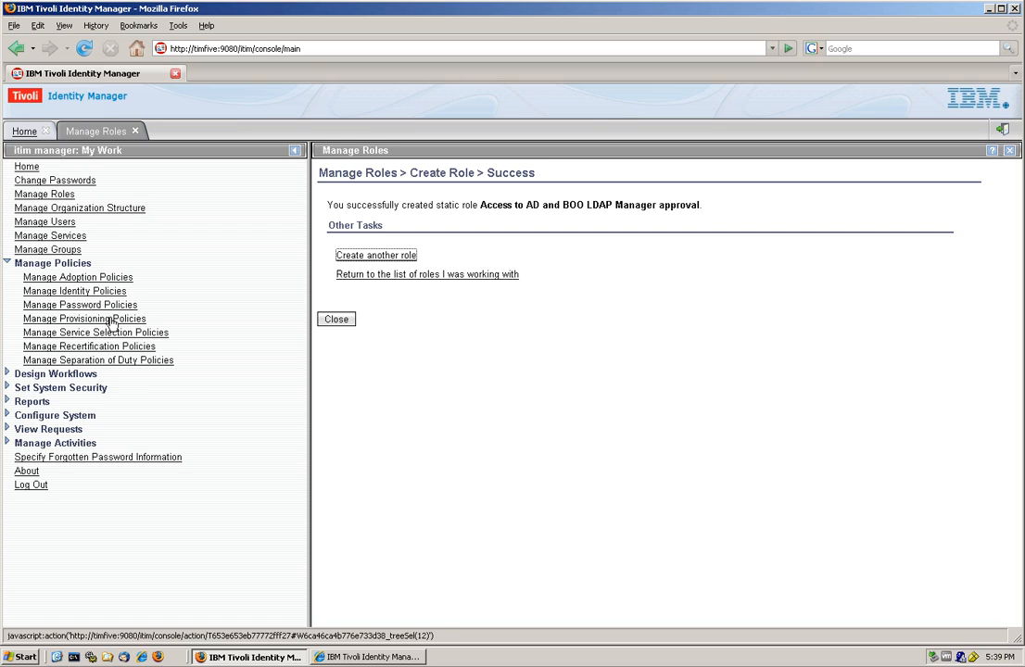
Step: Go to Manage Provisioning Policies in the My Work navigation tree
{"action": "left_click", "coordinate": [336, 319]}
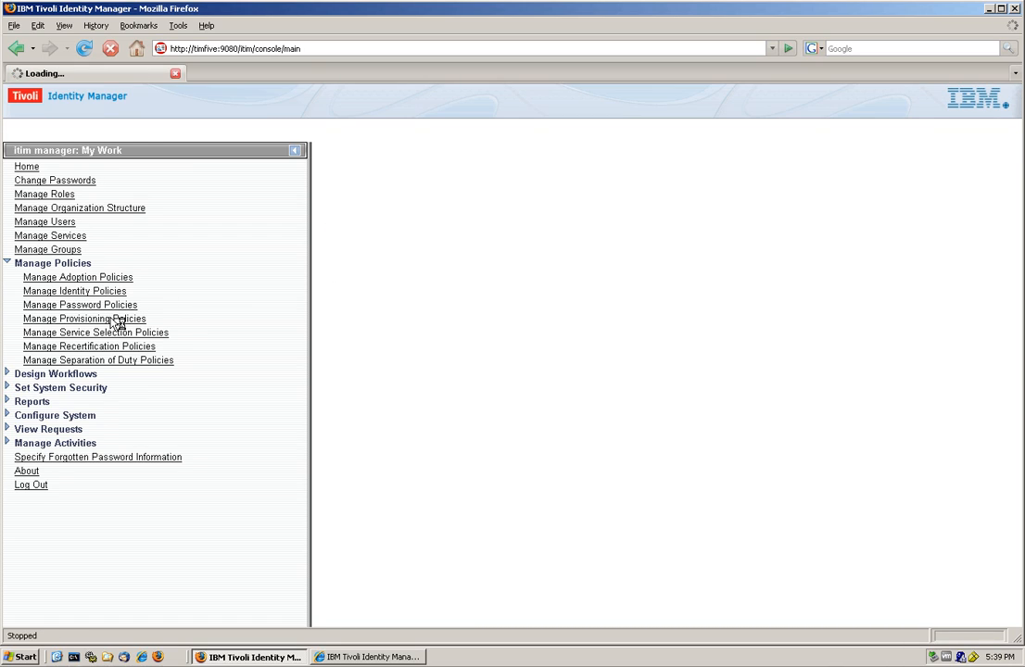
Step: Create a provisioning policy named 'Access to BOO AD and BOO LDAP with Mang. Appr'
{"action": "left_click", "coordinate": [83, 318]}
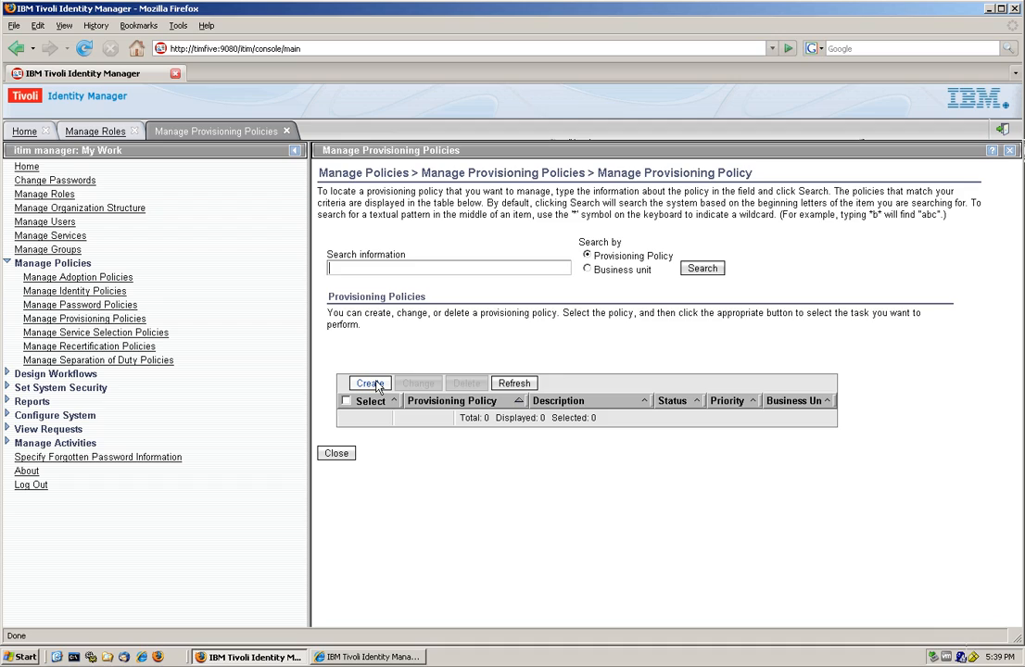
{"action": "left_click", "coordinate": [368, 383]}
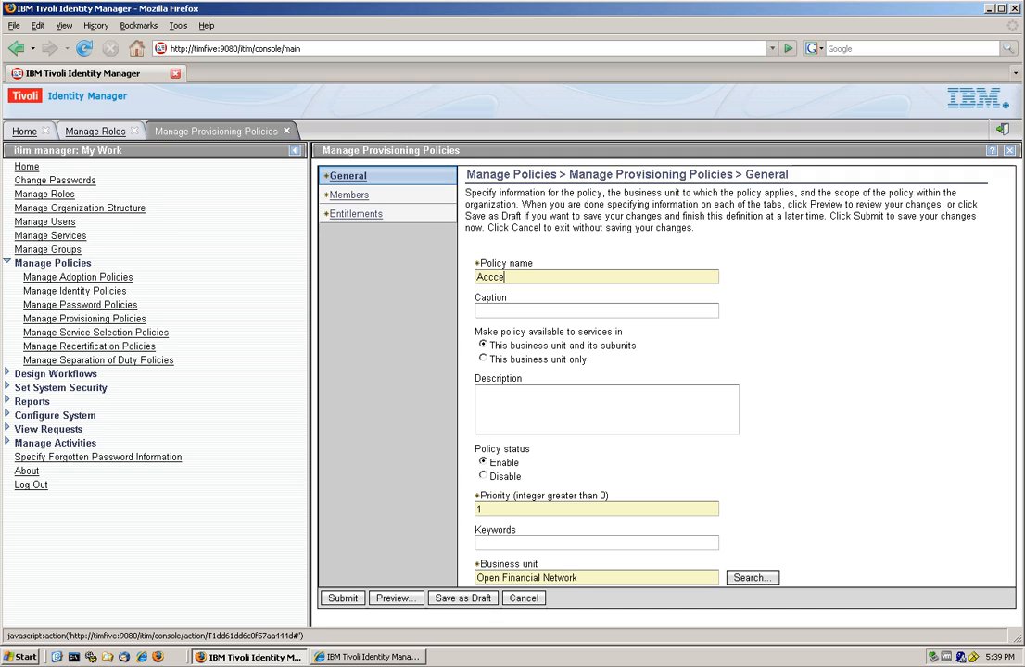
{"action": "type", "text": "ss to BOO AD and"}
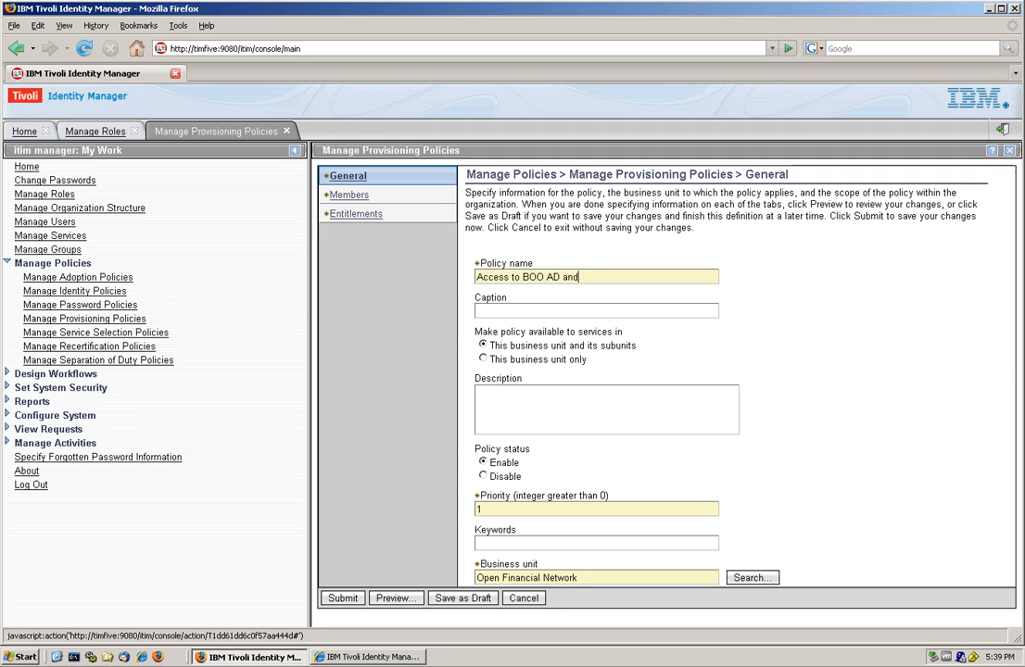
{"action": "type", "text": "BOO LDAP"}
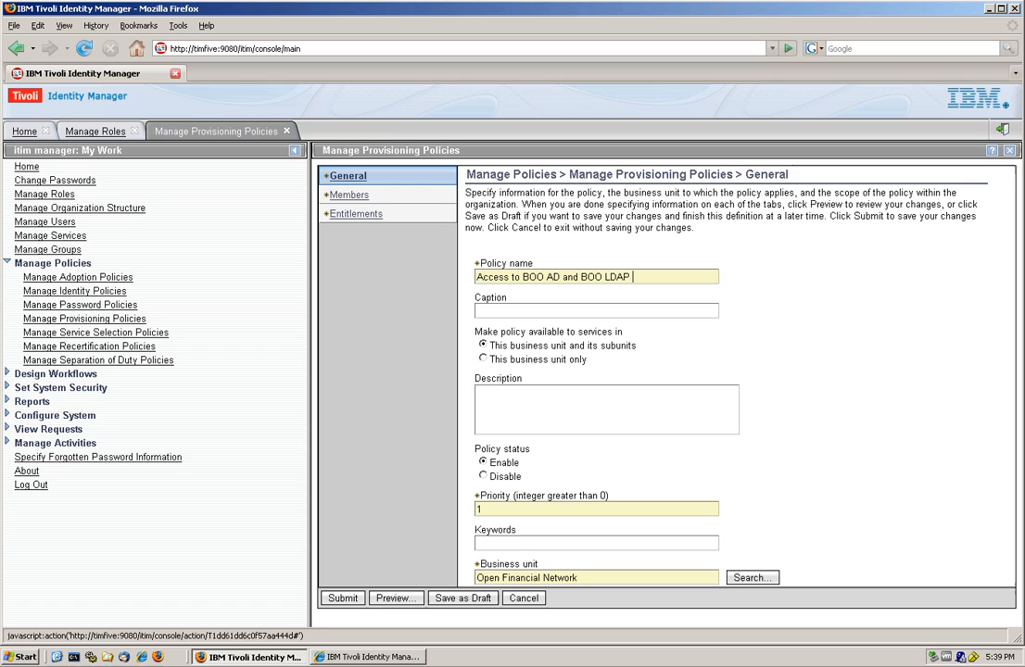
{"action": "type", "text": "with Mang. Appr"}
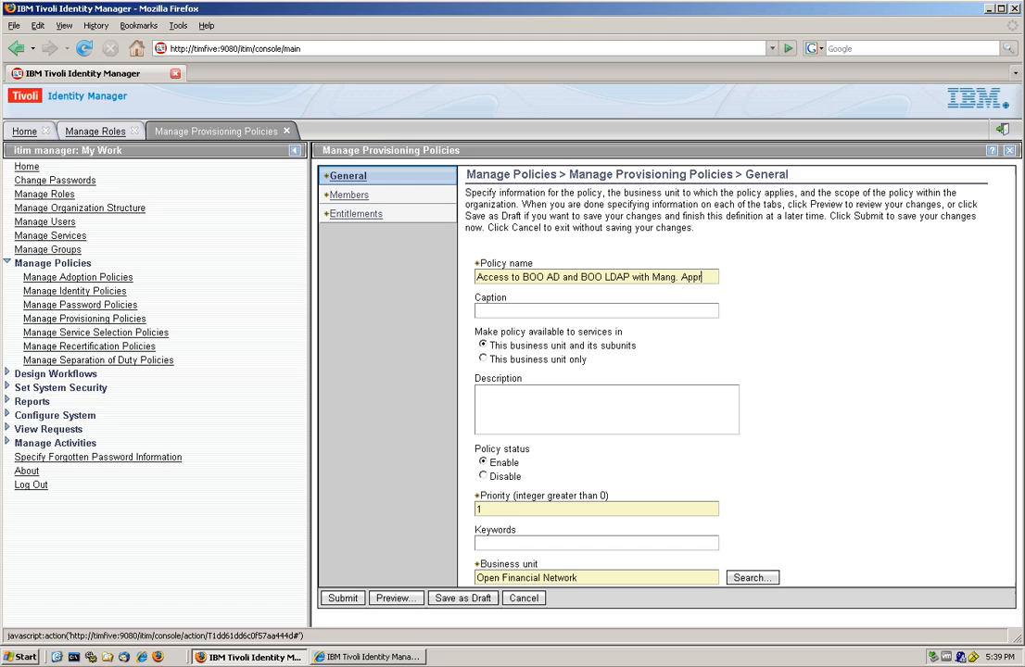
{"action": "mouse_move", "coordinate": [534, 340]}
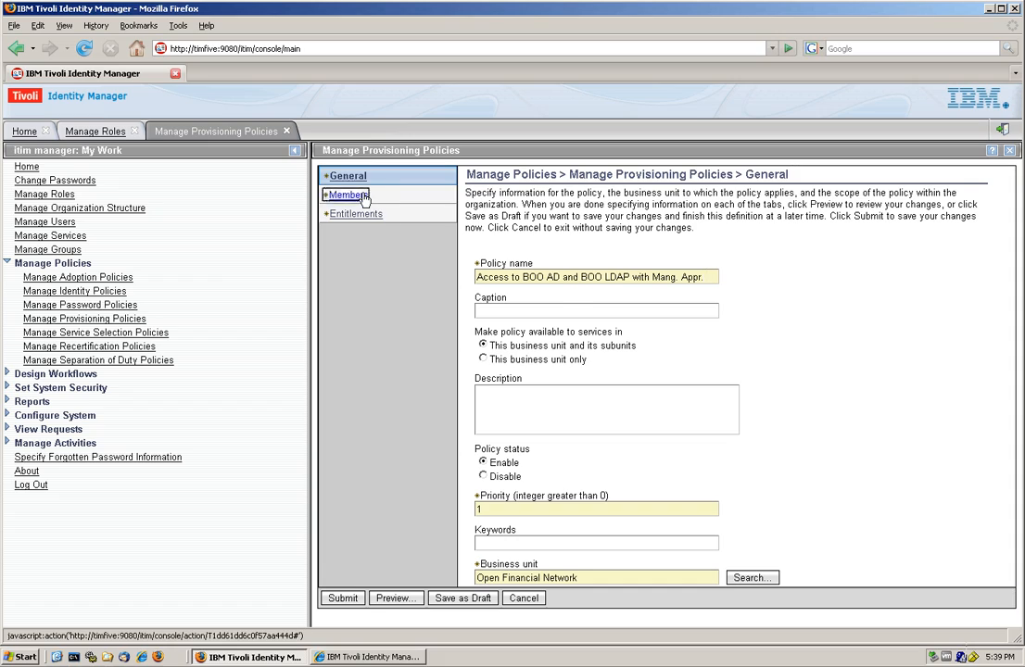
Step: Add the 'Access to AD and BOO LDAP Manager approval' role as the policy's members
{"action": "left_click", "coordinate": [351, 194]}
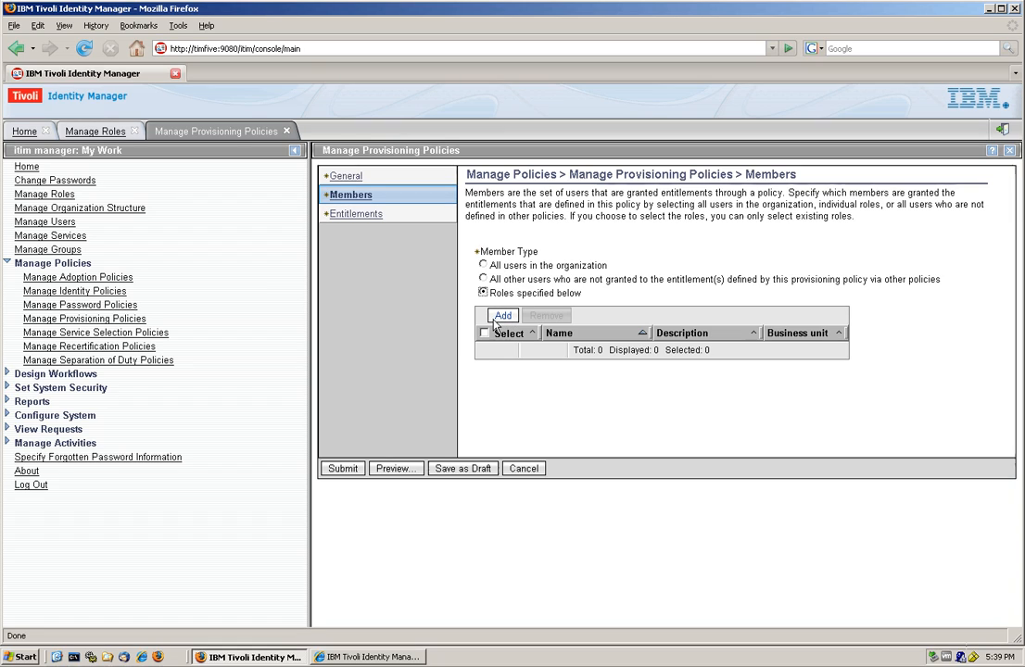
{"action": "left_click", "coordinate": [502, 317]}
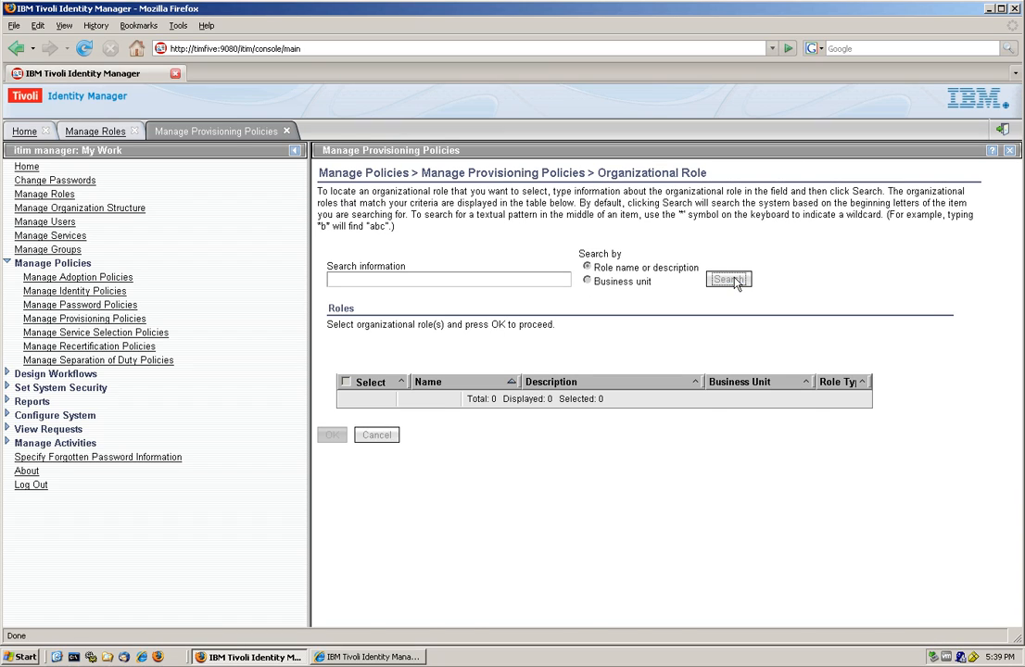
{"action": "left_click", "coordinate": [728, 279]}
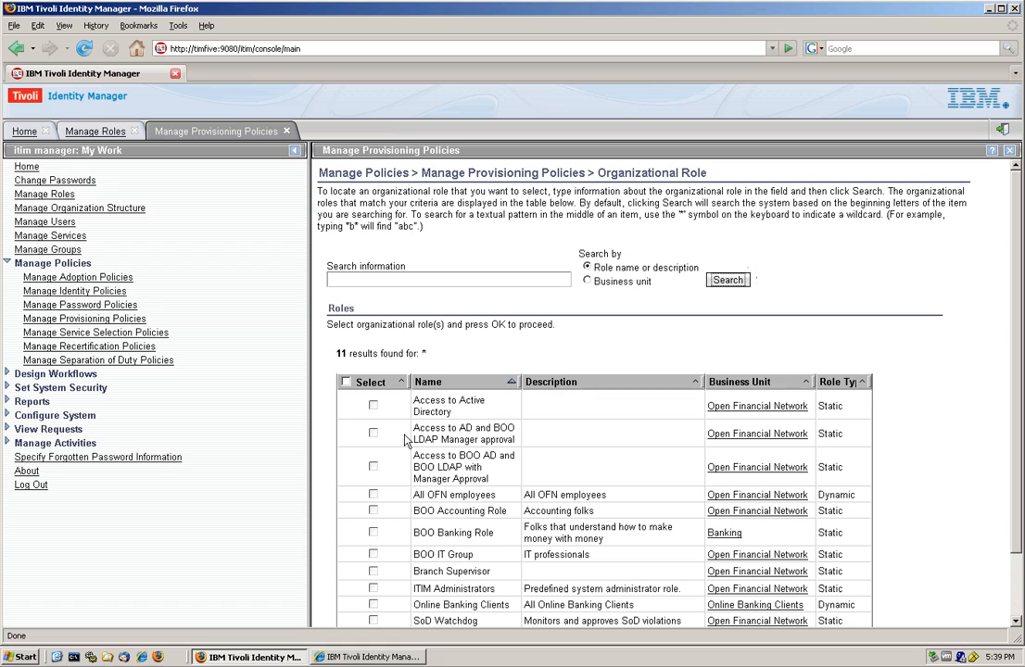
{"action": "left_click", "coordinate": [372, 433]}
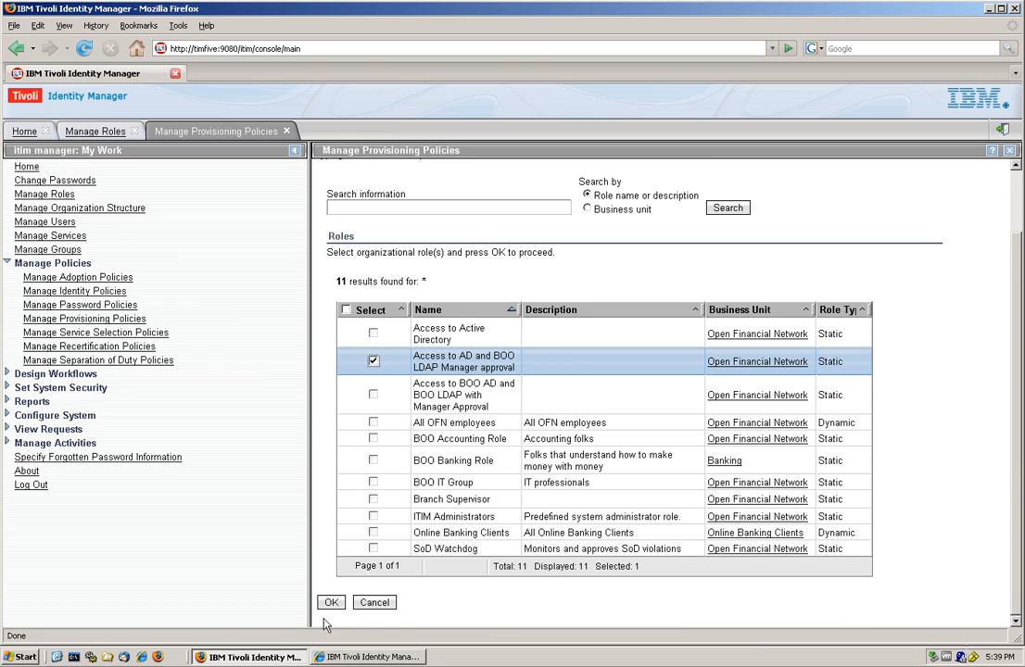
{"action": "left_click", "coordinate": [331, 602]}
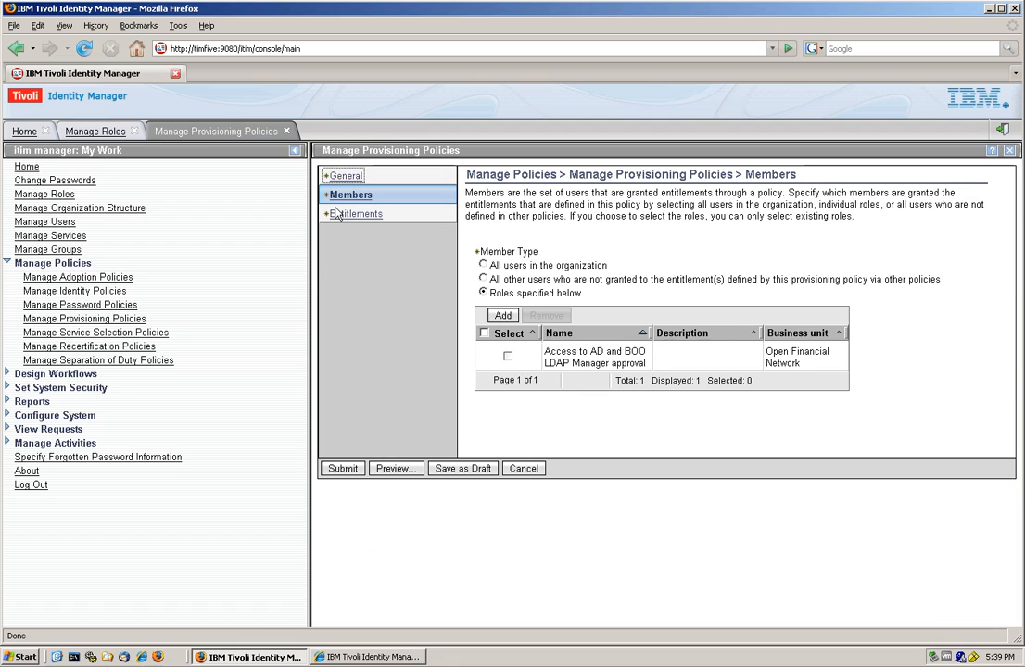
Step: Start a new entitlement targeting the specific service BOO AD Service
{"action": "left_click", "coordinate": [357, 213]}
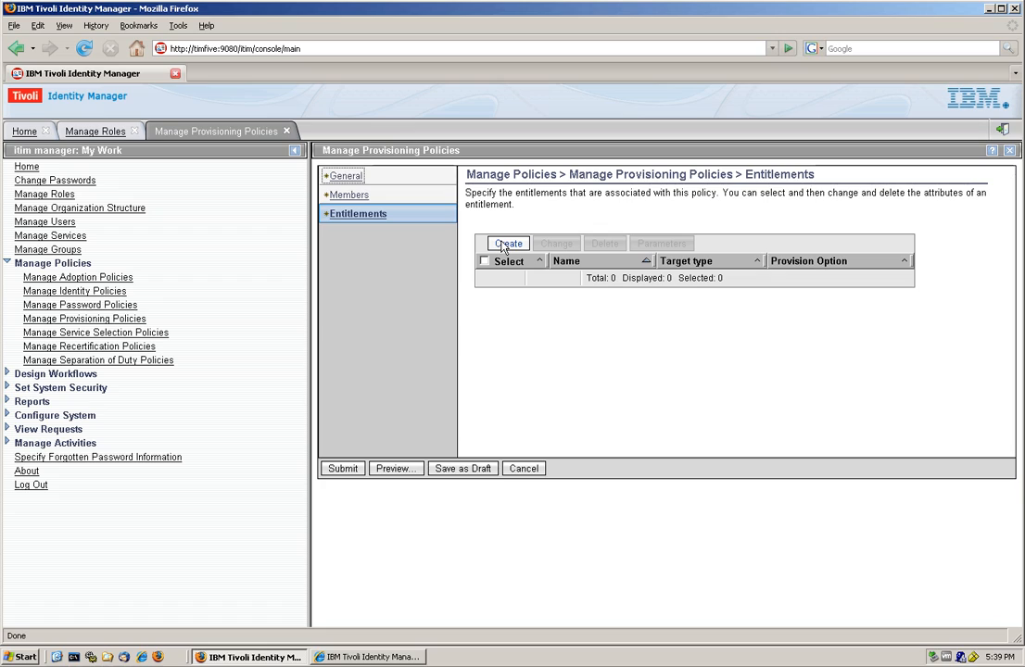
{"action": "left_click", "coordinate": [508, 243]}
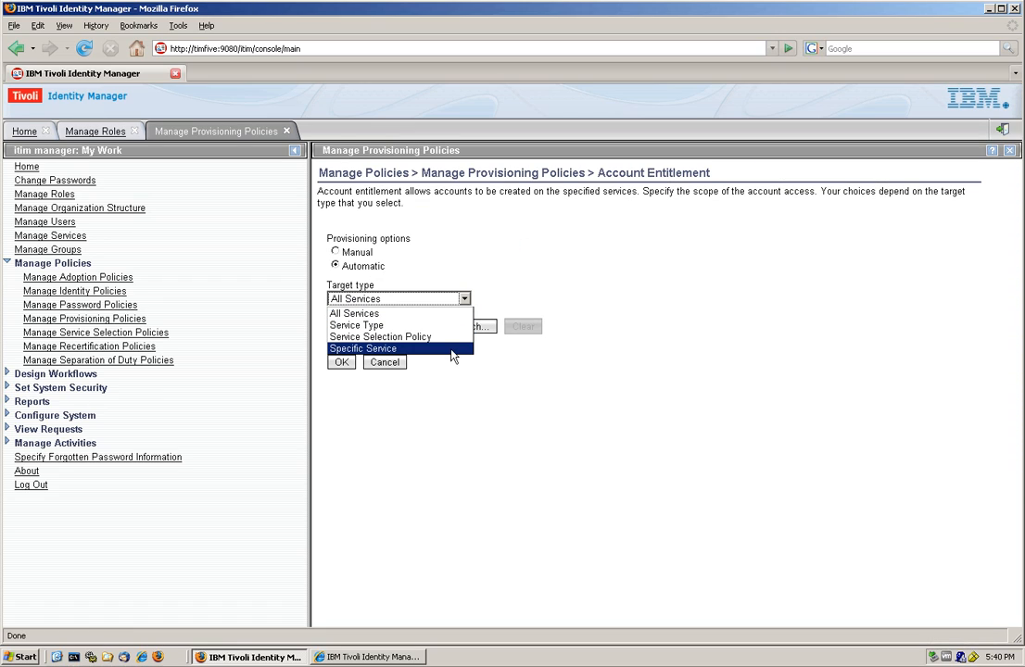
{"action": "left_click", "coordinate": [363, 348]}
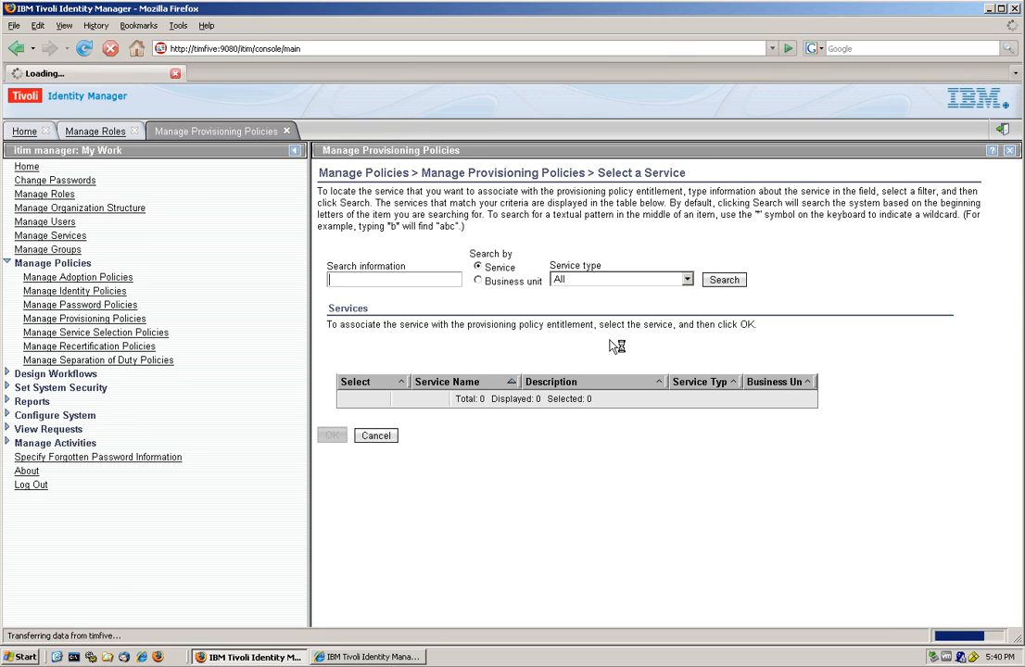
{"action": "left_click", "coordinate": [724, 279]}
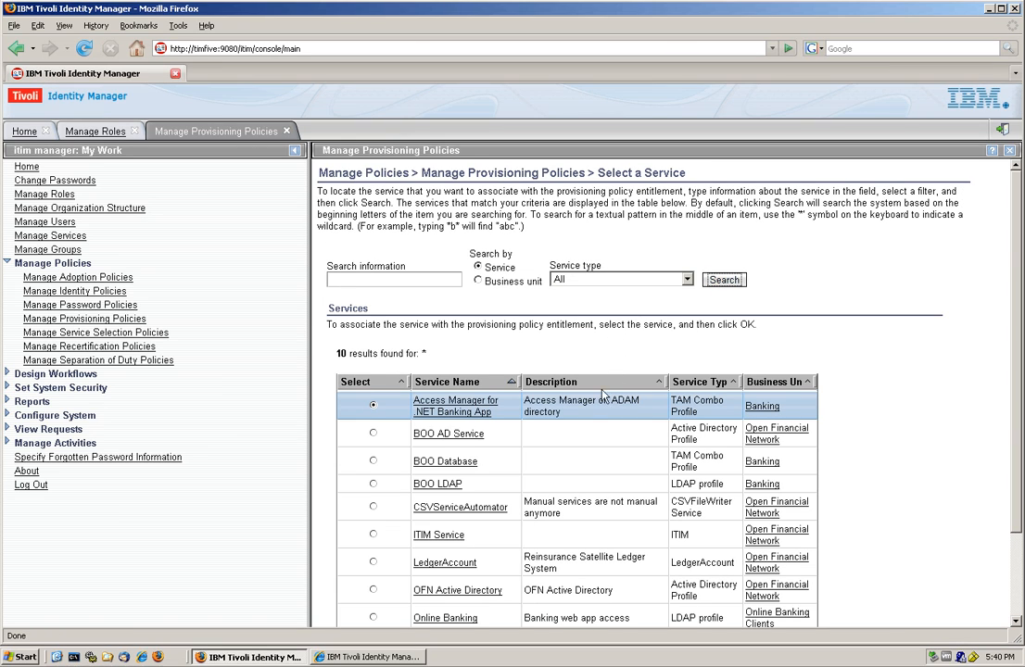
{"action": "left_click", "coordinate": [373, 434]}
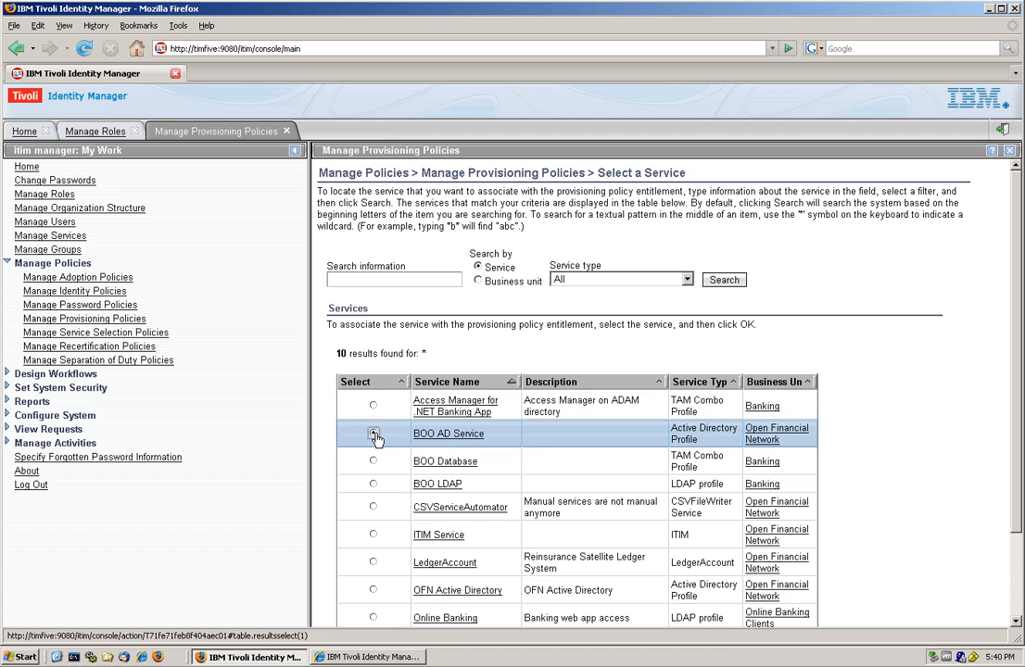
{"action": "left_click", "coordinate": [372, 433]}
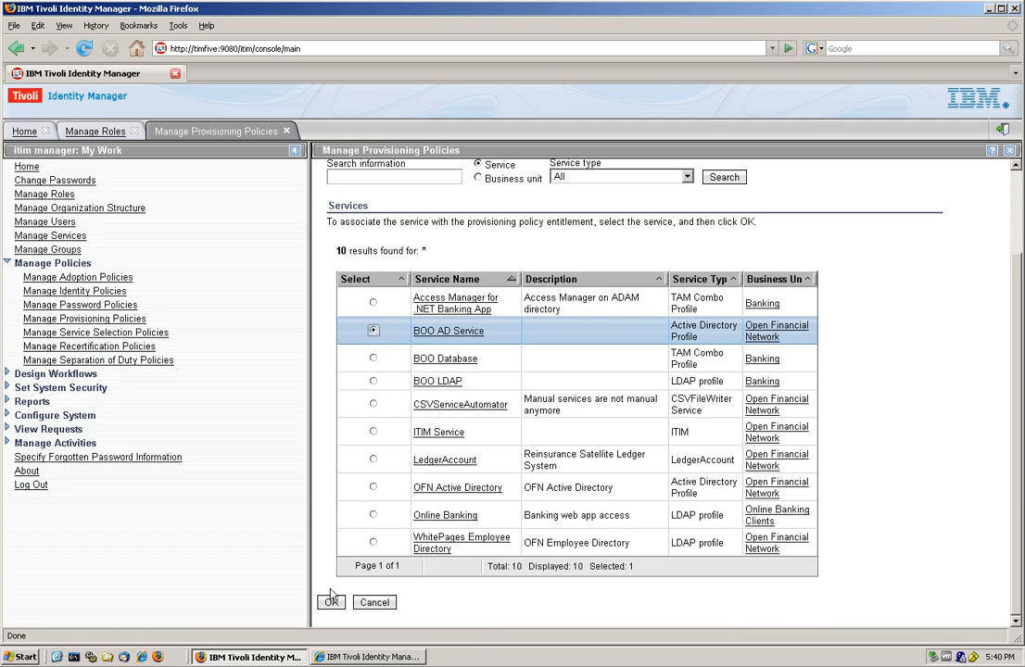
{"action": "left_click", "coordinate": [331, 601]}
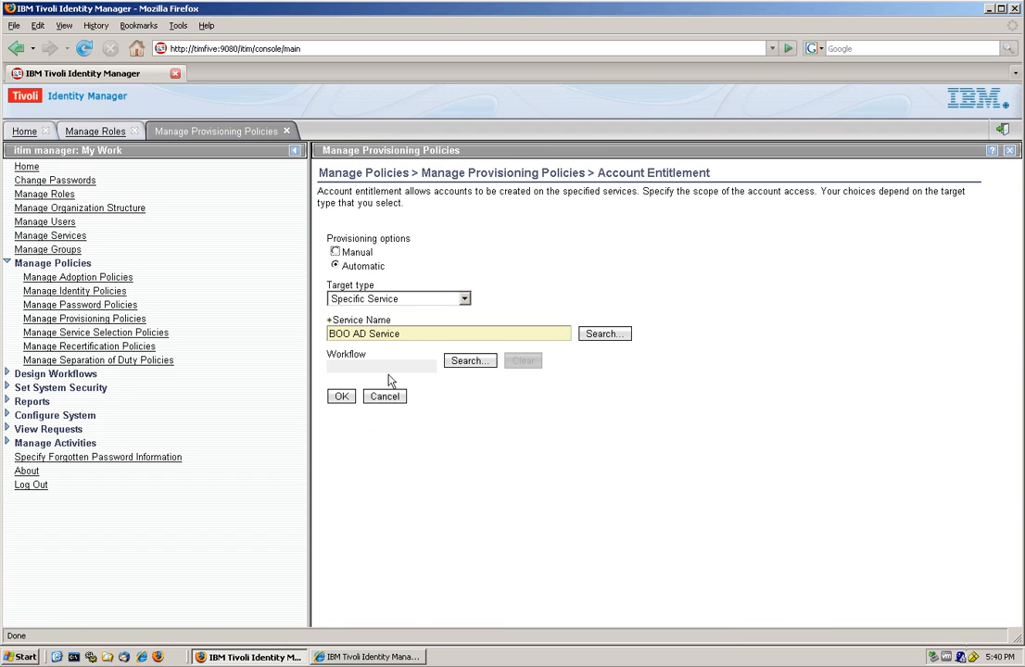
{"action": "mouse_move", "coordinate": [364, 408]}
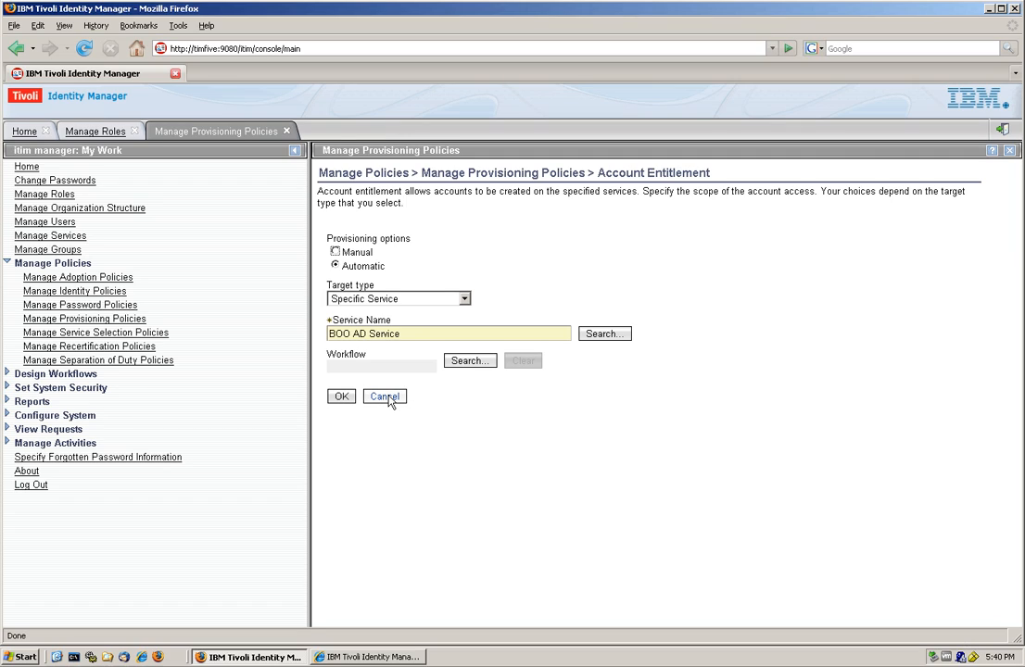
{"action": "mouse_move", "coordinate": [601, 294]}
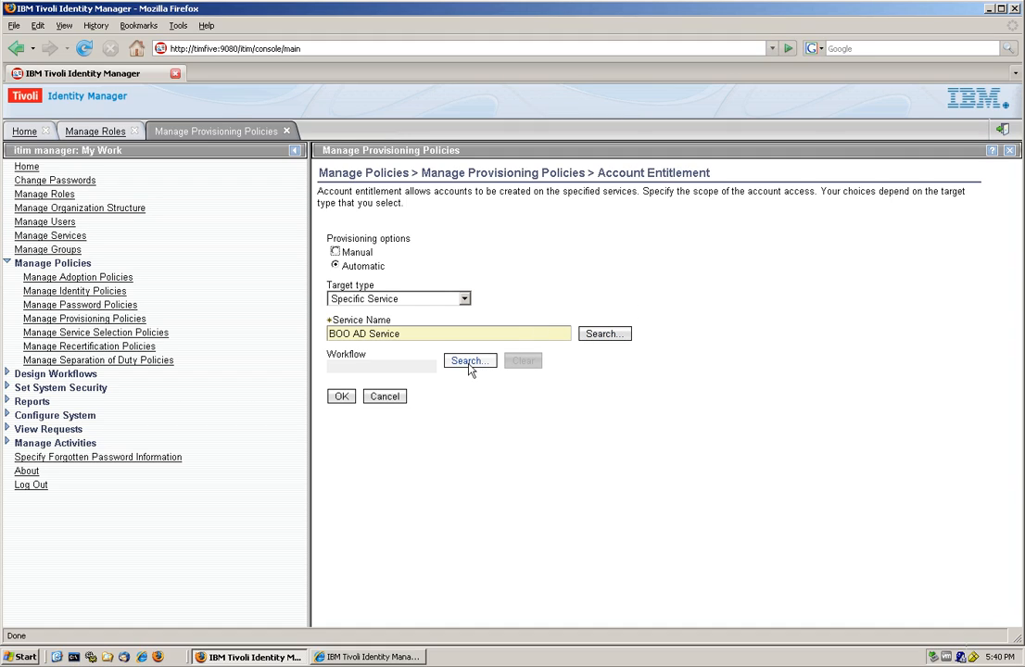
Step: Assign the Manager Approval for Accounts workflow and save the BOO AD entitlement
{"action": "left_click", "coordinate": [469, 361]}
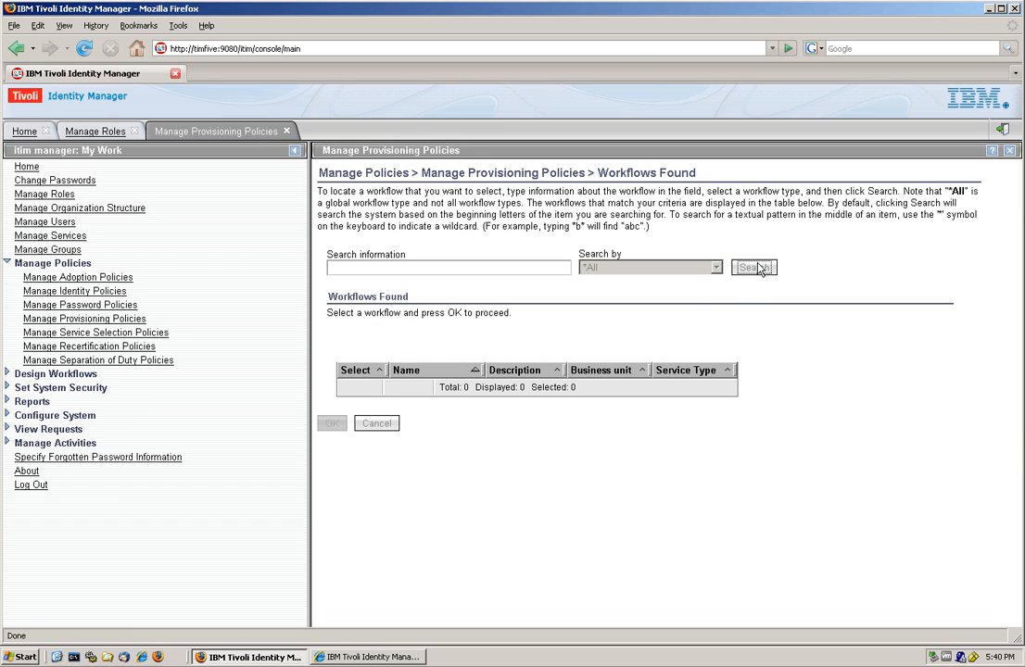
{"action": "left_click", "coordinate": [754, 267]}
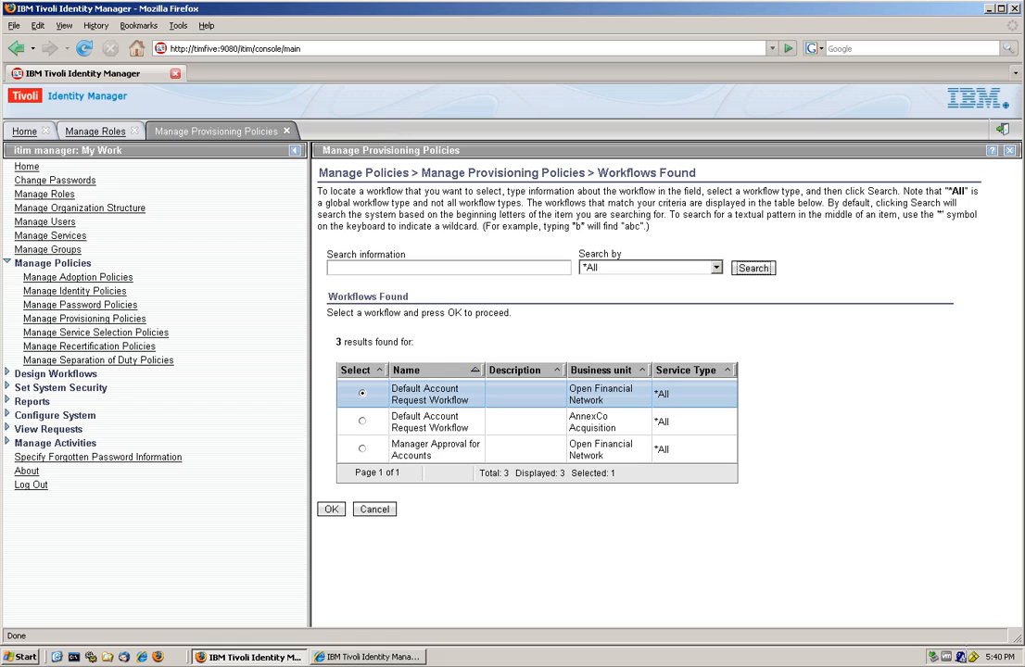
{"action": "left_click", "coordinate": [362, 448]}
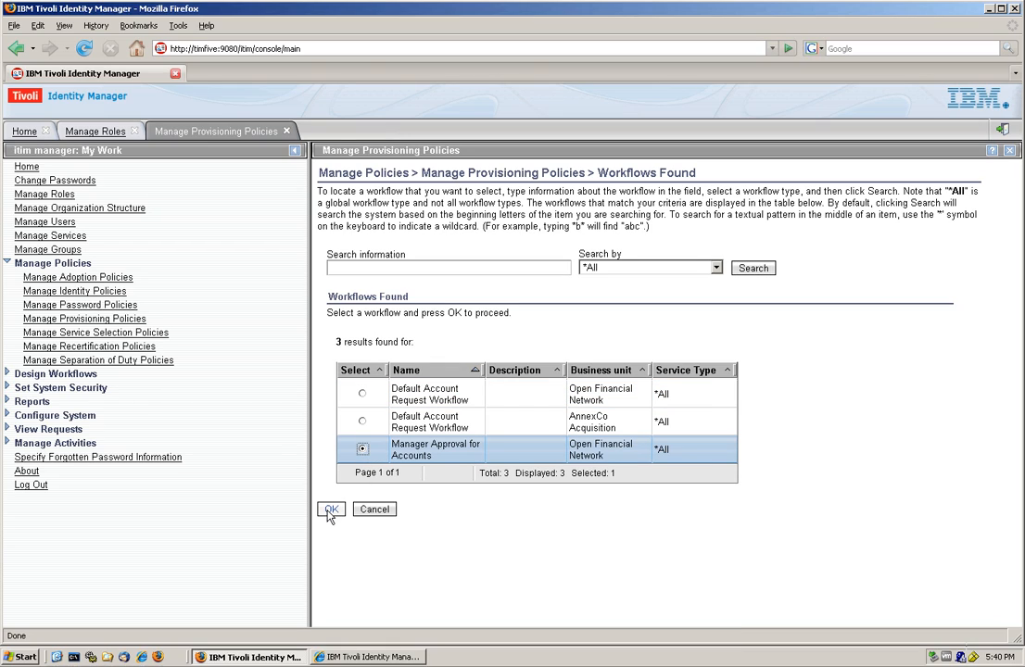
{"action": "left_click", "coordinate": [331, 510]}
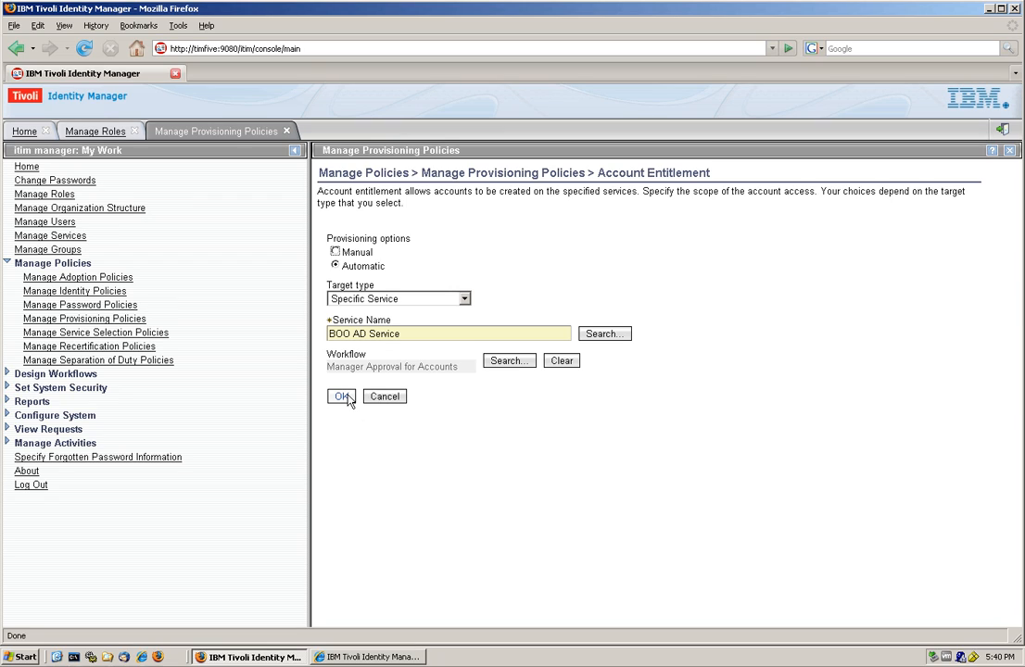
{"action": "left_click", "coordinate": [341, 397]}
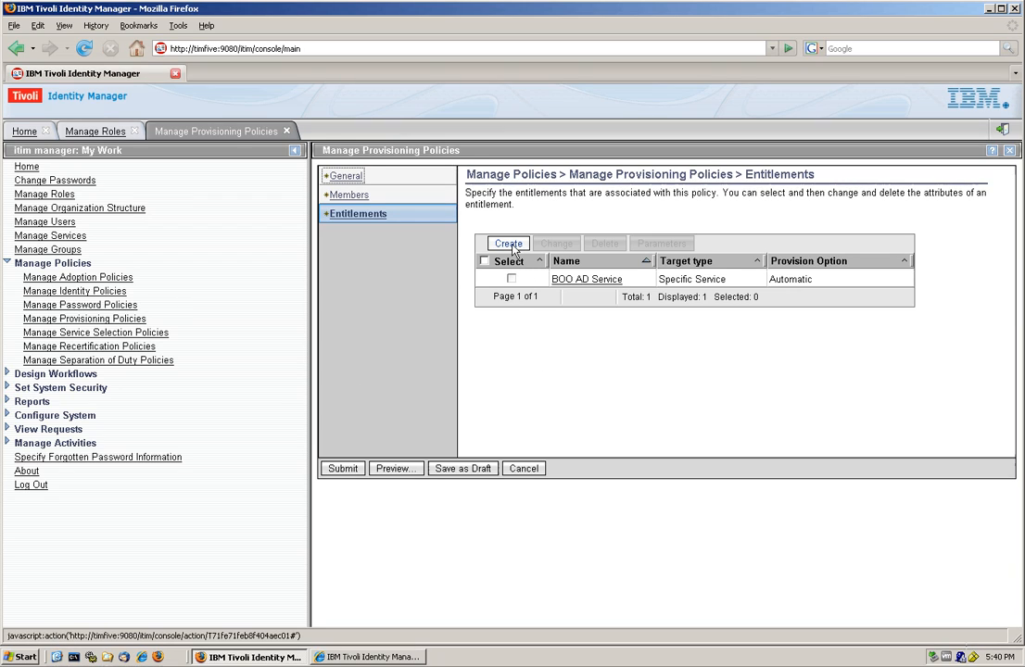
Step: Start another entitlement targeting the specific service BOO LDAP
{"action": "left_click", "coordinate": [508, 243]}
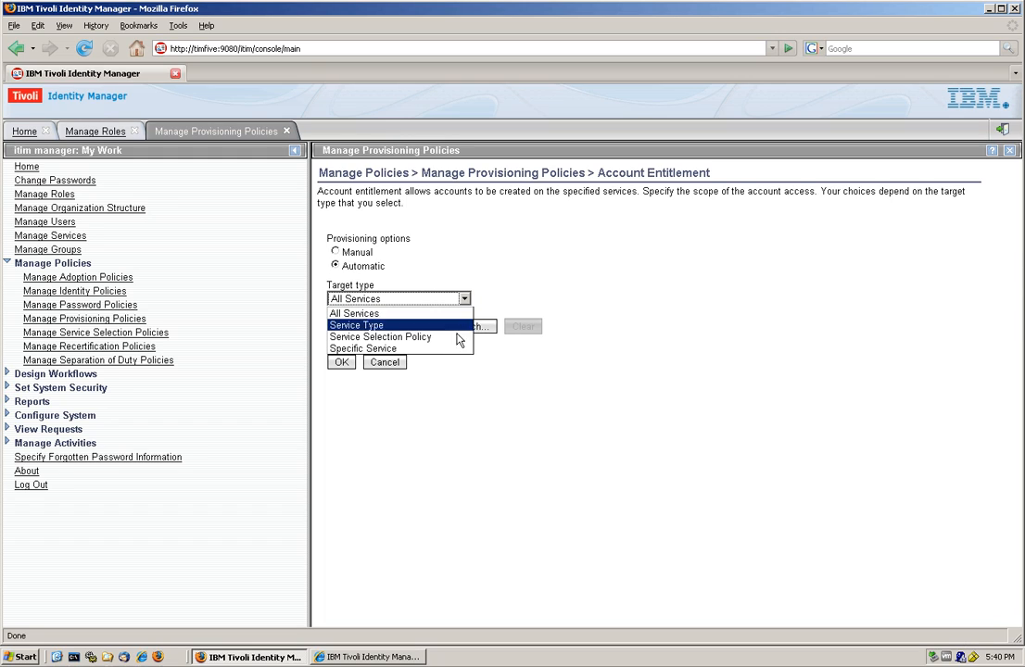
{"action": "left_click", "coordinate": [361, 348]}
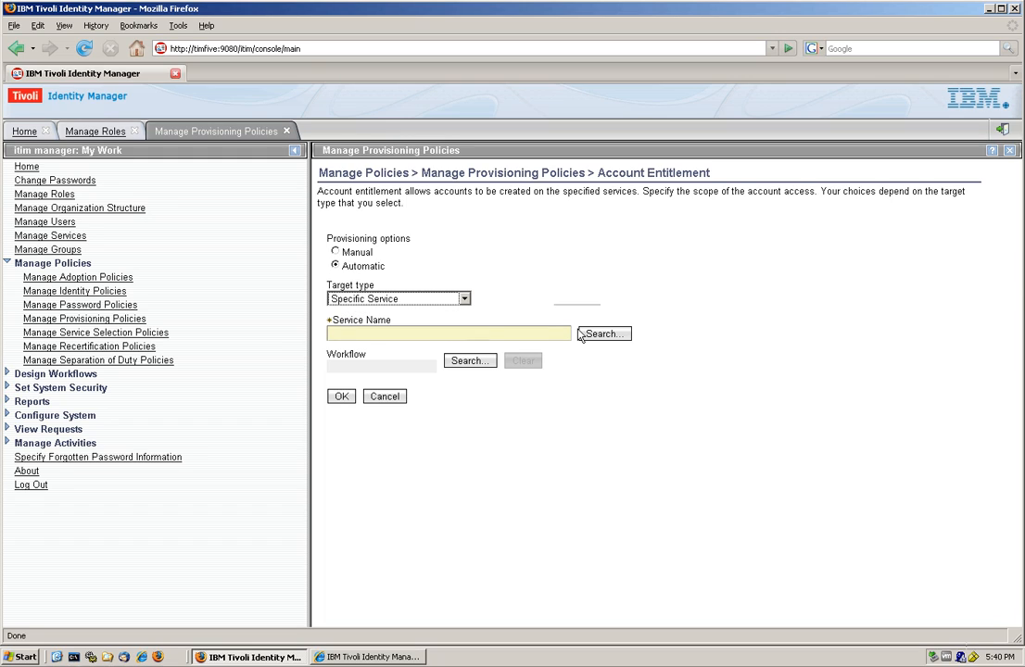
{"action": "left_click", "coordinate": [603, 333]}
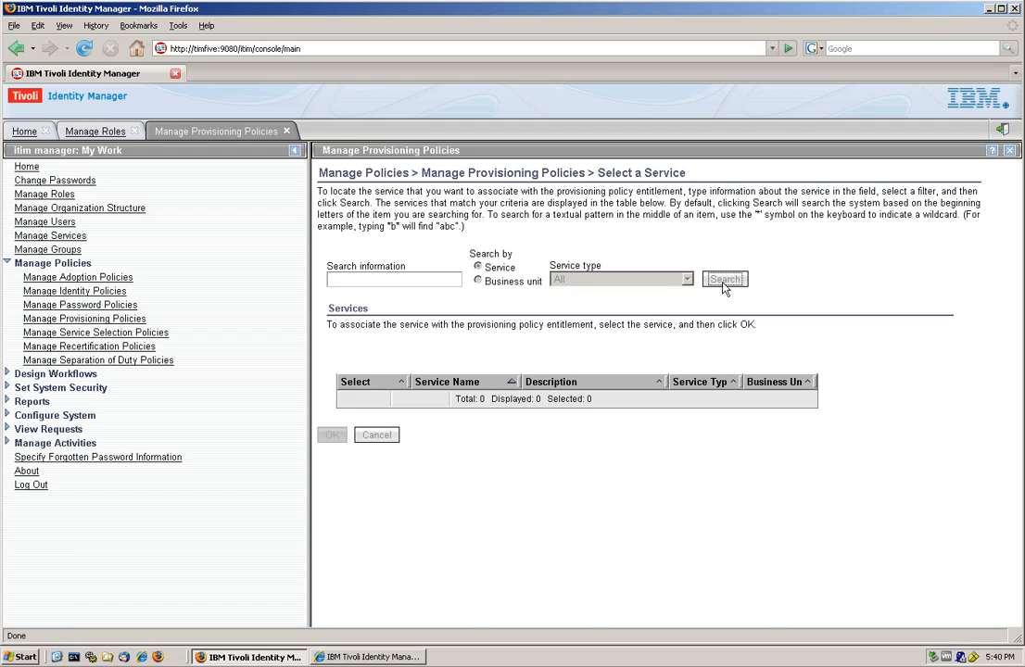
{"action": "left_click", "coordinate": [724, 279]}
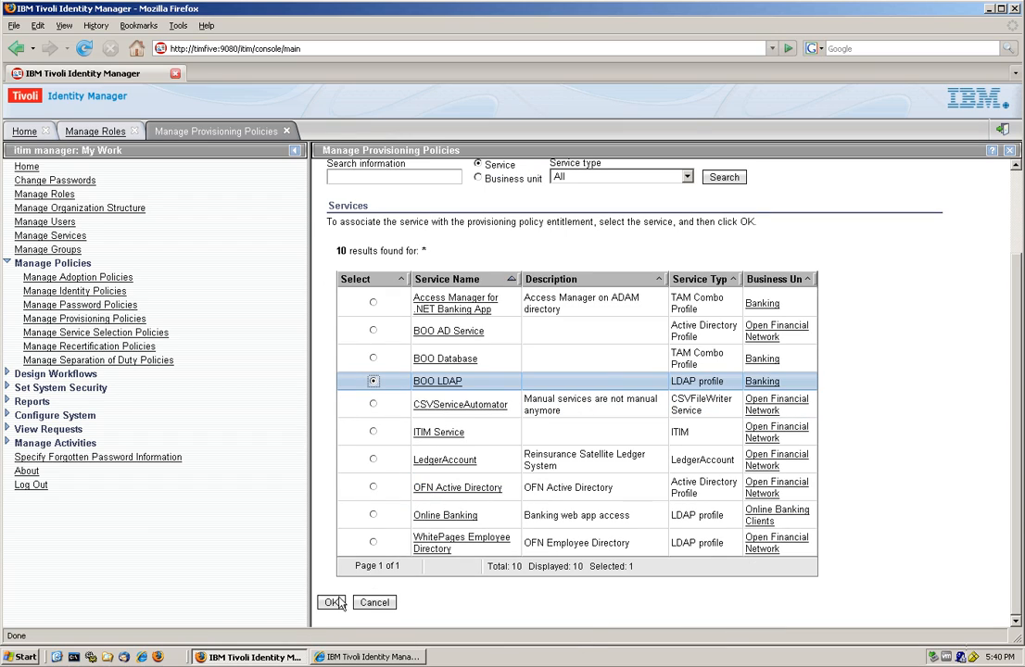
{"action": "left_click", "coordinate": [331, 602]}
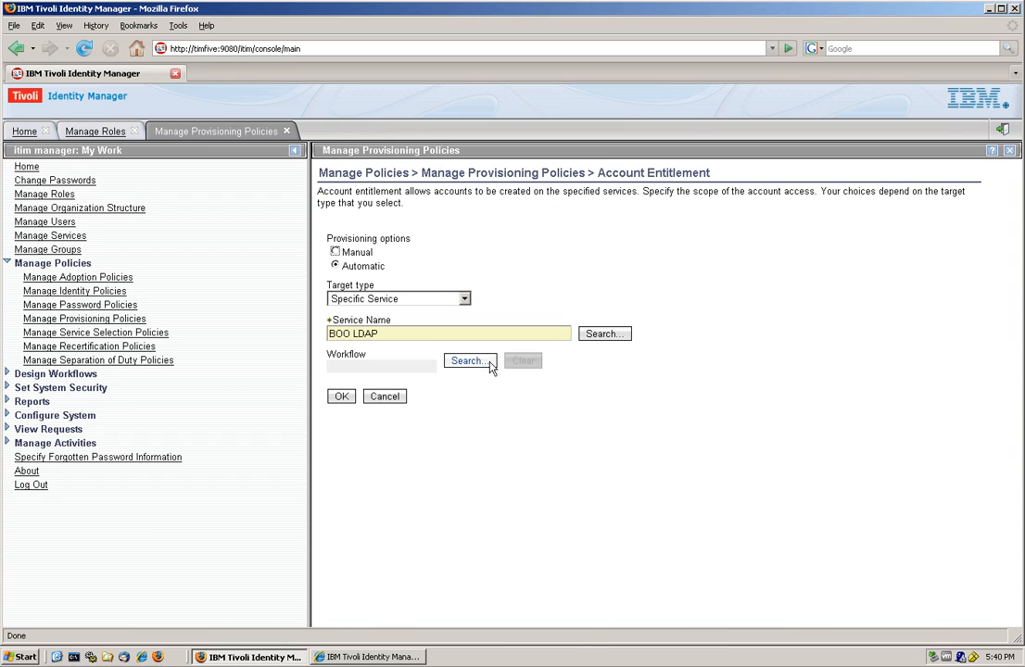
{"action": "mouse_move", "coordinate": [474, 364]}
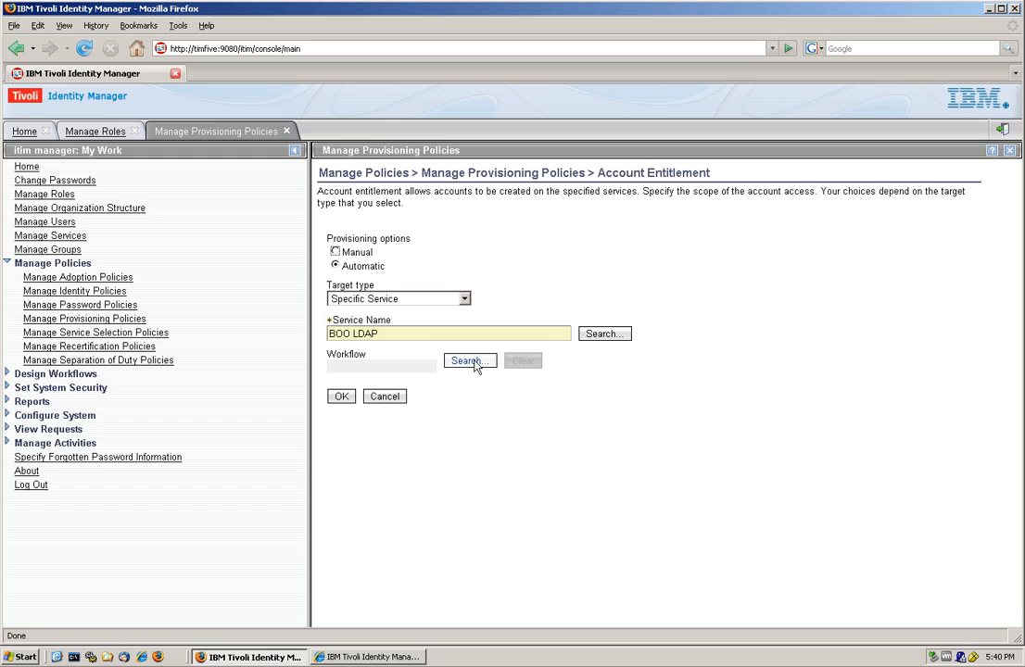
Step: Assign the Manager Approval for Accounts workflow and save the BOO LDAP entitlement
{"action": "left_click", "coordinate": [468, 362]}
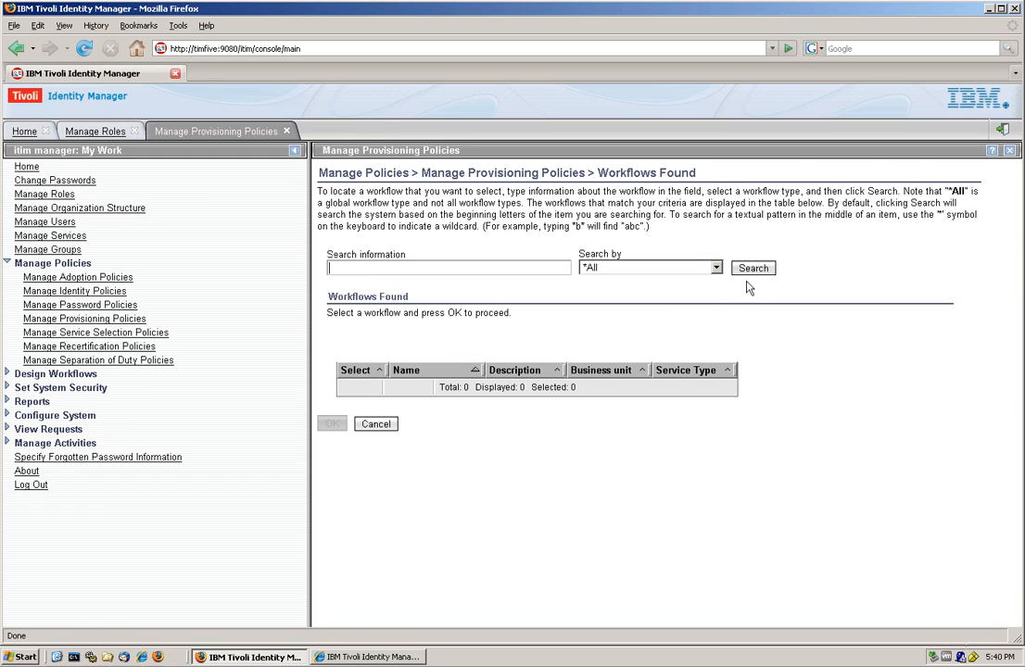
{"action": "left_click", "coordinate": [752, 268]}
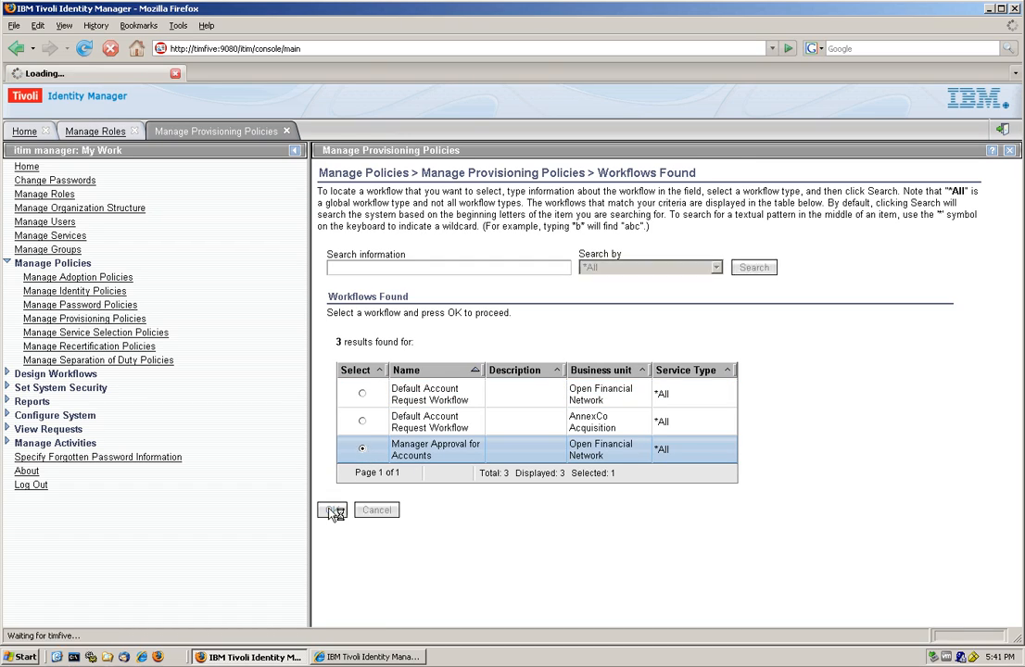
{"action": "left_click", "coordinate": [332, 511]}
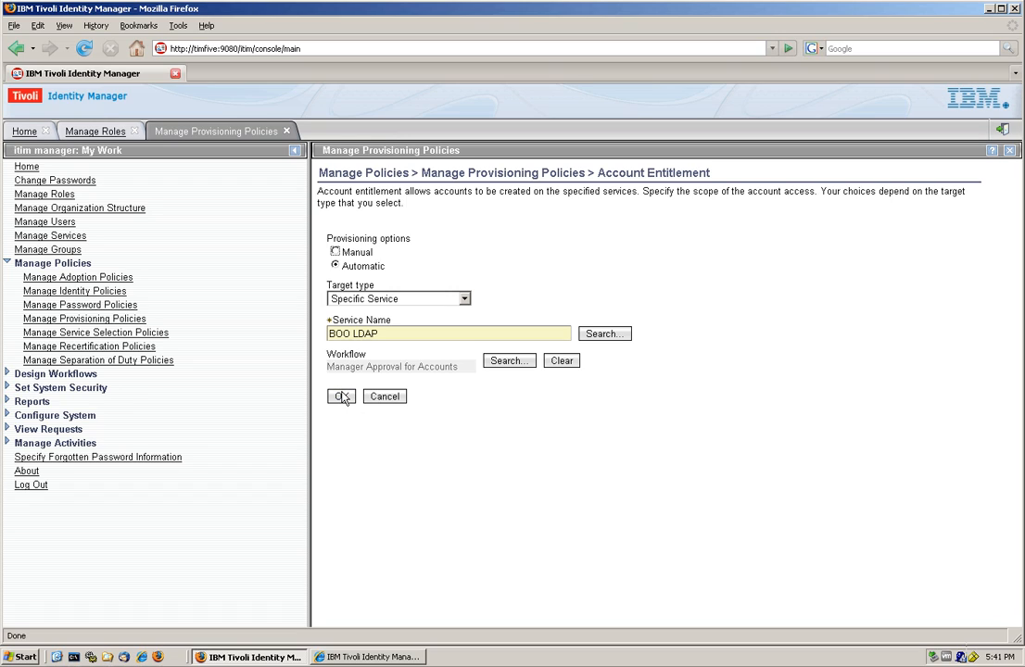
{"action": "left_click", "coordinate": [340, 396]}
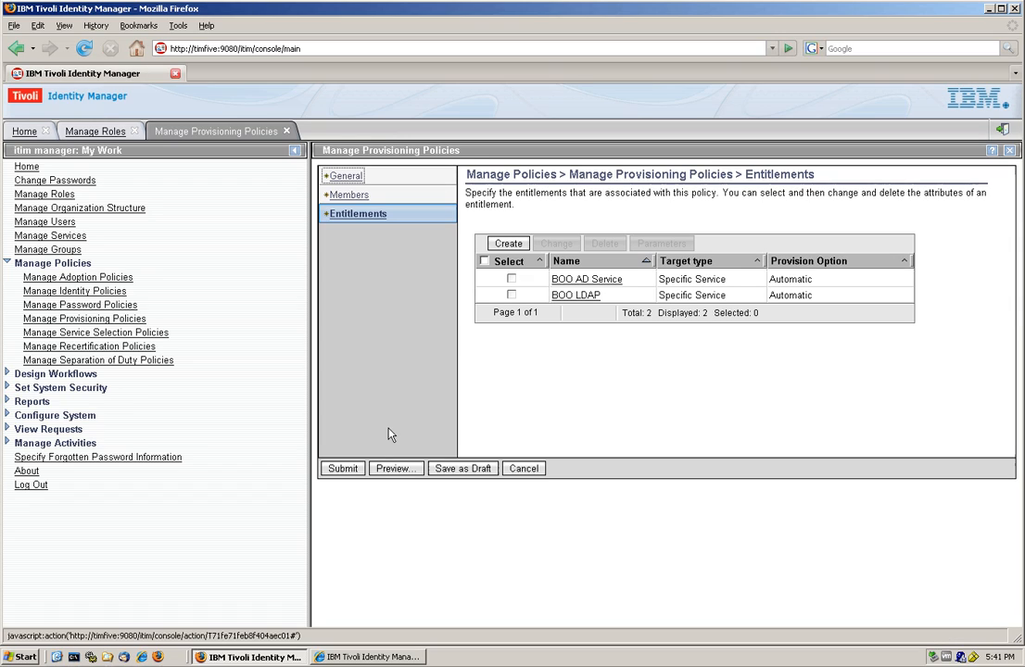
{"action": "mouse_move", "coordinate": [482, 454]}
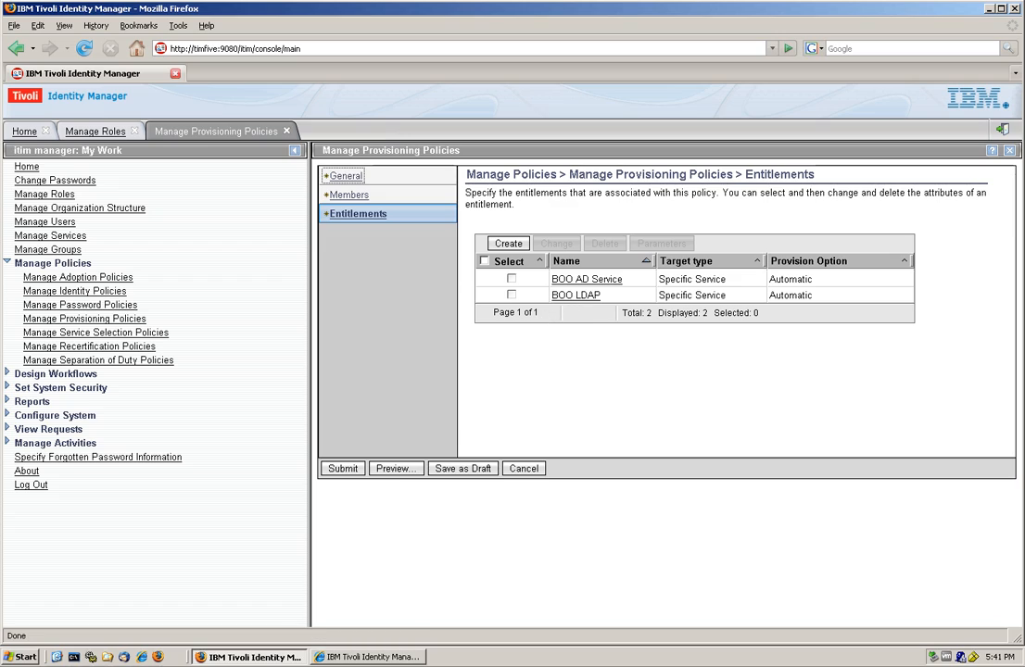
{"action": "mouse_move", "coordinate": [625, 334]}
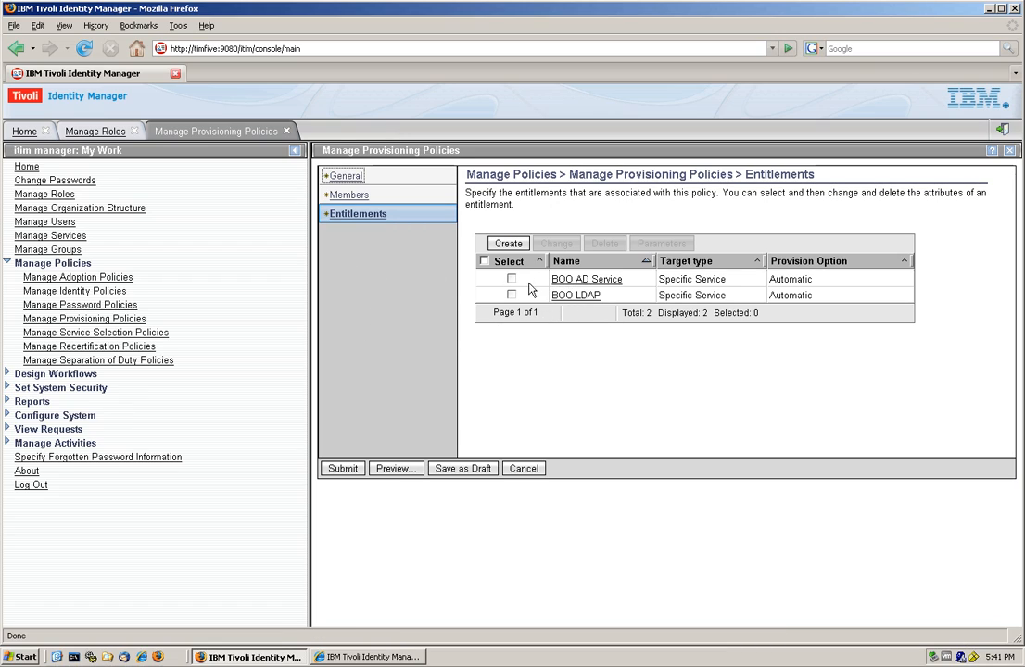
{"action": "mouse_move", "coordinate": [524, 389]}
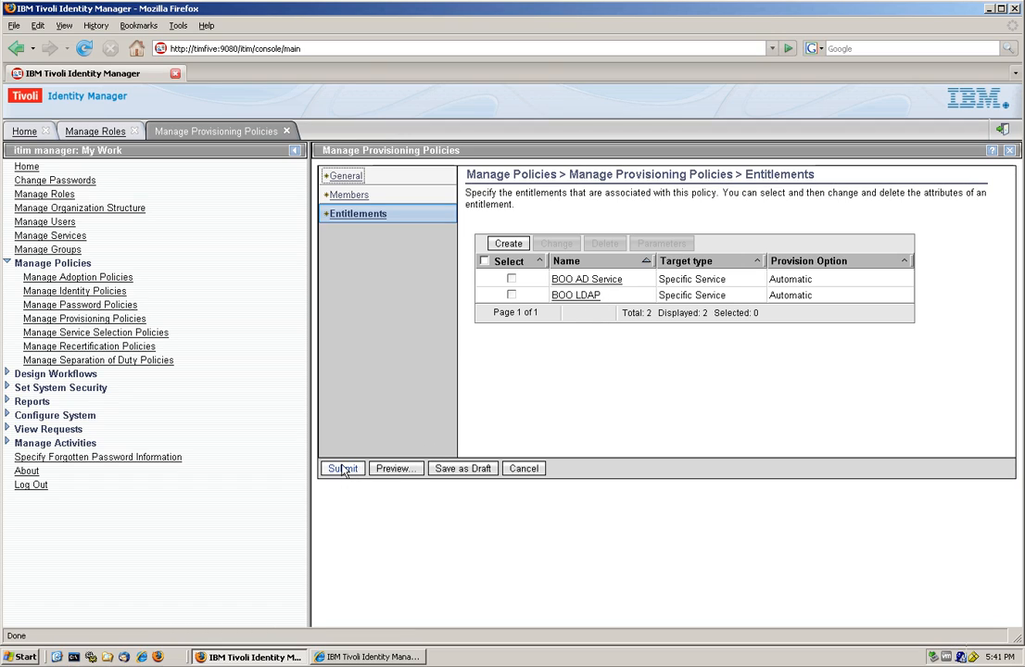
Step: Submit the policy with Immediate scheduling and close the success page
{"action": "left_click", "coordinate": [342, 468]}
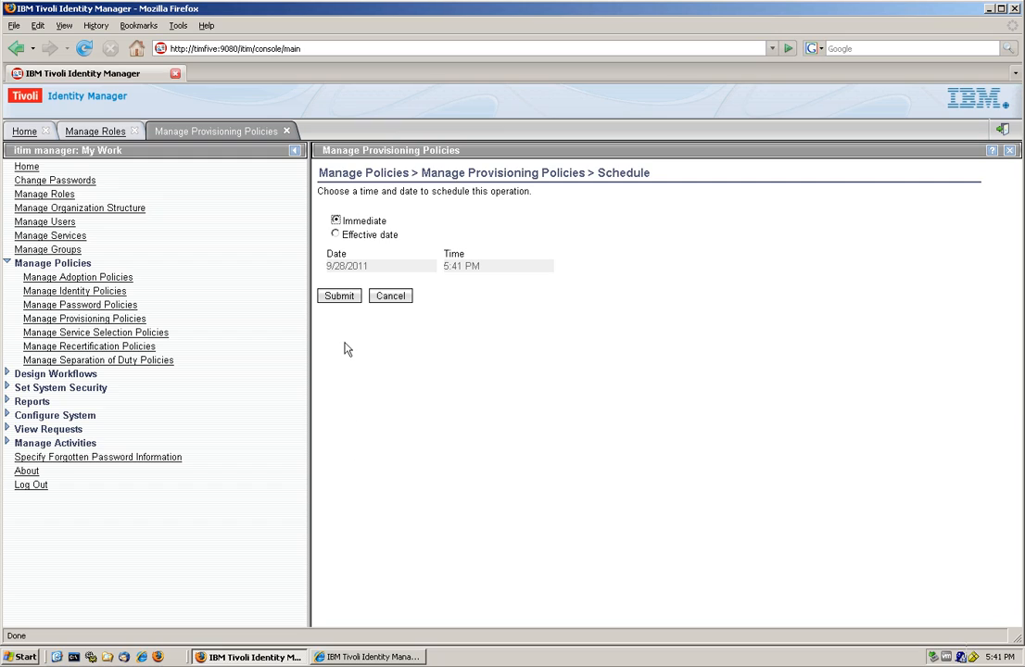
{"action": "left_click", "coordinate": [338, 296]}
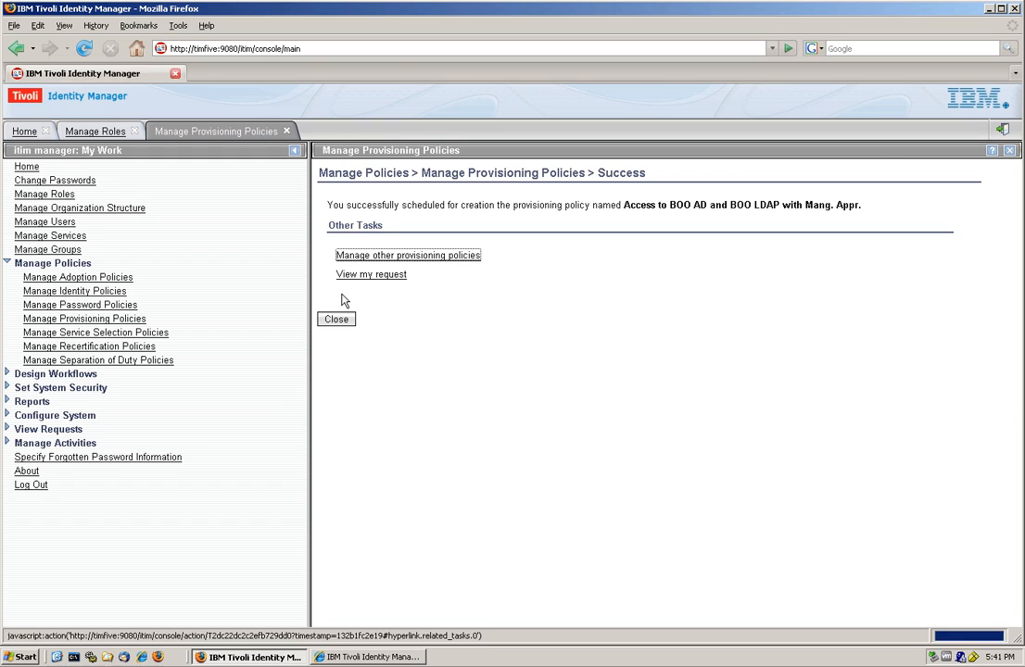
{"action": "left_click", "coordinate": [337, 319]}
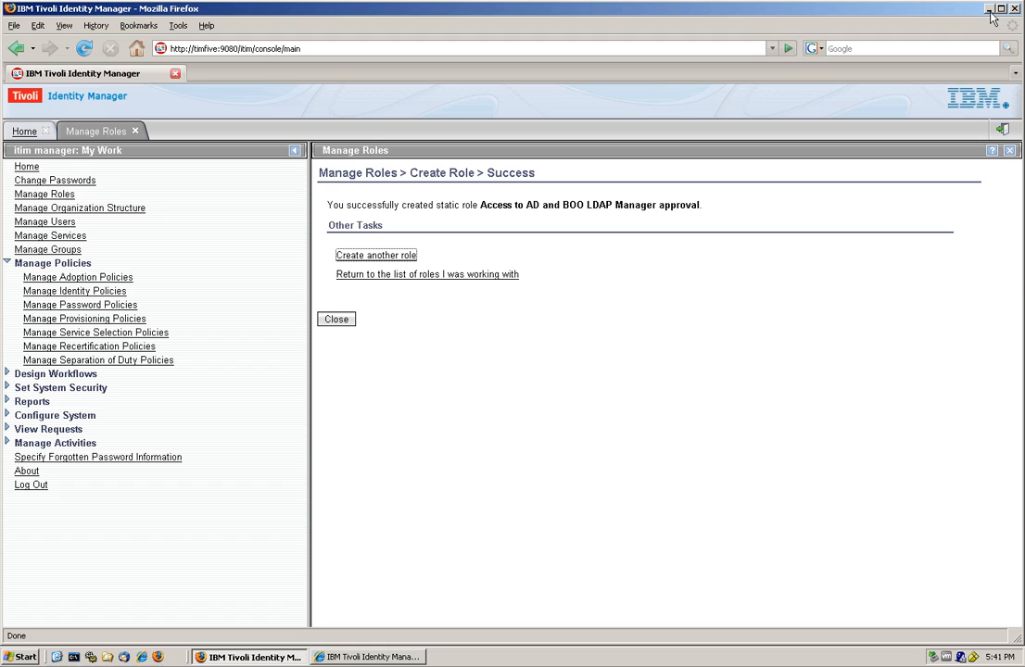
{"action": "left_click", "coordinate": [990, 8]}
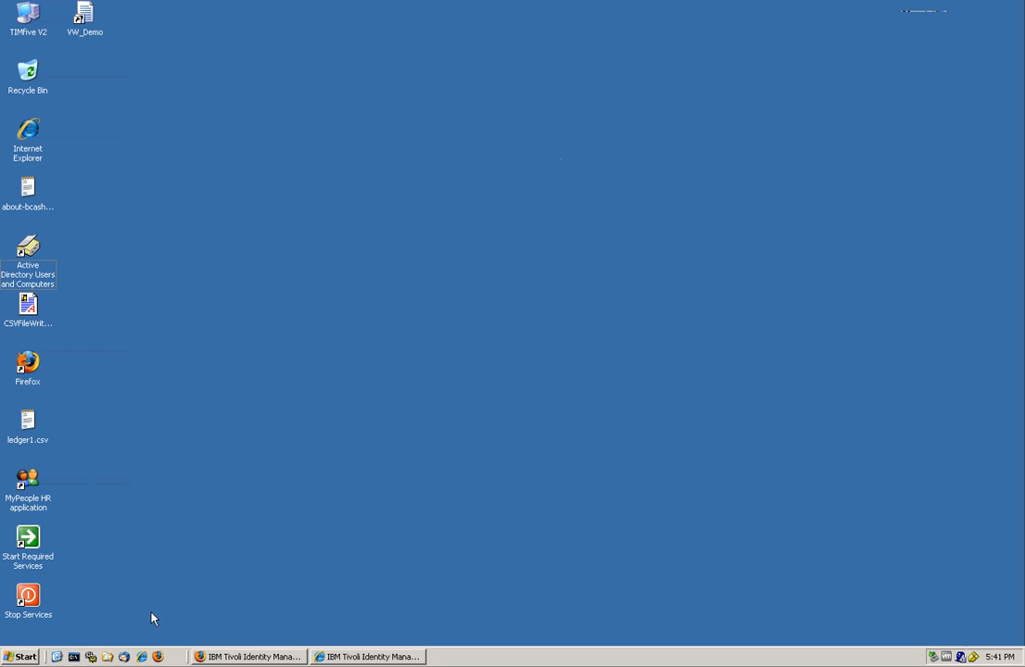
{"action": "mouse_move", "coordinate": [201, 640]}
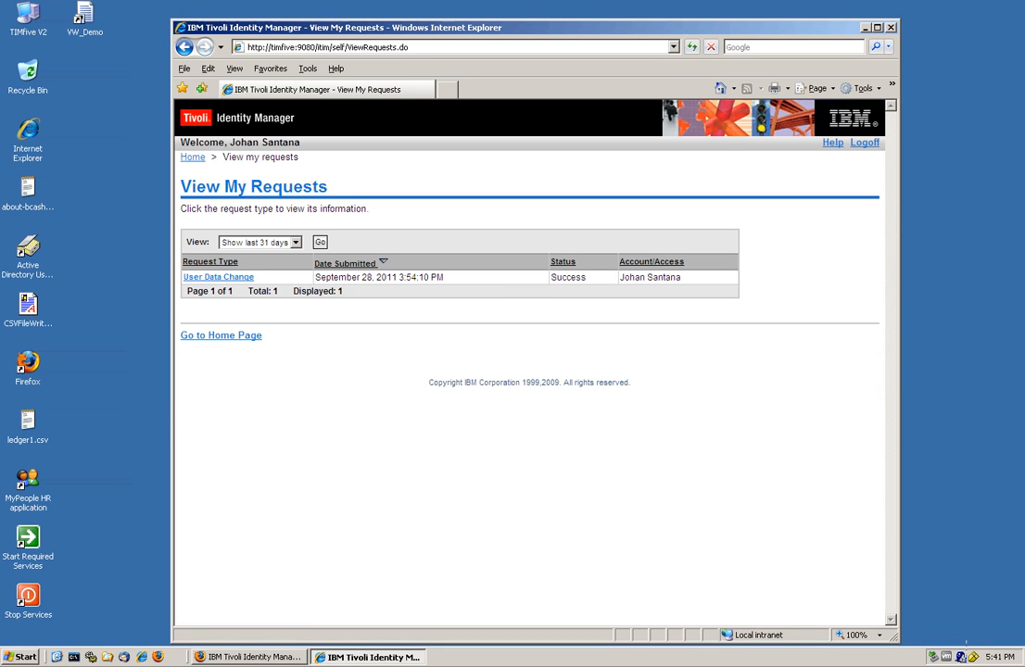
{"action": "mouse_move", "coordinate": [865, 143]}
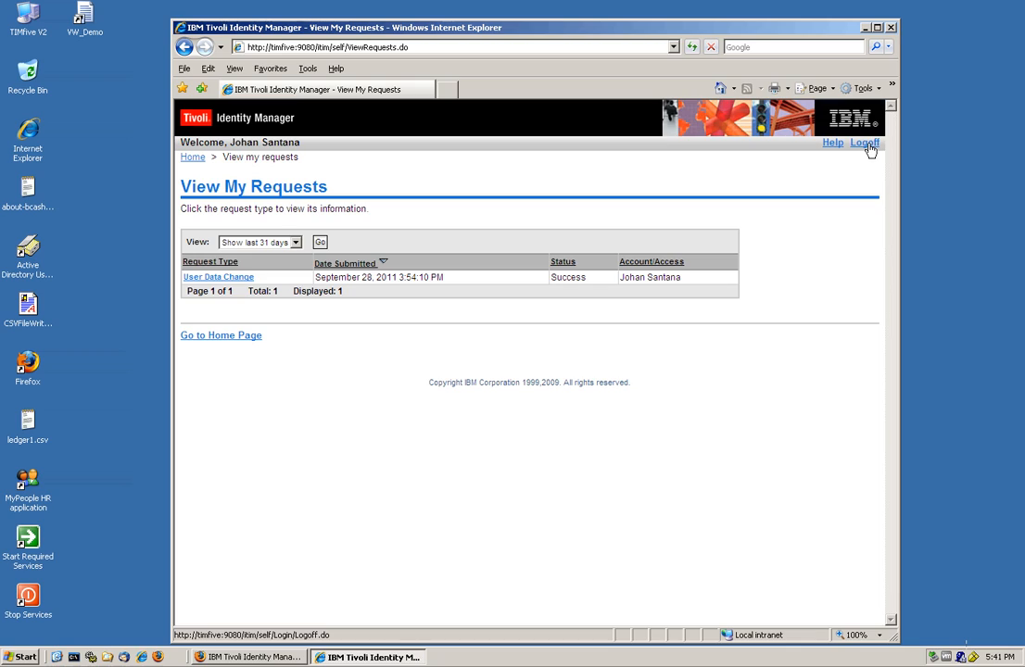
{"action": "left_click", "coordinate": [863, 143]}
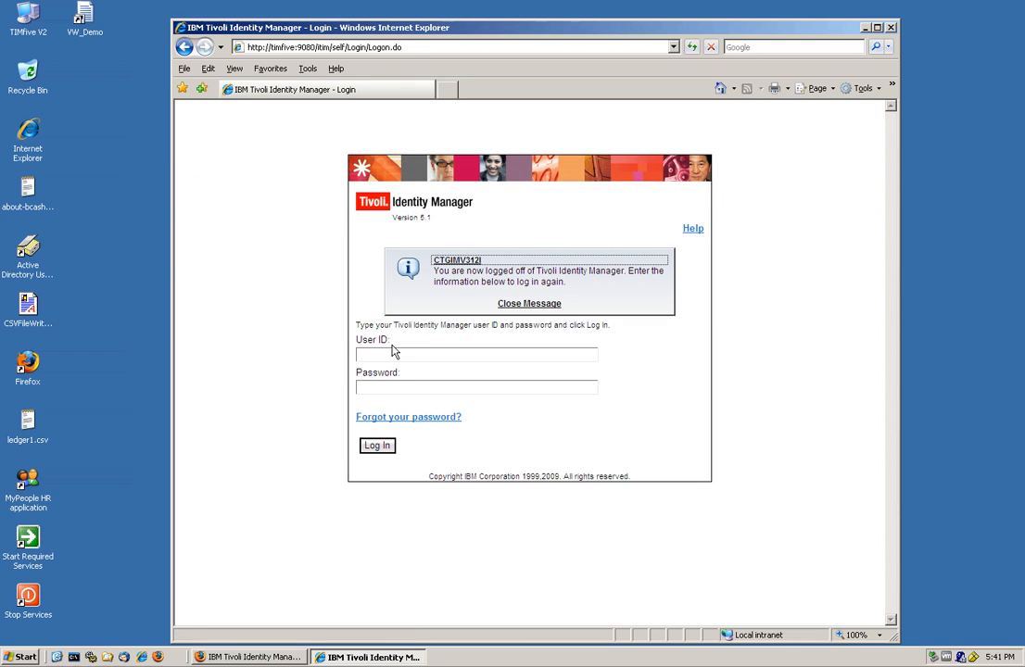
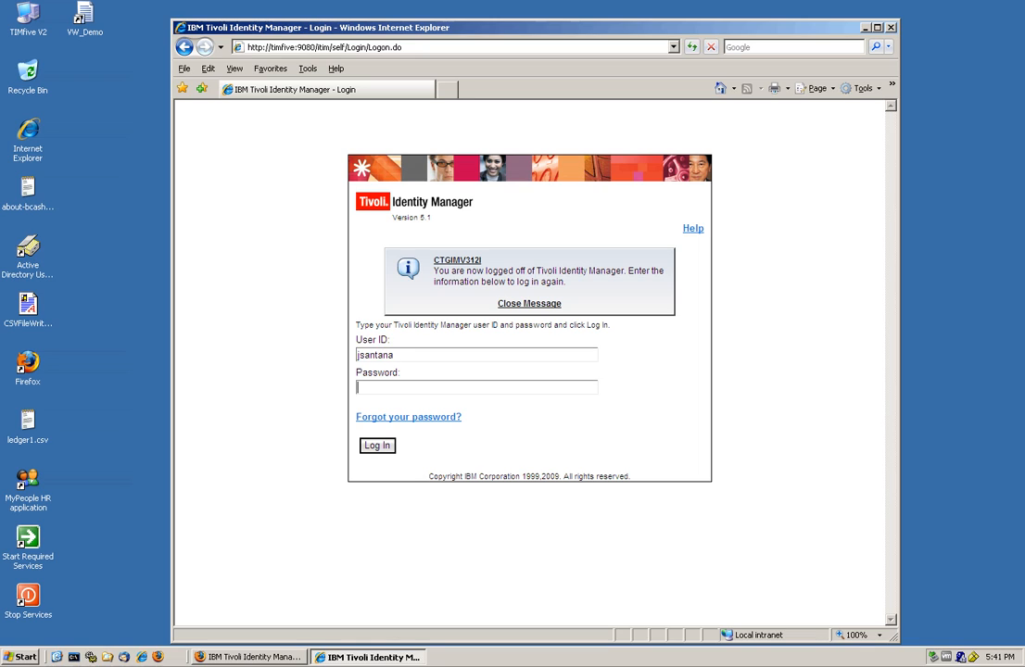
{"action": "type", "text": "password"}
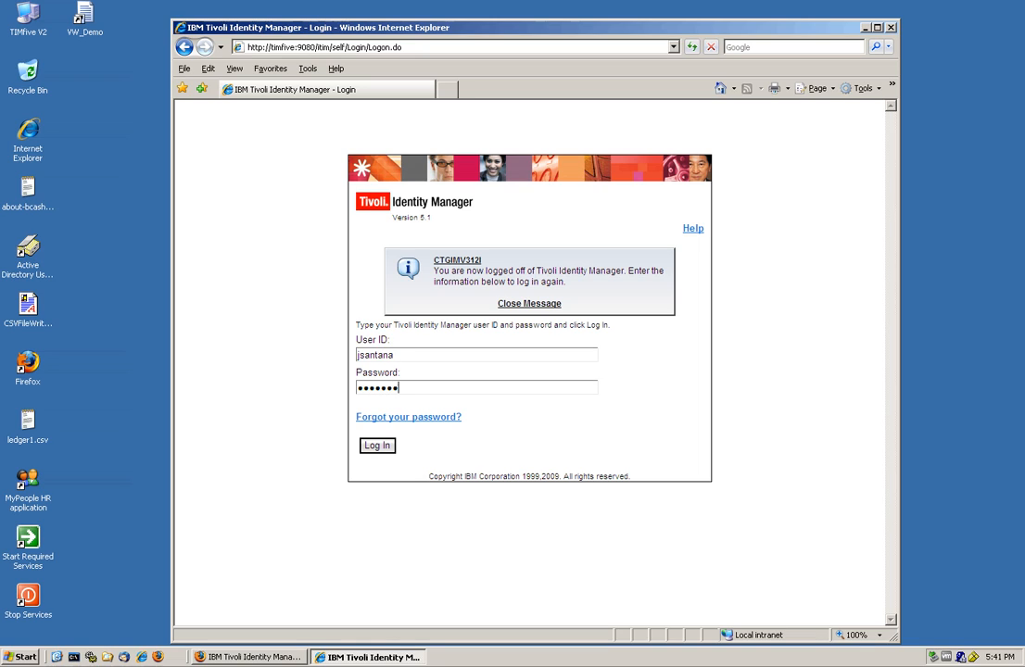
{"action": "left_click", "coordinate": [376, 446]}
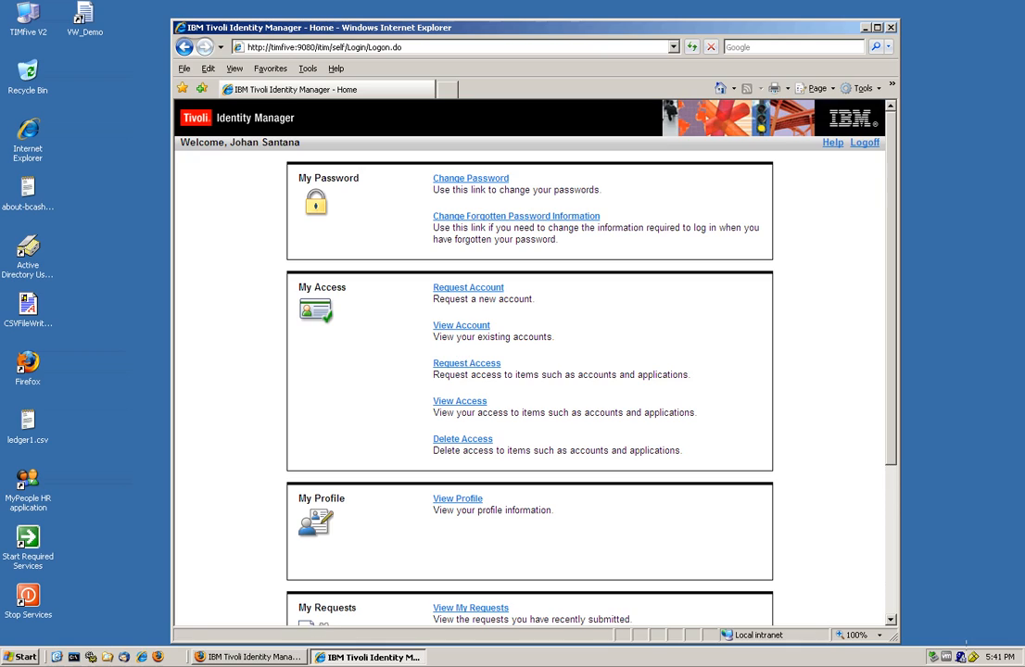
Step: Search access for 'acc' and request the Access to AD and BOO LDAP Manager approval role
{"action": "left_click", "coordinate": [466, 362]}
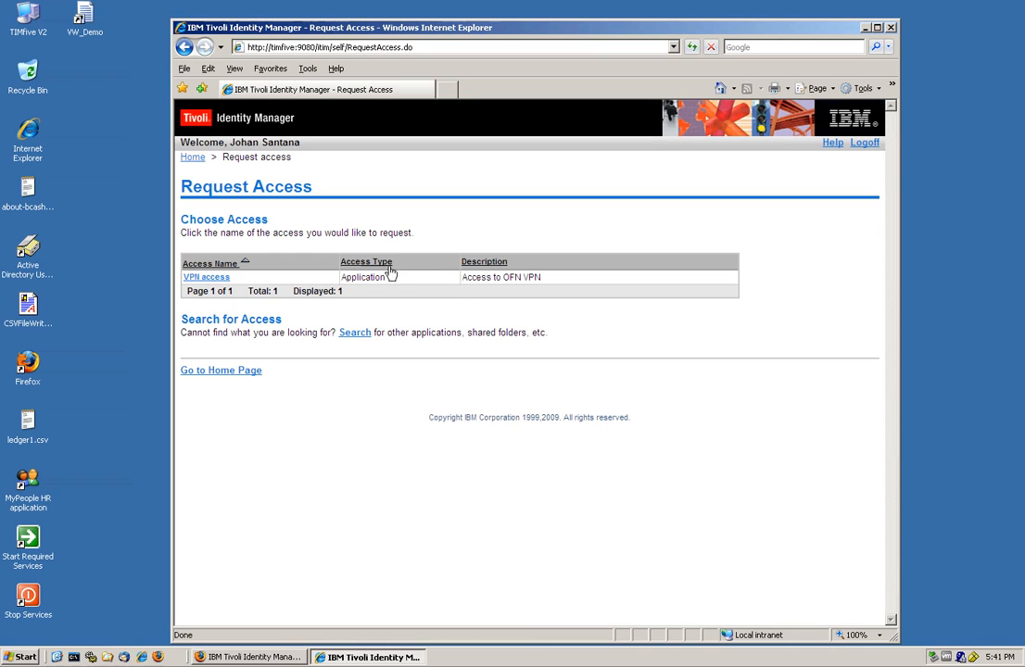
{"action": "mouse_move", "coordinate": [355, 333]}
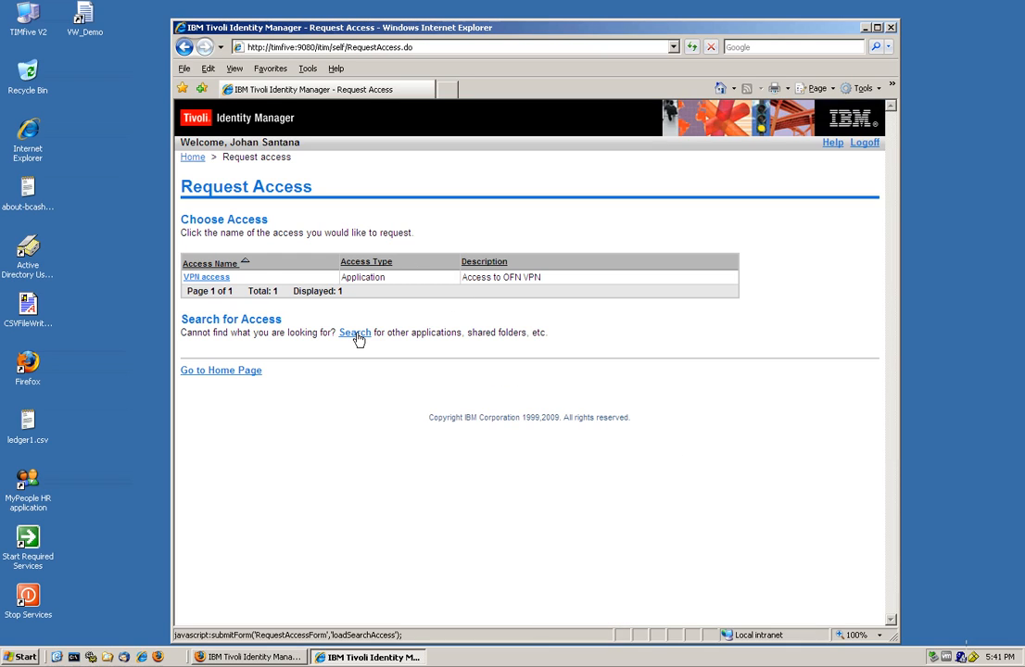
{"action": "left_click", "coordinate": [355, 332]}
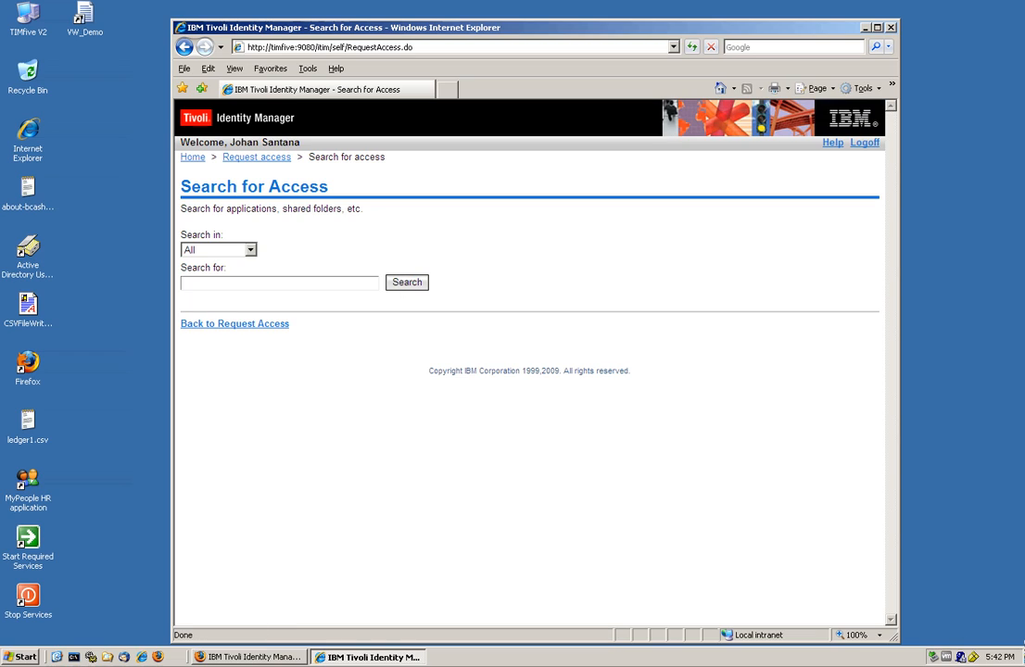
{"action": "type", "text": "acc"}
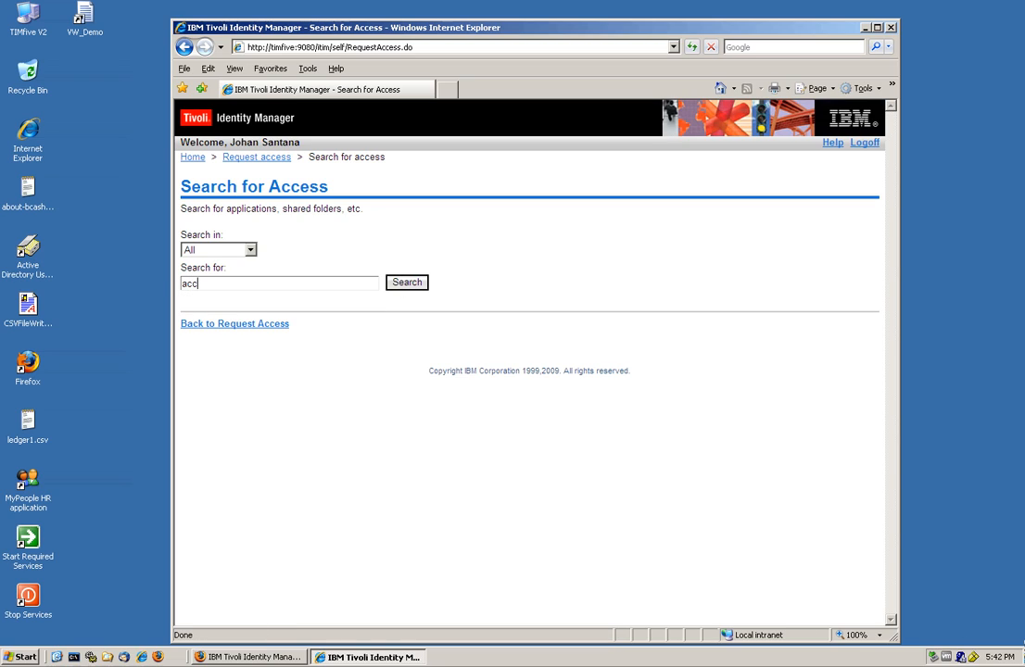
{"action": "left_click", "coordinate": [407, 283]}
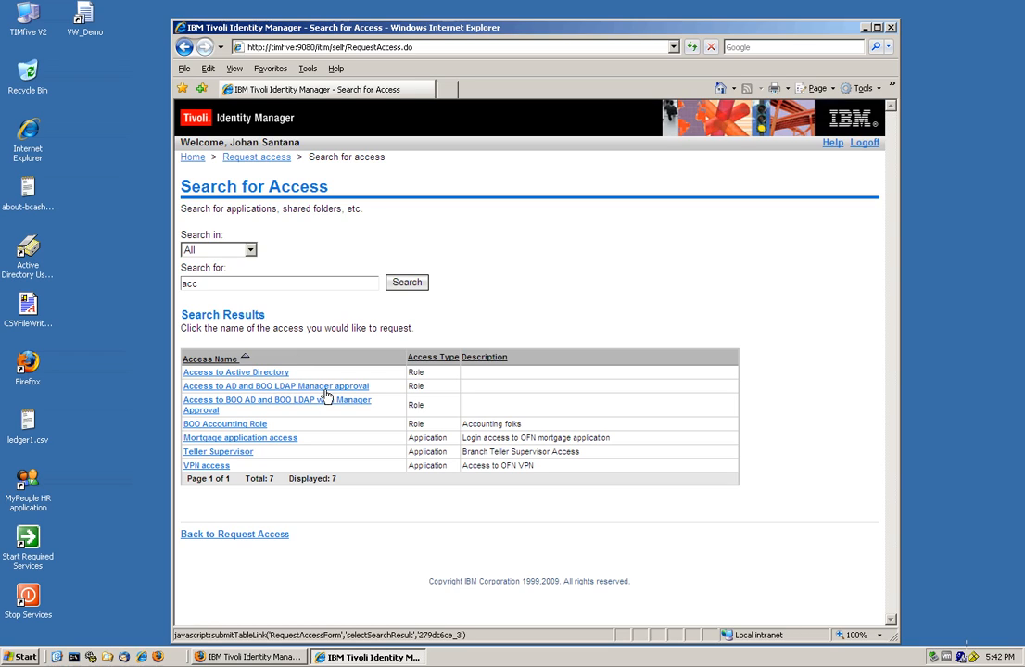
{"action": "left_click", "coordinate": [276, 386]}
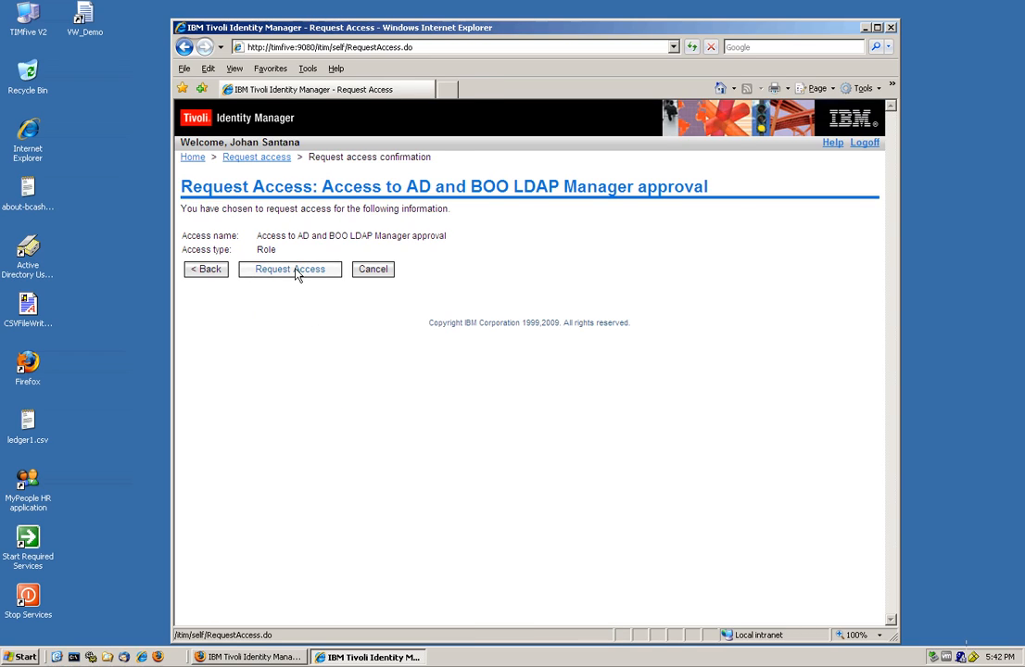
{"action": "left_click", "coordinate": [289, 269]}
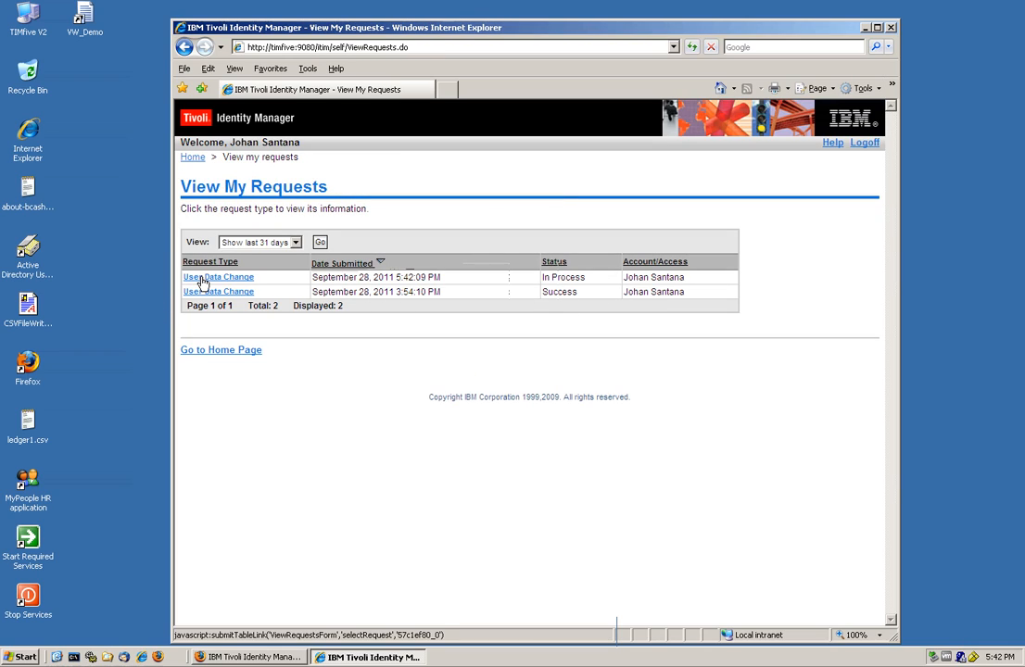
{"action": "left_click", "coordinate": [218, 277]}
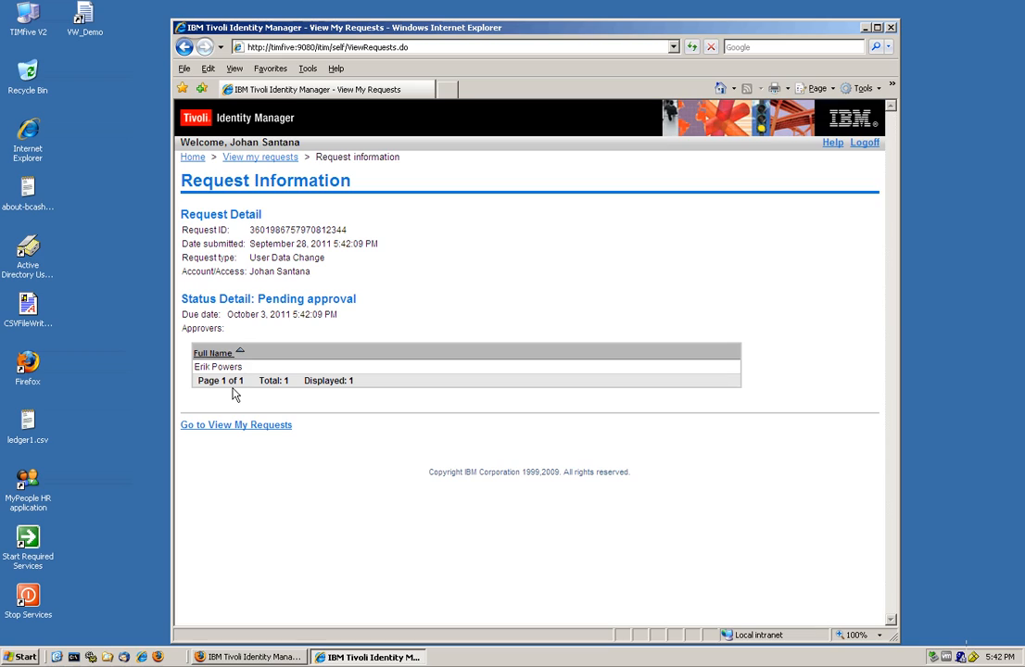
{"action": "left_click", "coordinate": [864, 141]}
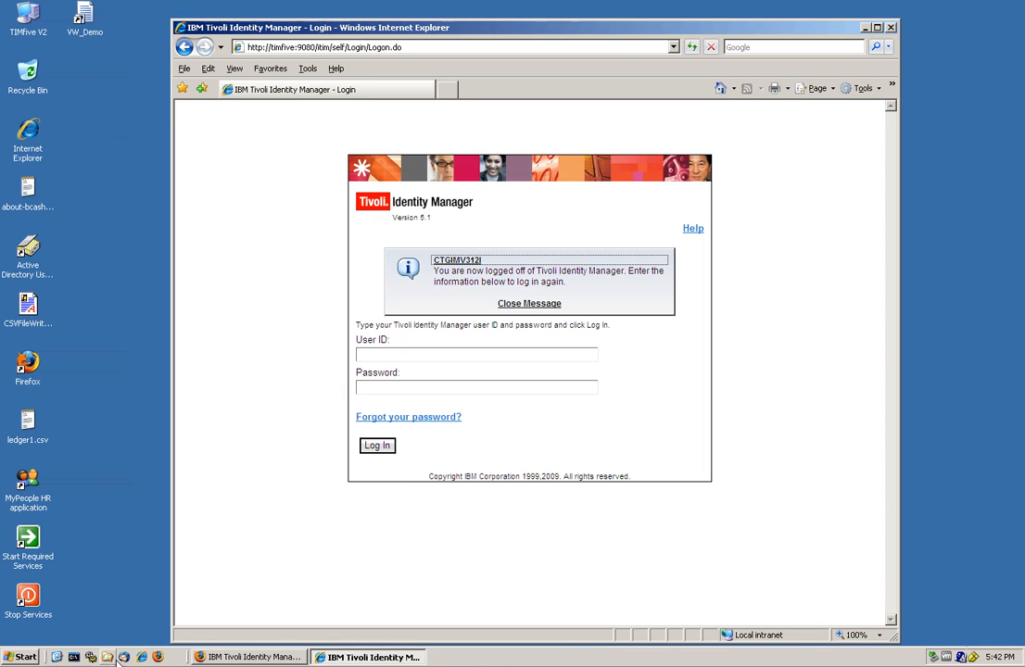
{"action": "mouse_move", "coordinate": [970, 656]}
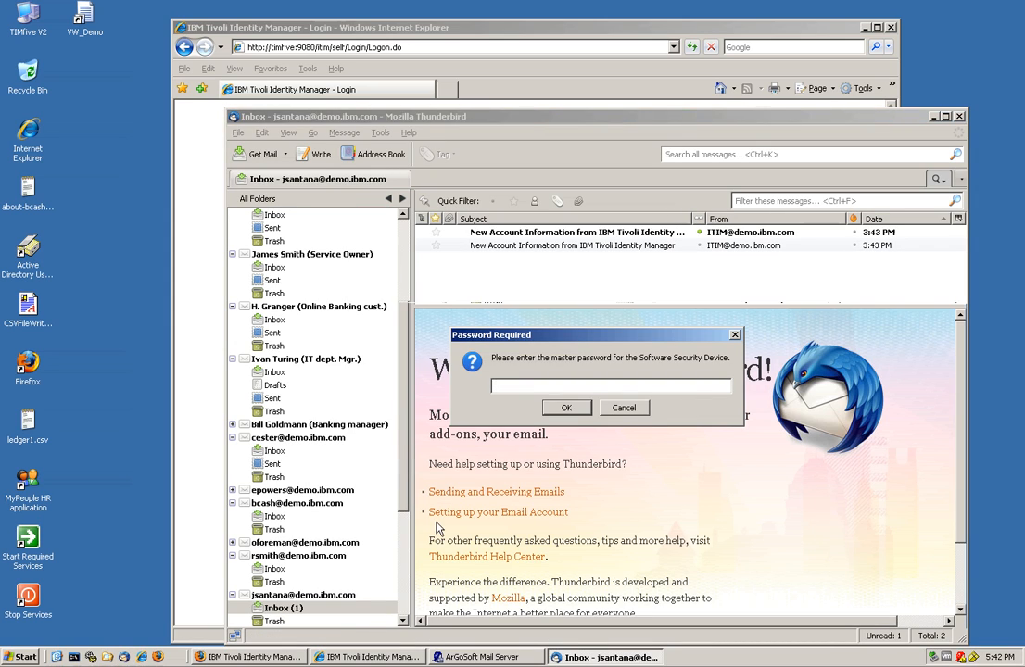
{"action": "type", "text": "•••"}
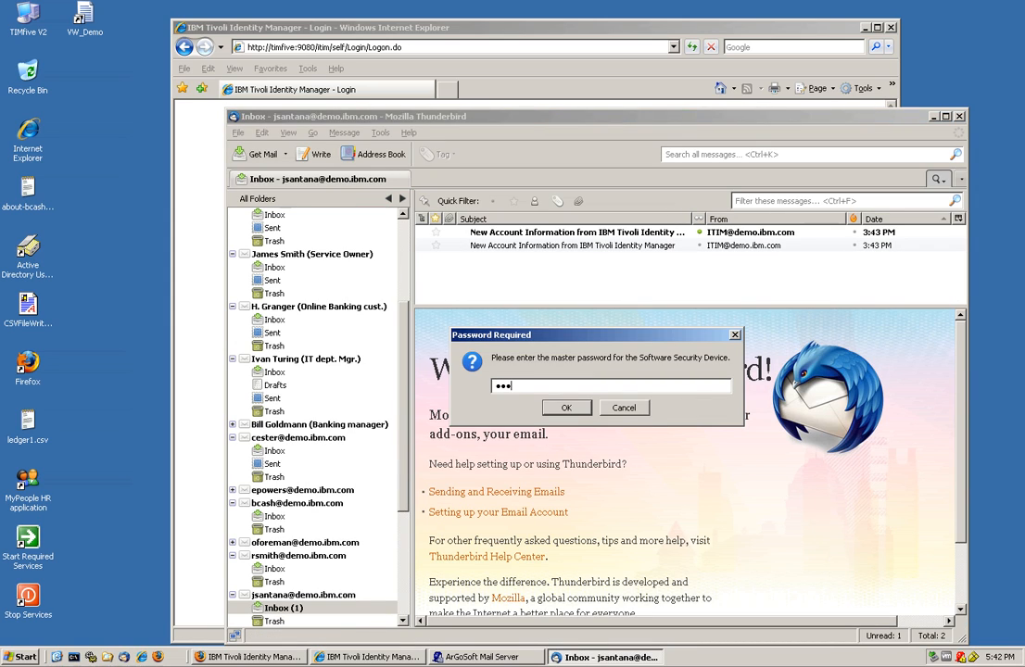
{"action": "left_click", "coordinate": [567, 408]}
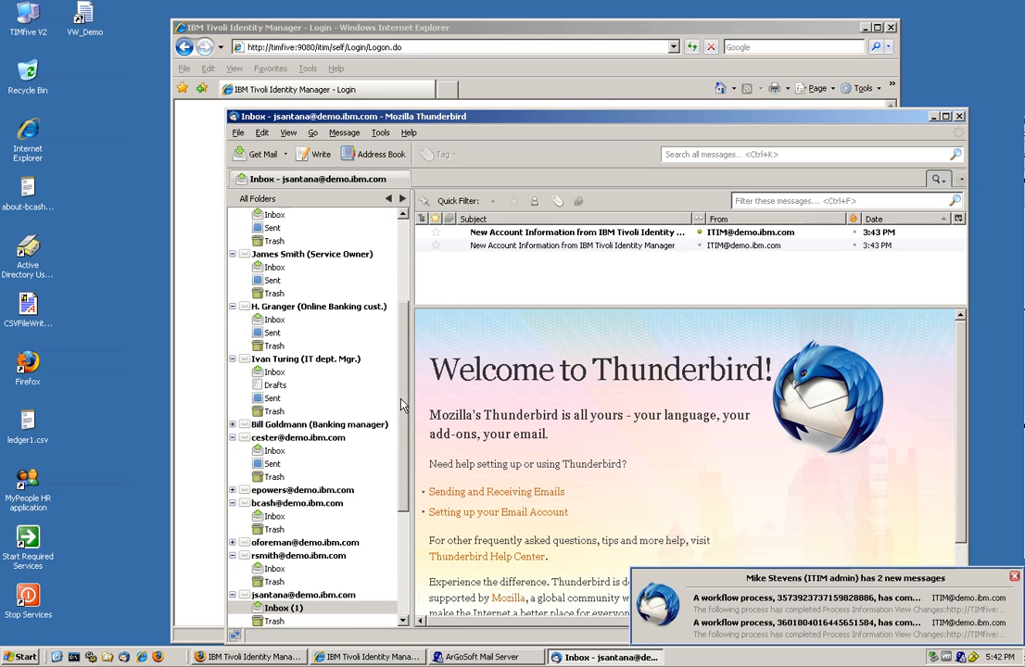
{"action": "scroll", "scroll_direction": "down", "scroll_amount": 3}
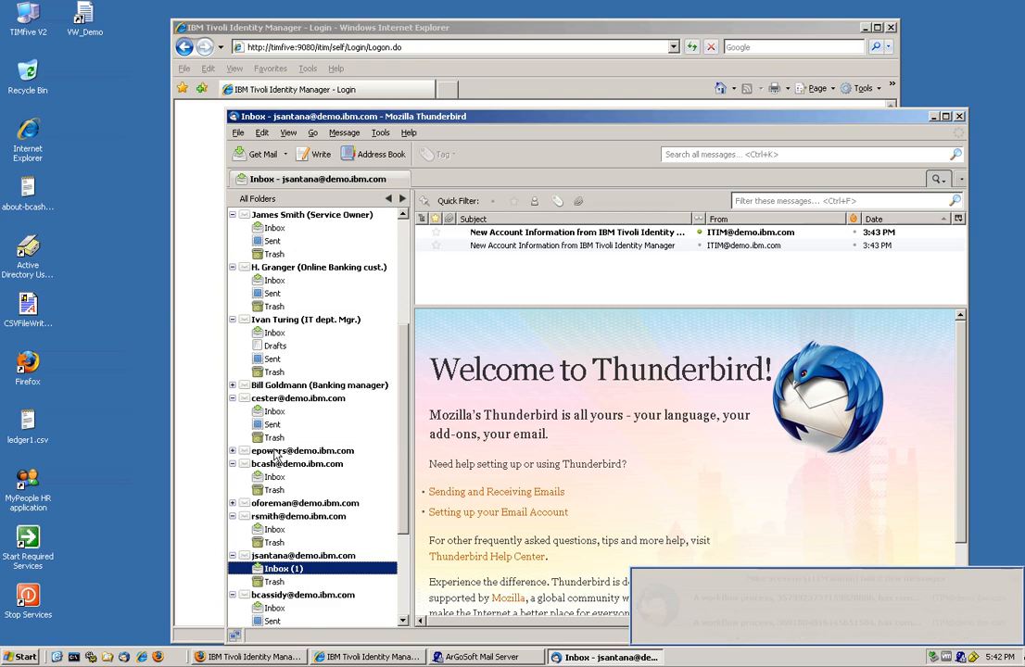
{"action": "left_click", "coordinate": [274, 463]}
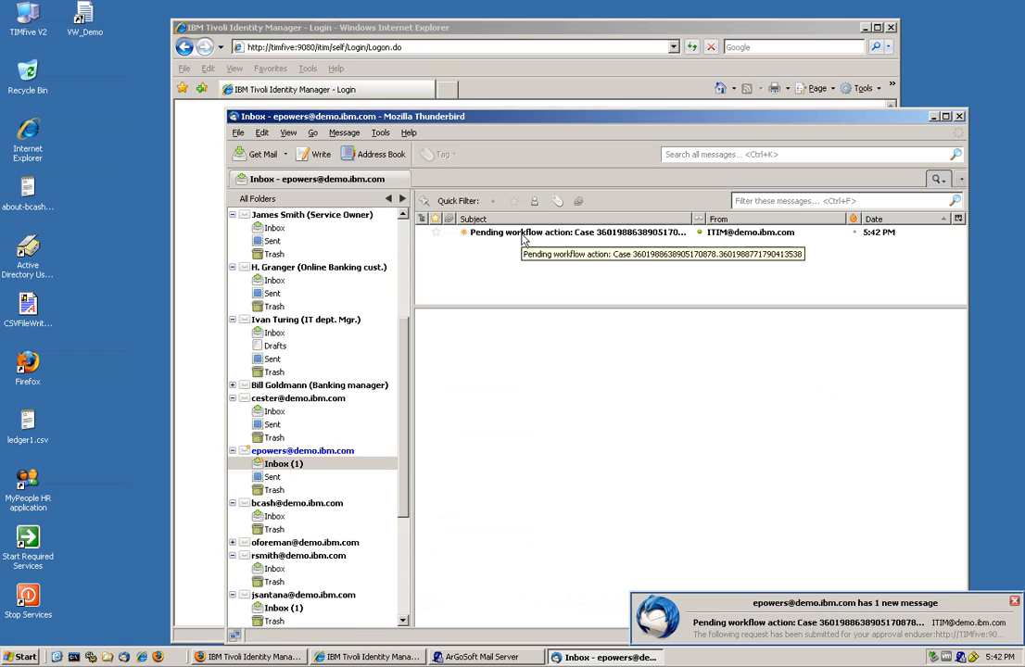
{"action": "left_click", "coordinate": [602, 231]}
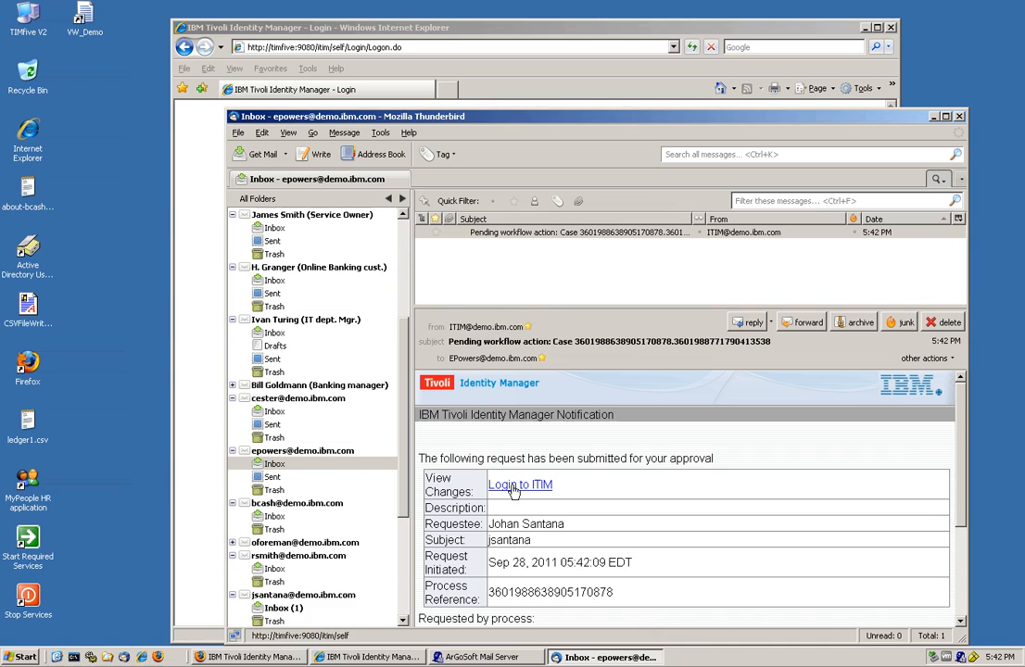
{"action": "left_click", "coordinate": [520, 483]}
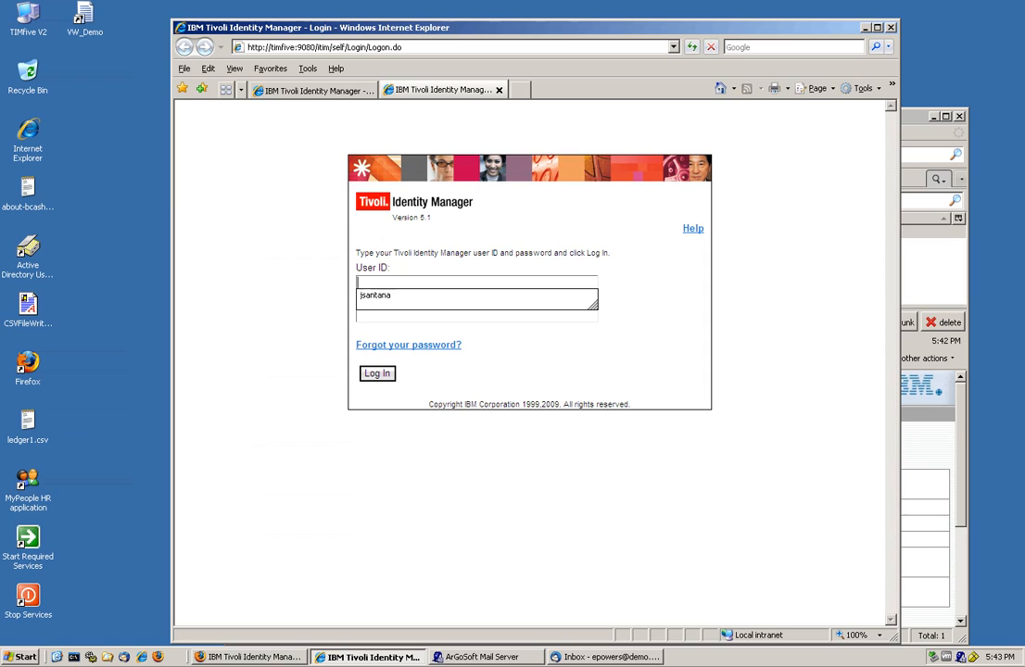
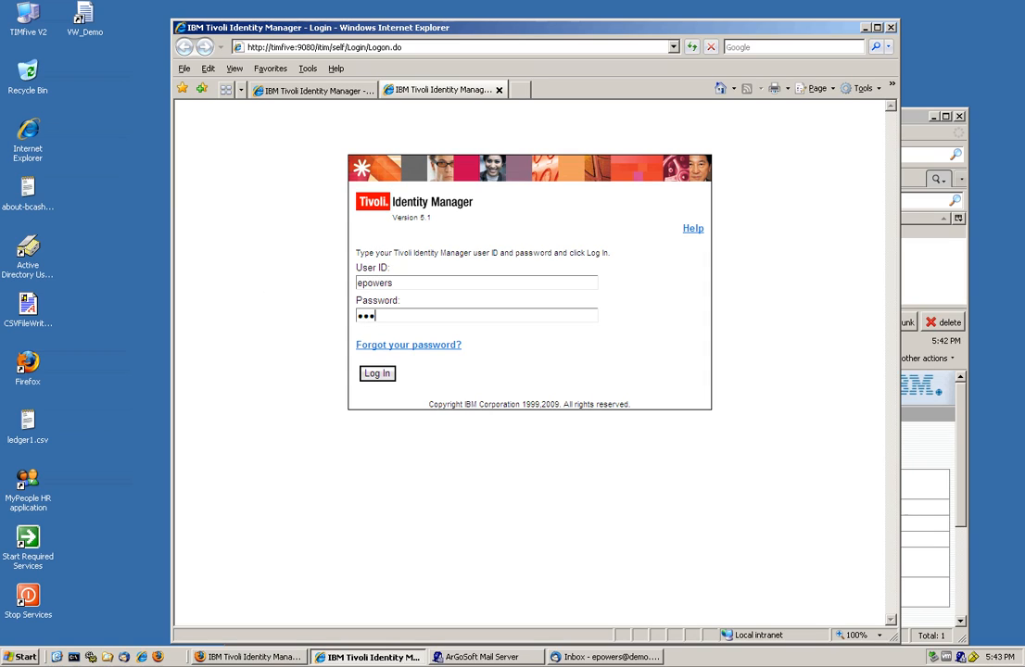
Step: Log in to Identity Manager as approver epowers with his password
{"action": "left_click", "coordinate": [377, 372]}
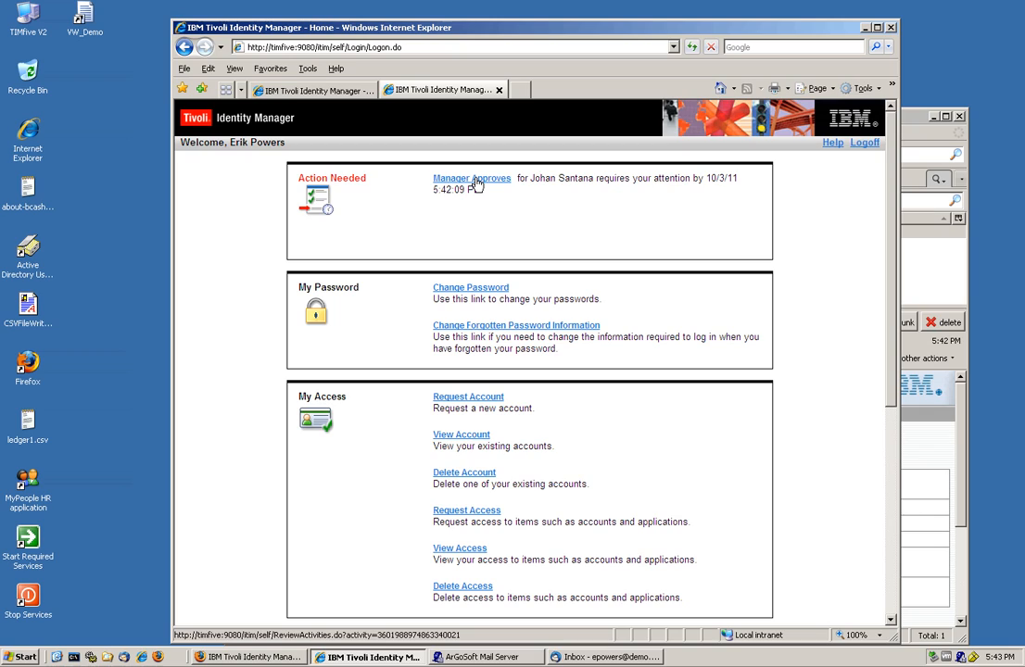
{"action": "left_click", "coordinate": [471, 178]}
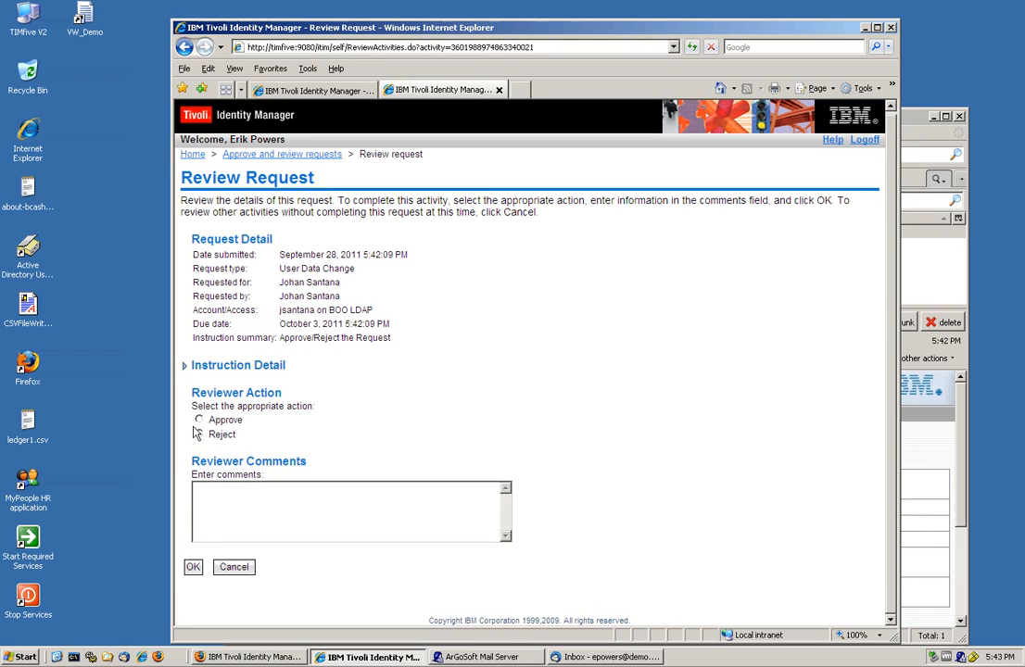
{"action": "left_click", "coordinate": [198, 420]}
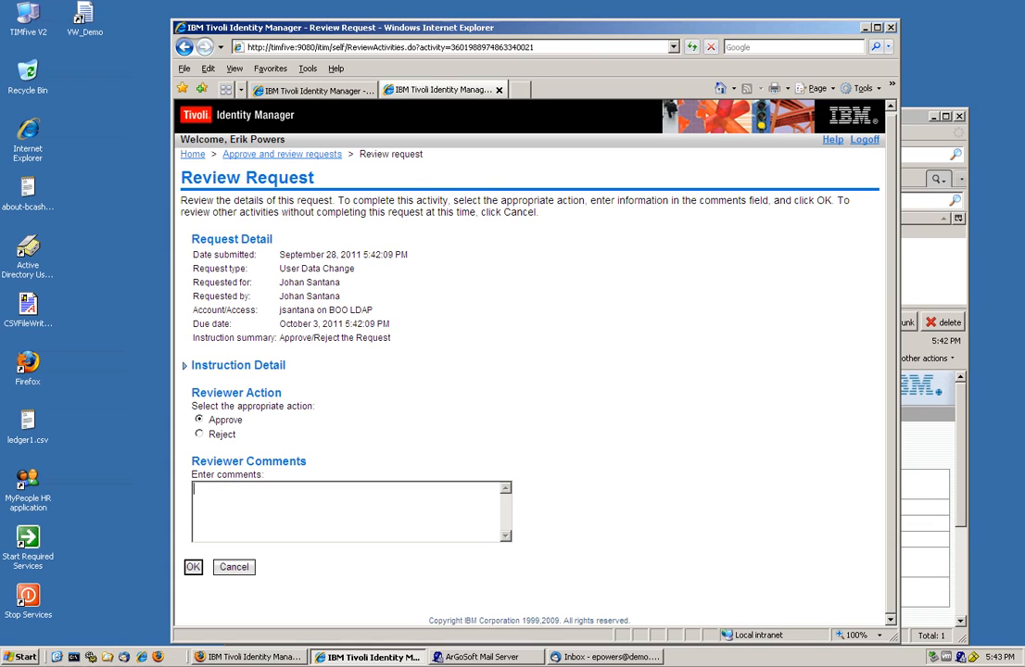
{"action": "left_click", "coordinate": [193, 567]}
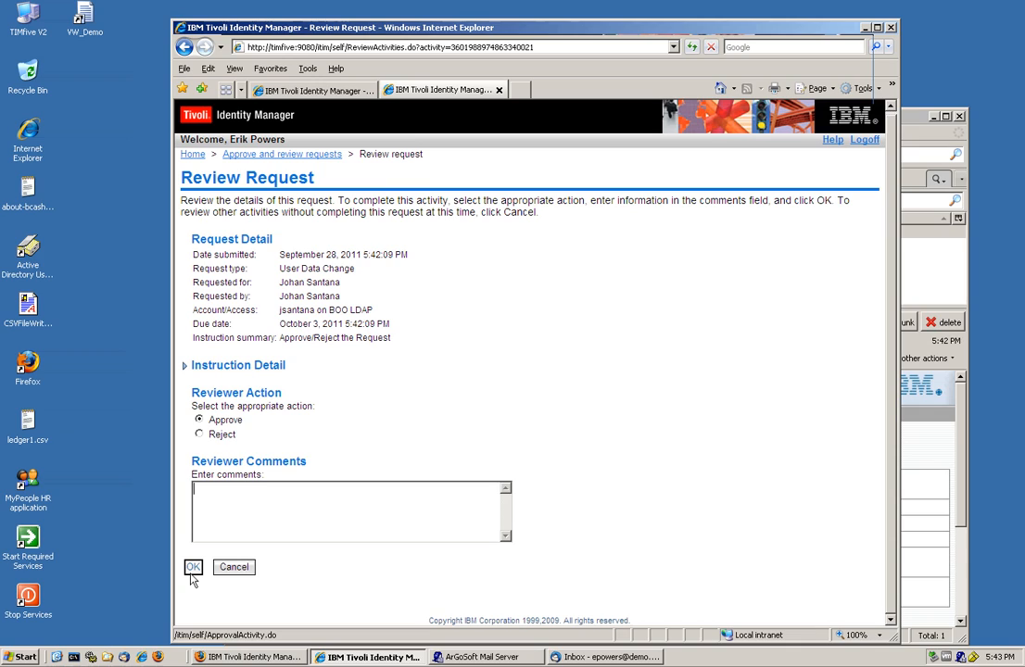
{"action": "left_click", "coordinate": [193, 567]}
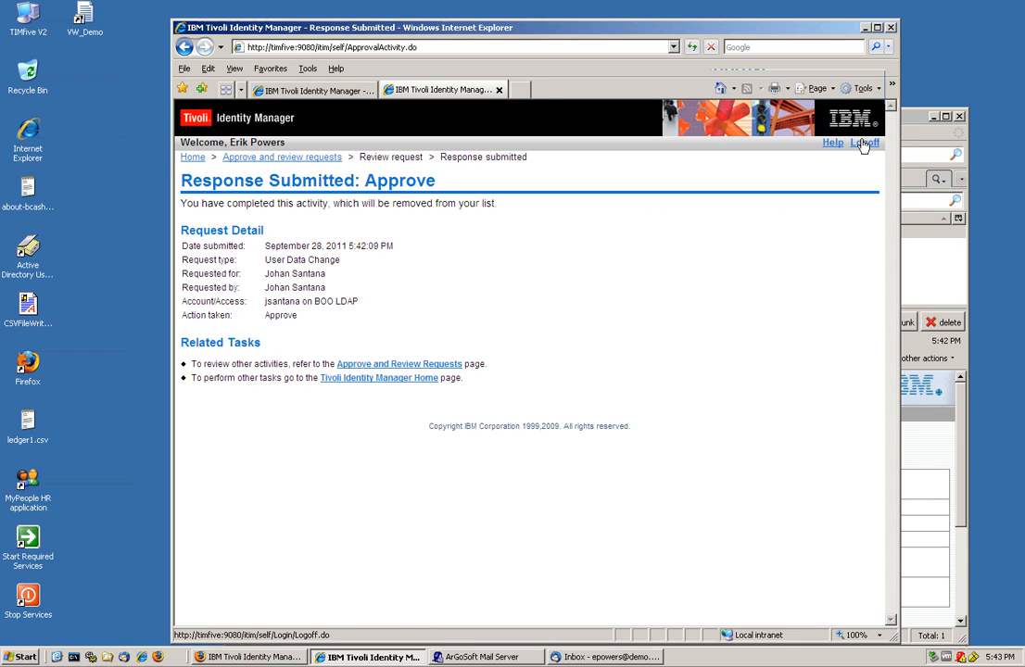
{"action": "left_click", "coordinate": [864, 143]}
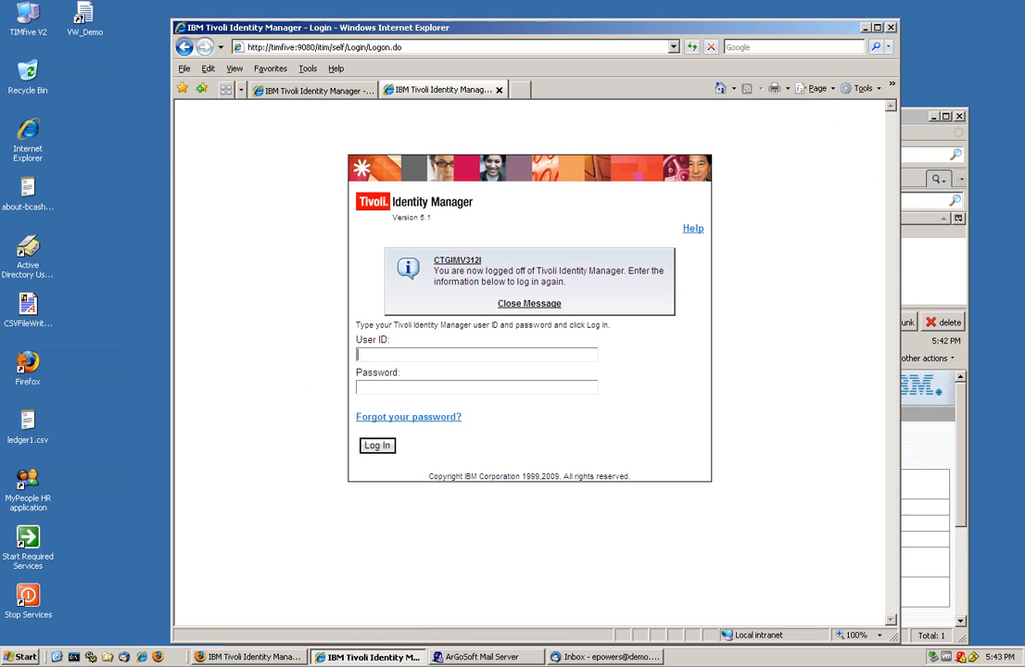
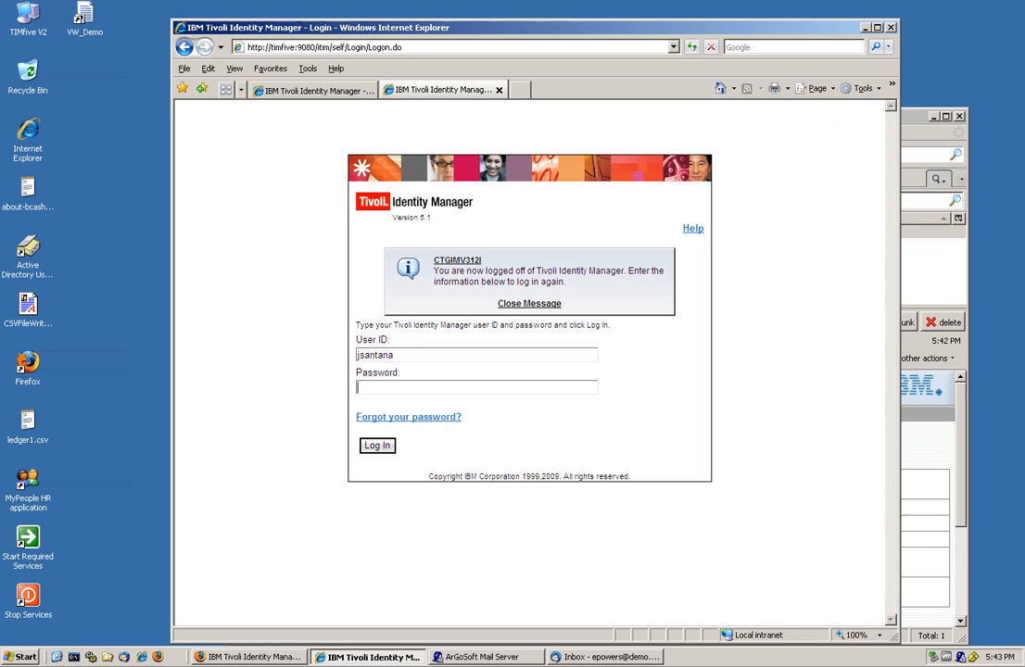
{"action": "type", "text": "password"}
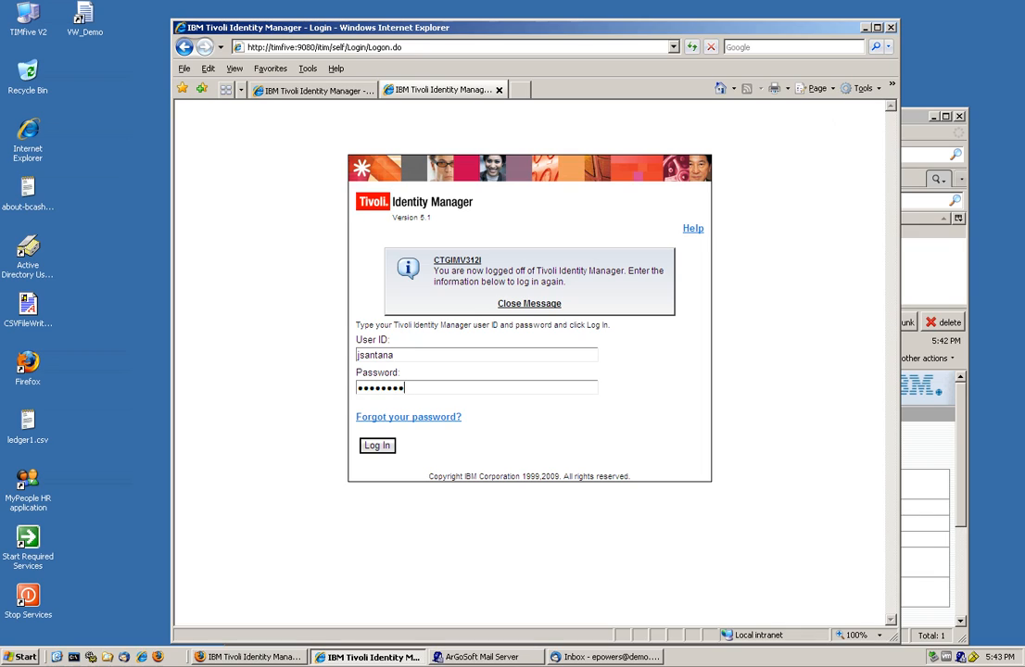
{"action": "left_click", "coordinate": [376, 445]}
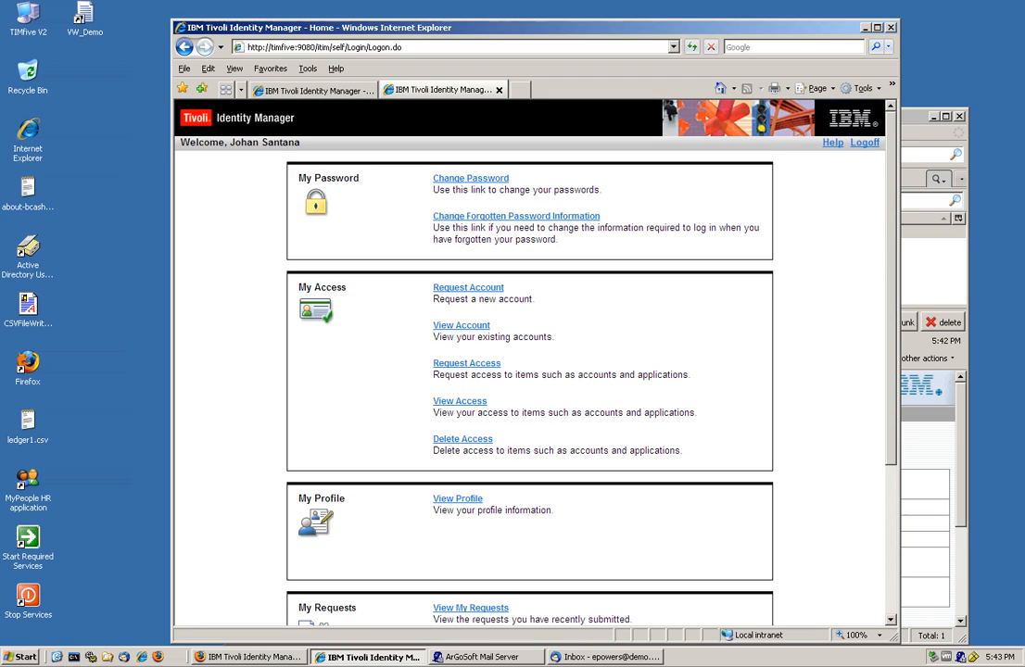
{"action": "mouse_move", "coordinate": [461, 326]}
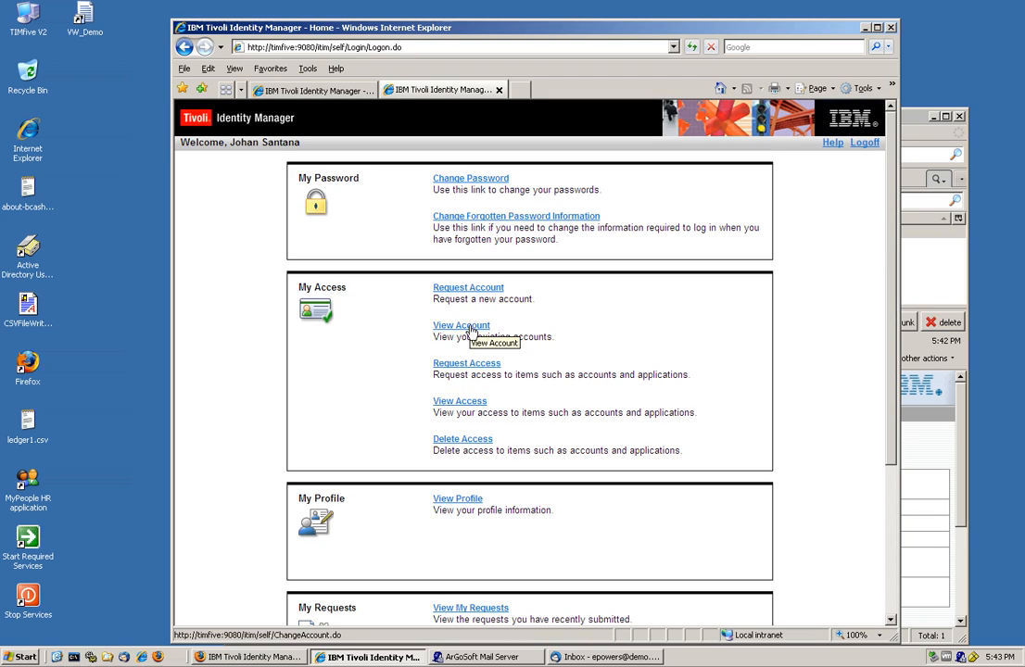
{"action": "left_click", "coordinate": [461, 325]}
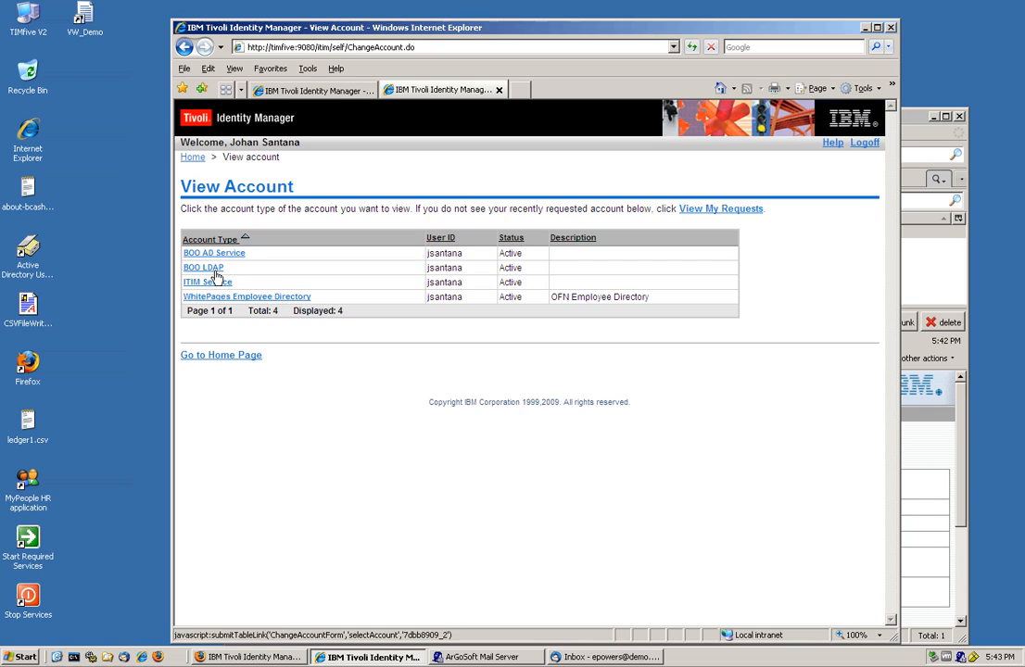
{"action": "mouse_move", "coordinate": [220, 281]}
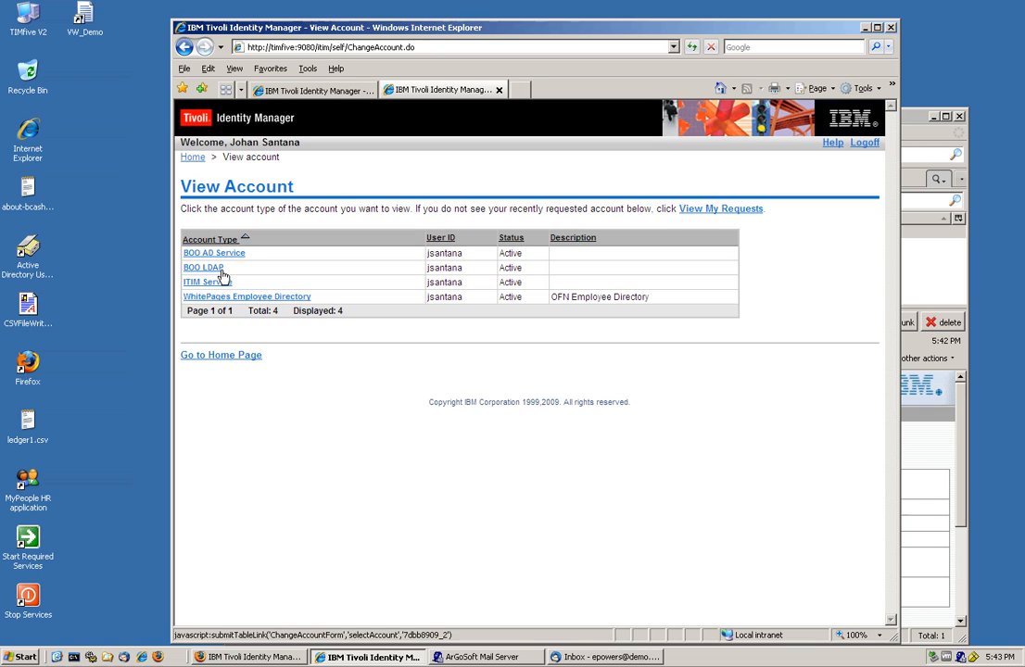
{"action": "left_click", "coordinate": [220, 355]}
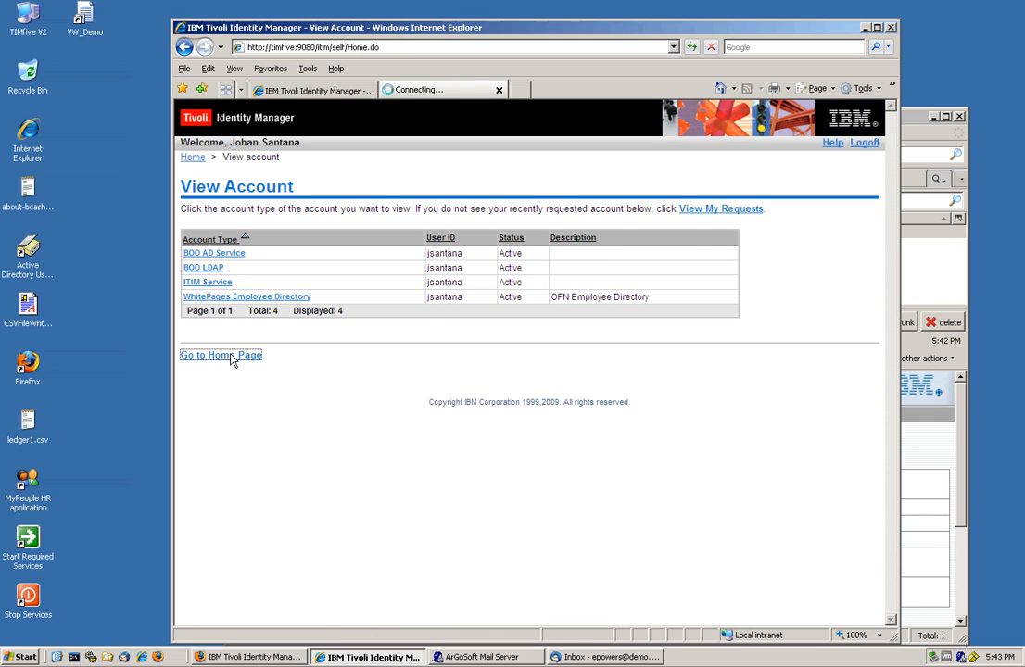
{"action": "left_click", "coordinate": [221, 355]}
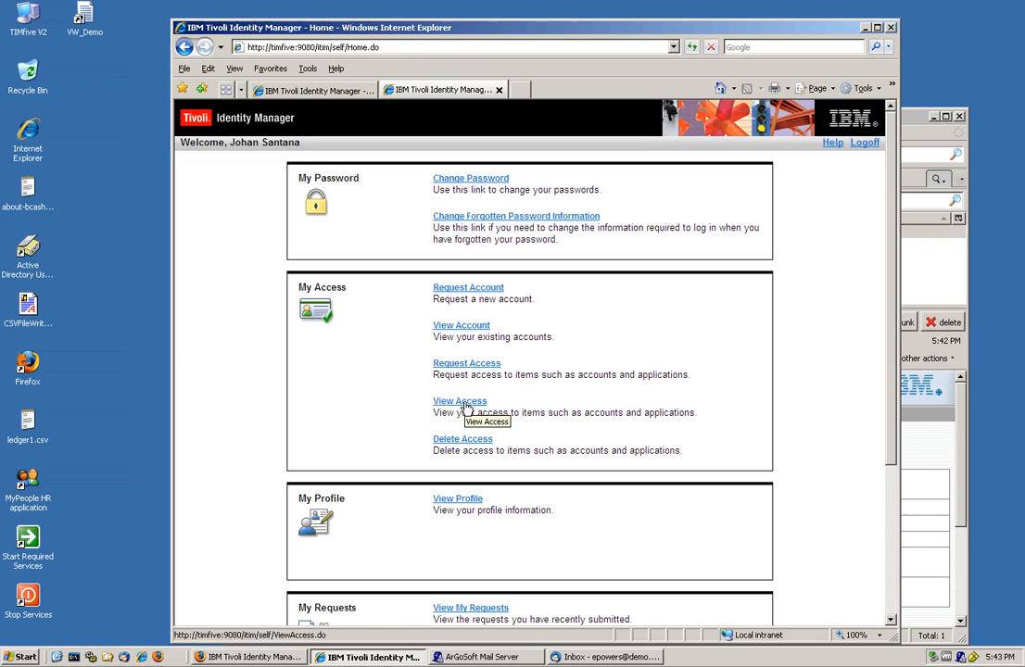
{"action": "left_click", "coordinate": [459, 401]}
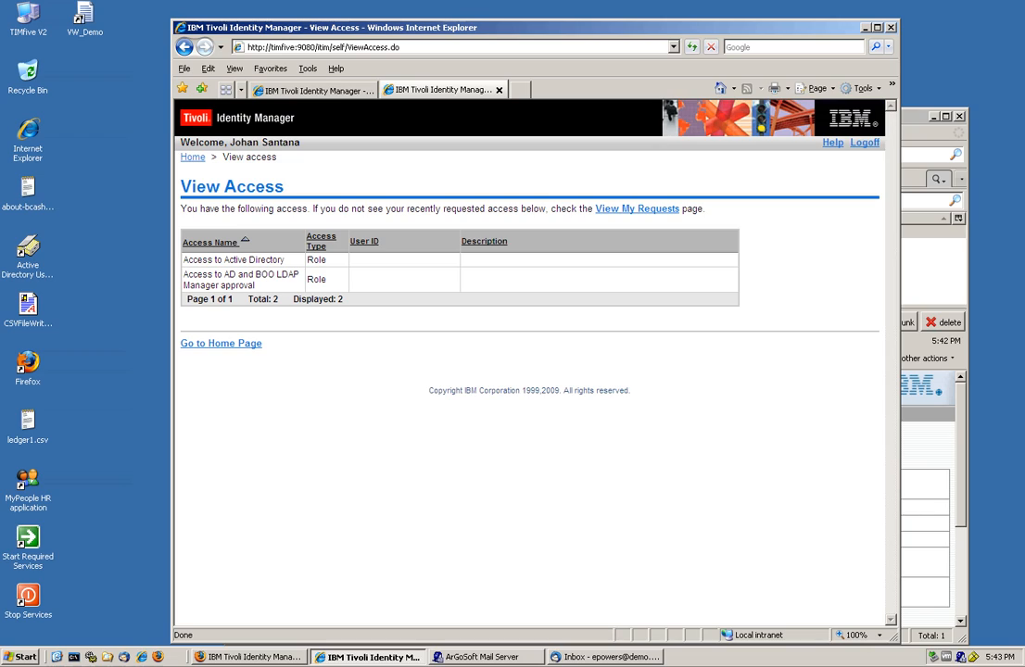
{"action": "mouse_move", "coordinate": [289, 294]}
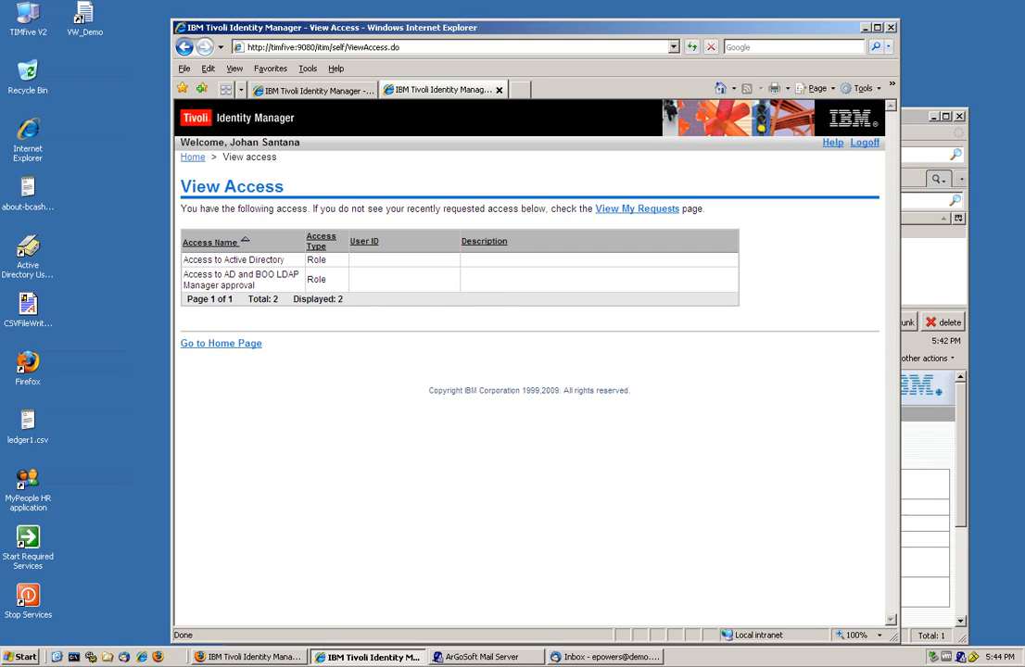
{"action": "mouse_move", "coordinate": [864, 143]}
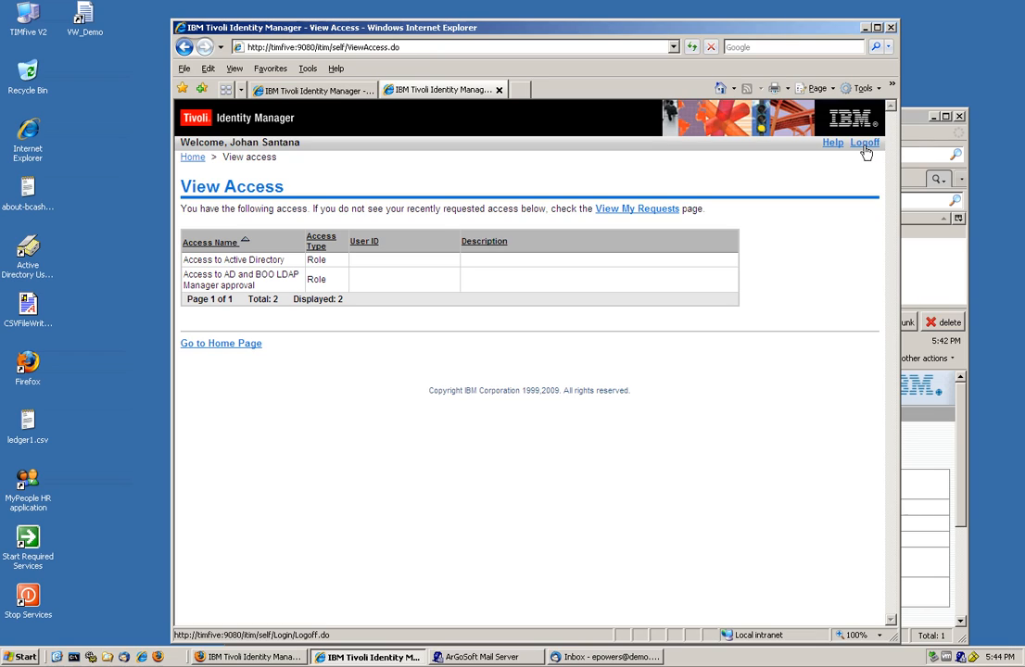
{"action": "left_click", "coordinate": [864, 142]}
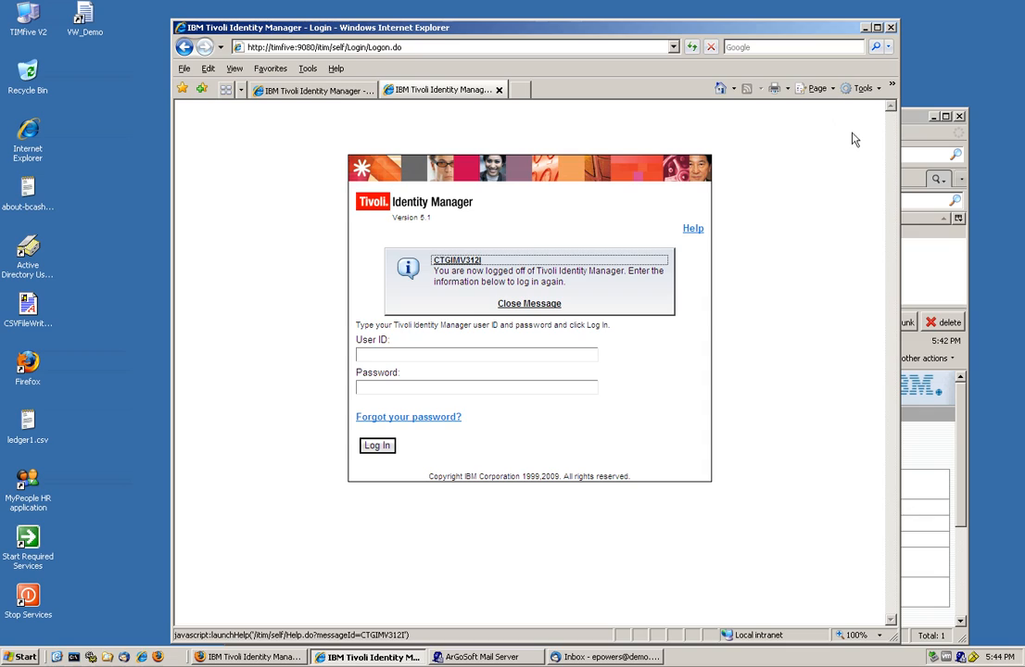
{"action": "left_click", "coordinate": [476, 354]}
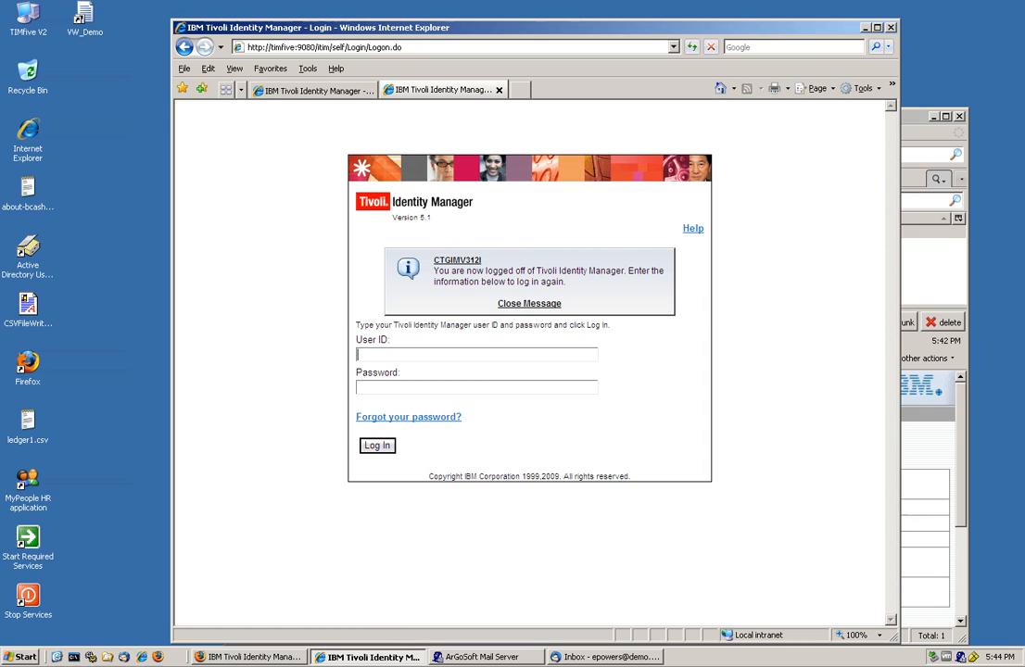
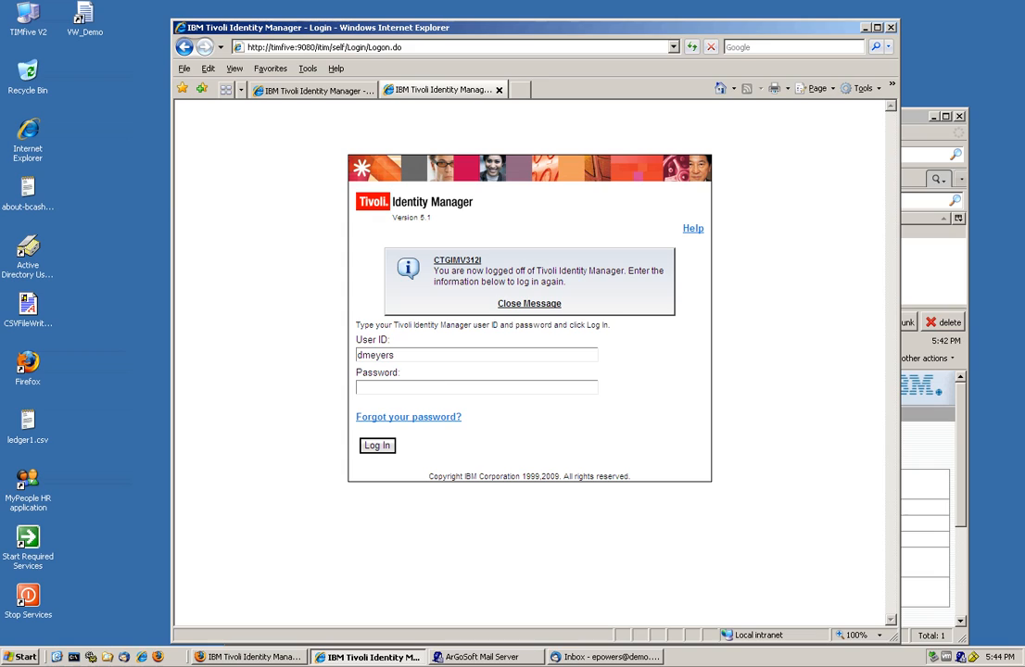
{"action": "left_click", "coordinate": [477, 387]}
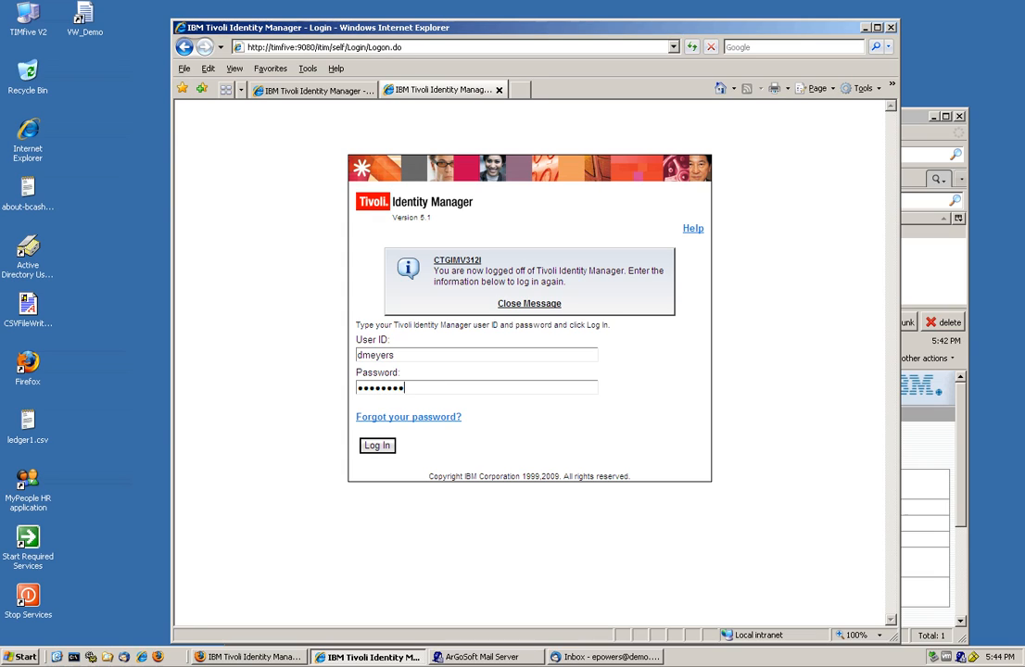
{"action": "left_click", "coordinate": [376, 446]}
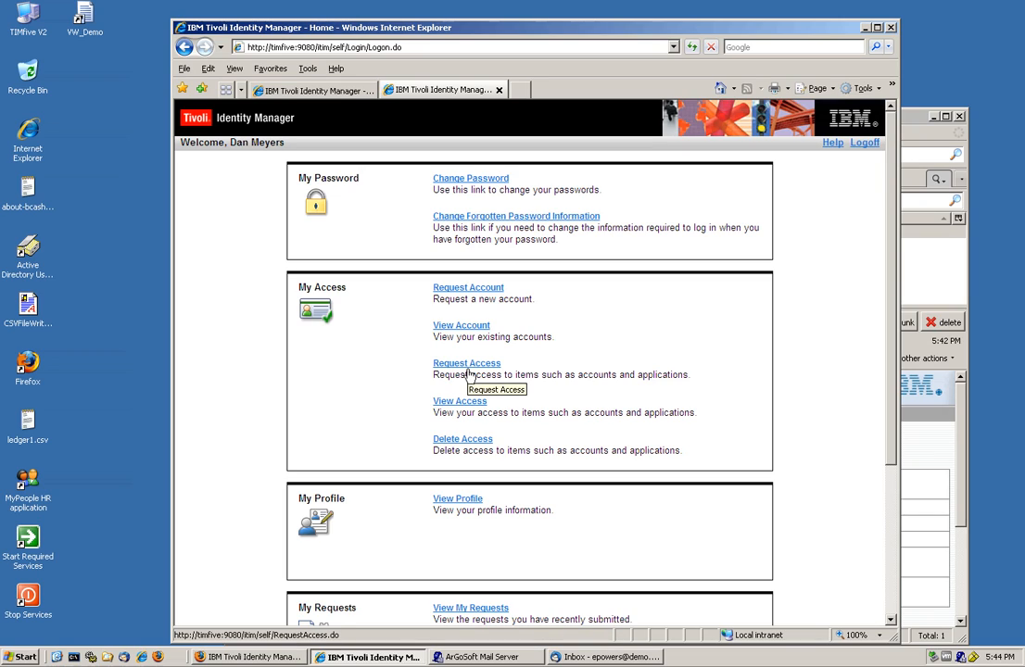
{"action": "left_click", "coordinate": [466, 362]}
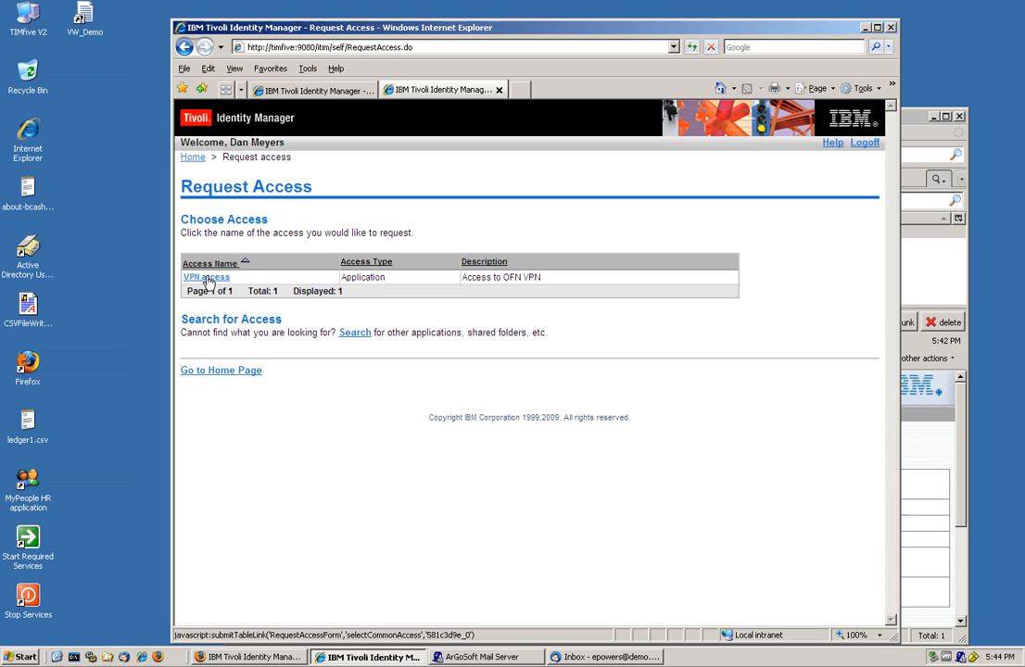
{"action": "left_click", "coordinate": [205, 277]}
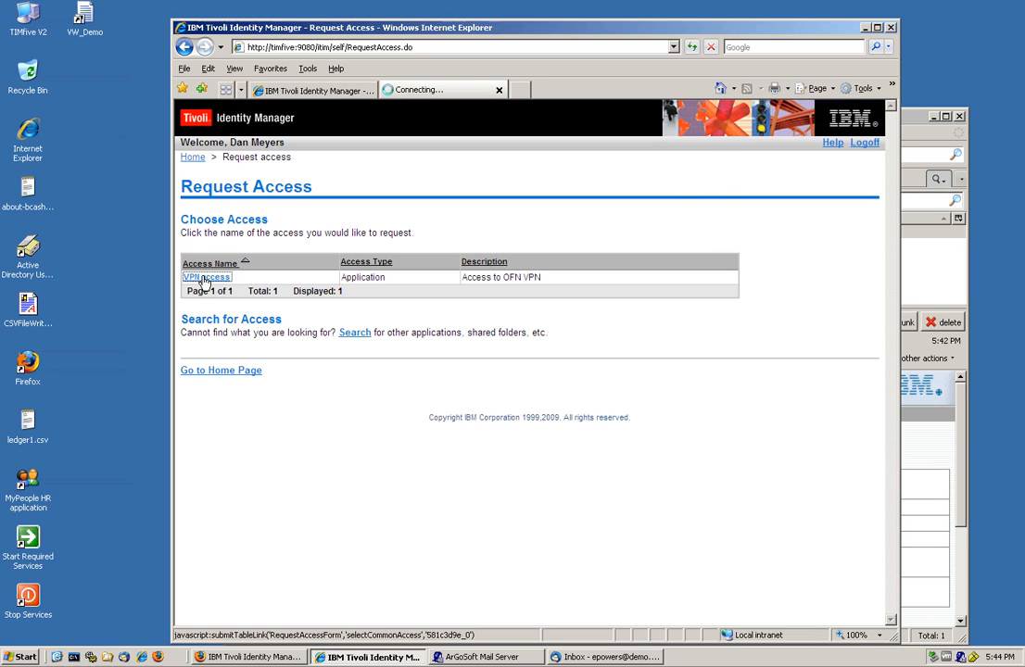
{"action": "left_click", "coordinate": [207, 278]}
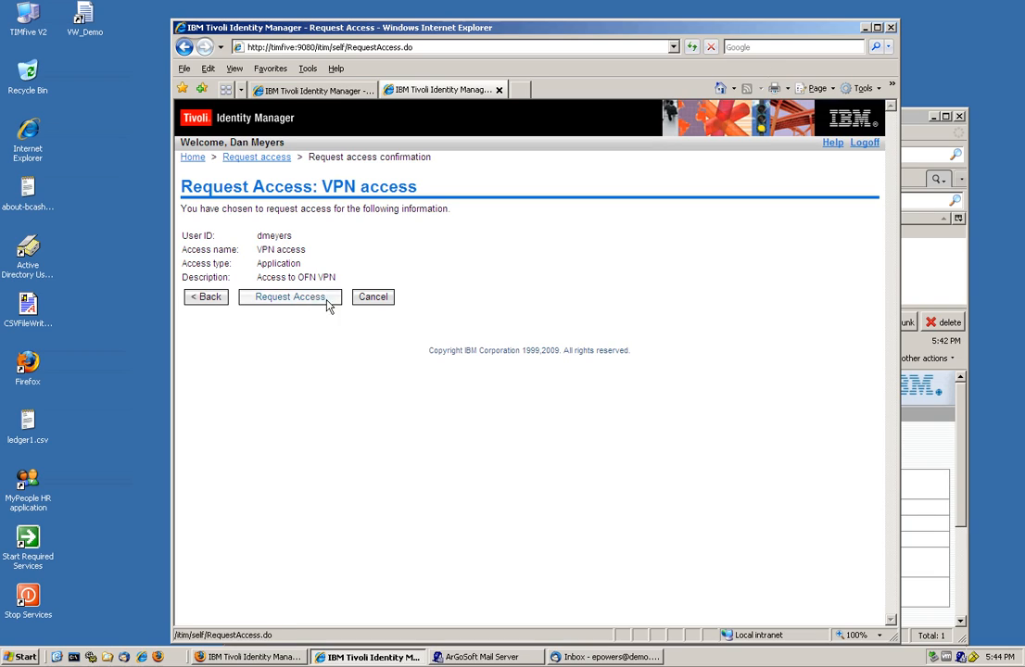
{"action": "left_click", "coordinate": [289, 296]}
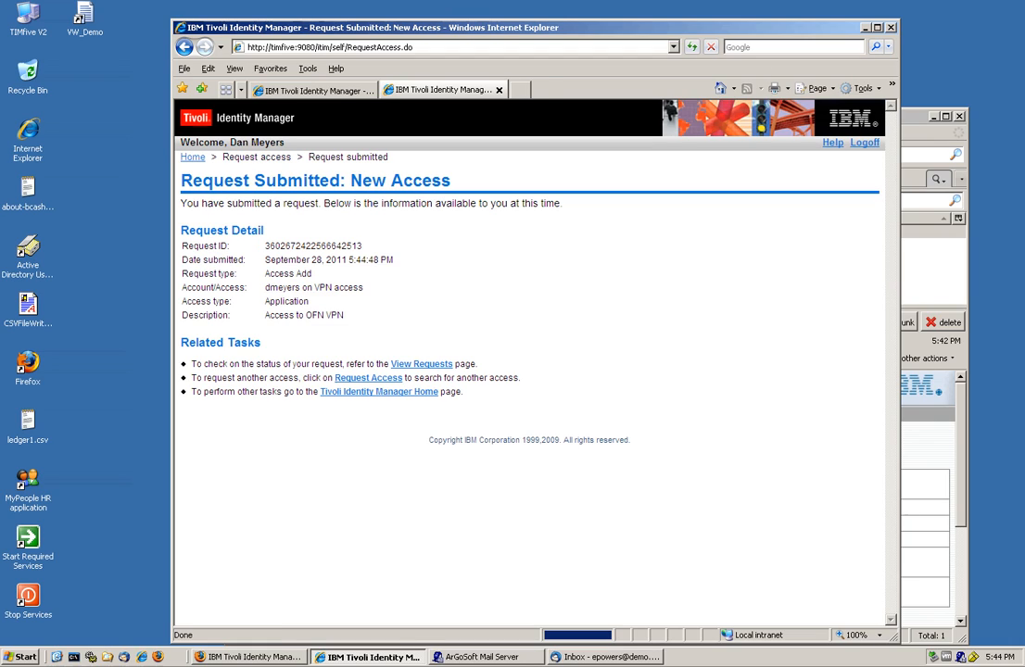
{"action": "mouse_move", "coordinate": [420, 364]}
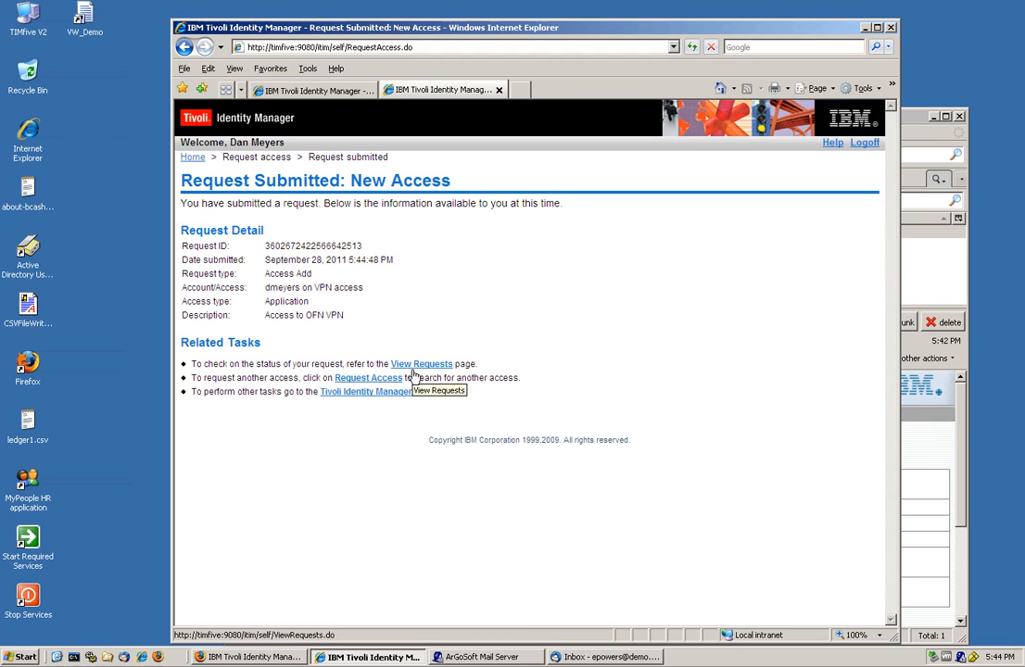
{"action": "left_click", "coordinate": [422, 363]}
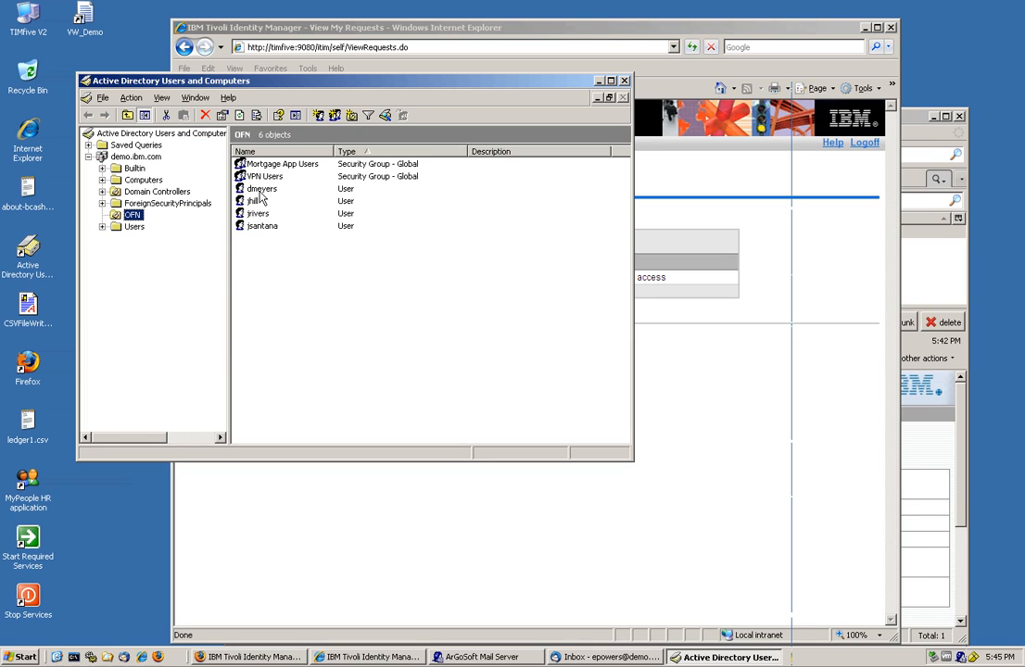
{"action": "double_click", "coordinate": [262, 189]}
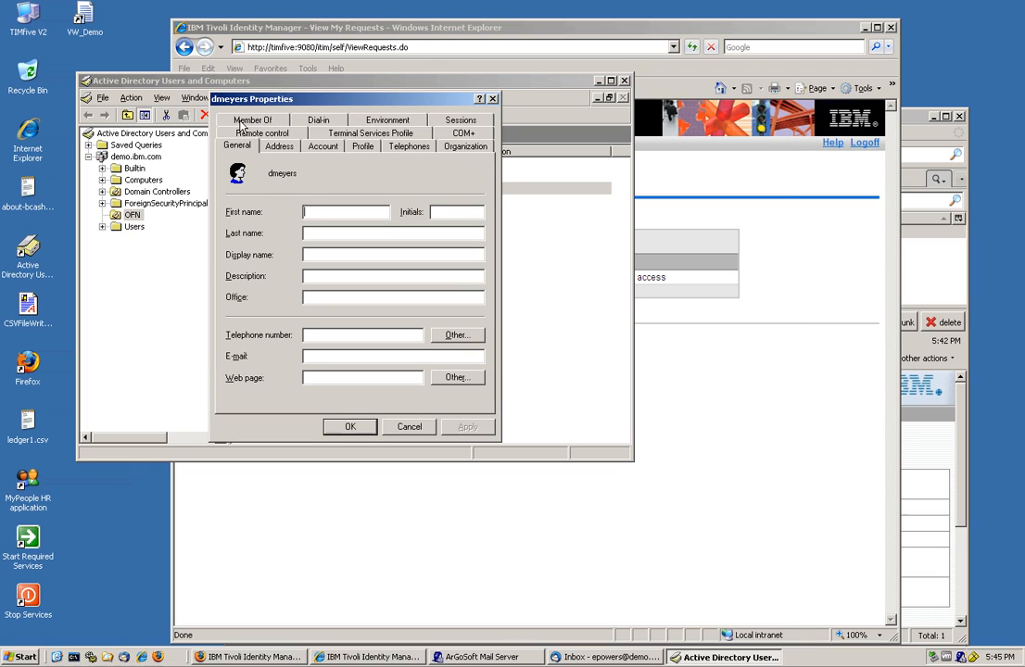
{"action": "left_click", "coordinate": [253, 145]}
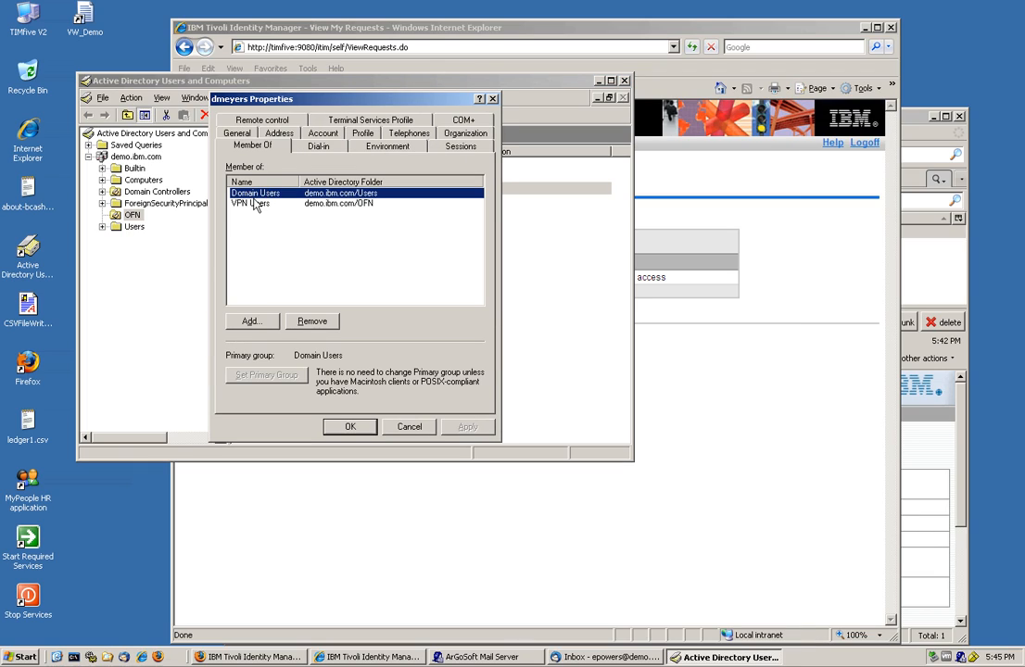
{"action": "left_click", "coordinate": [251, 203]}
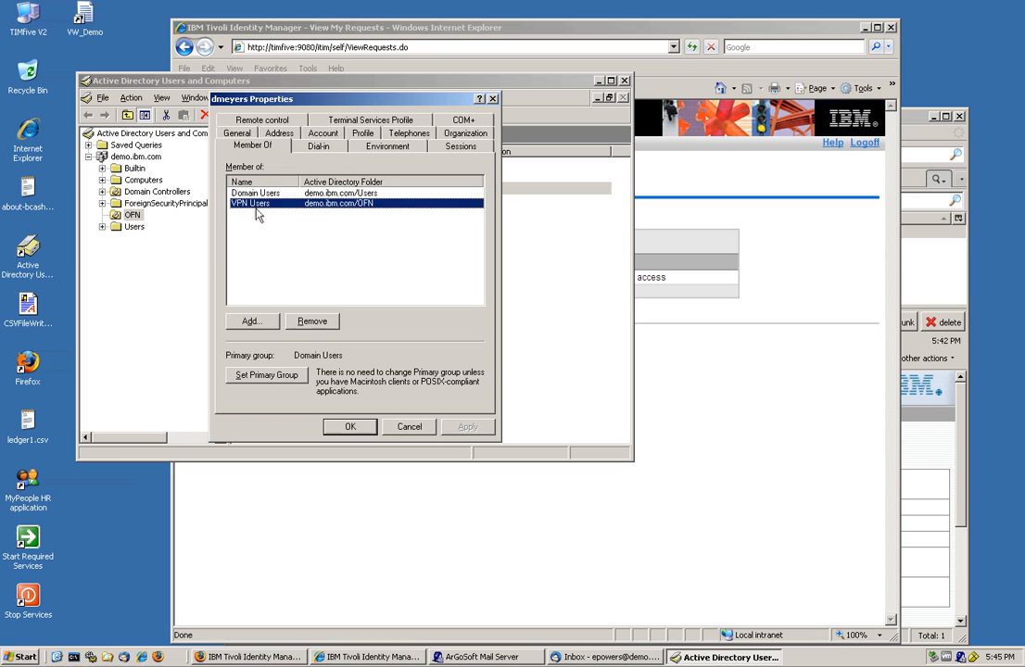
{"action": "left_click", "coordinate": [409, 426]}
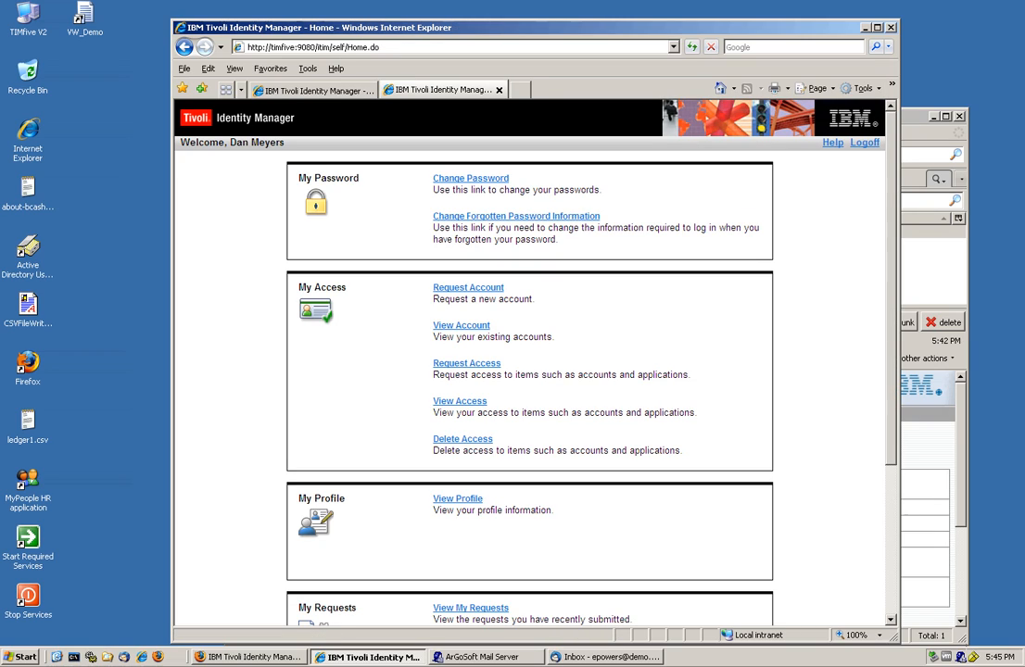
Step: Search for 'mort' and request Mortgage application access
{"action": "left_click", "coordinate": [466, 363]}
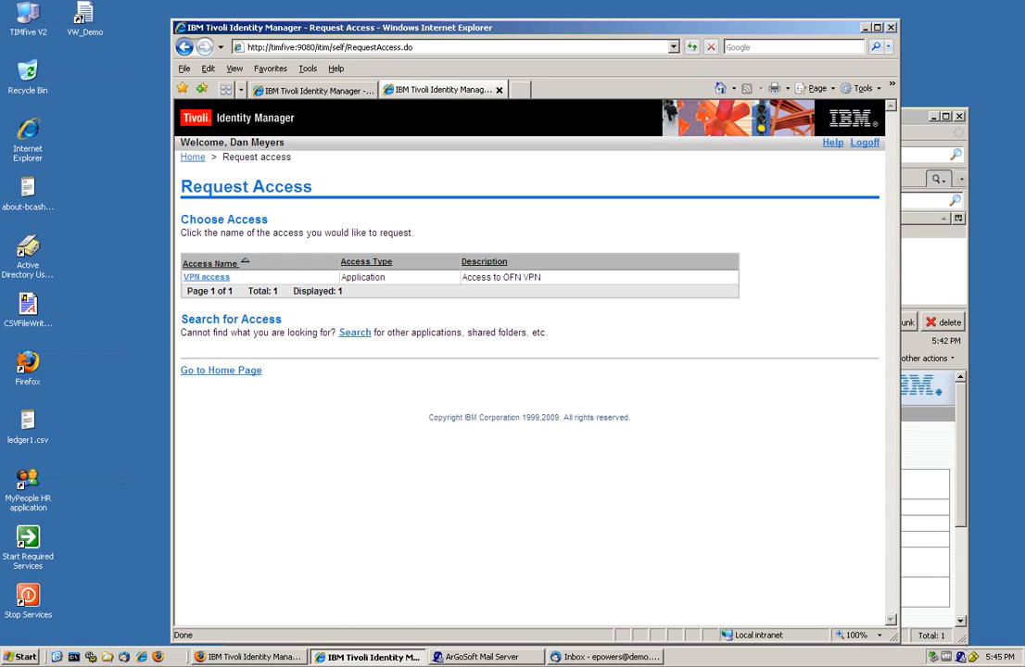
{"action": "left_click", "coordinate": [354, 331]}
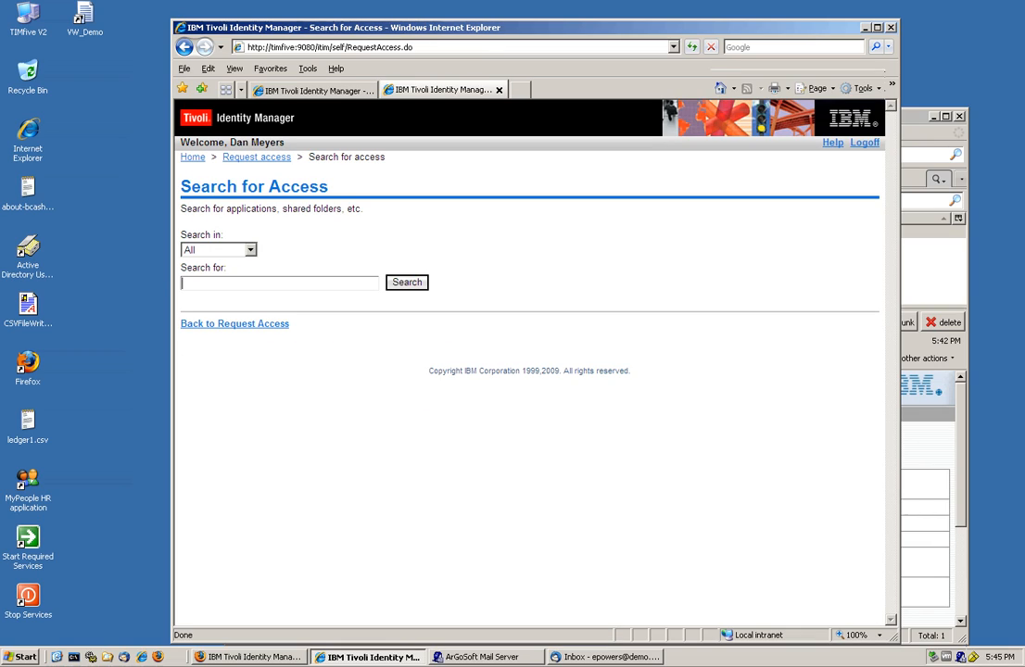
{"action": "type", "text": "mart"}
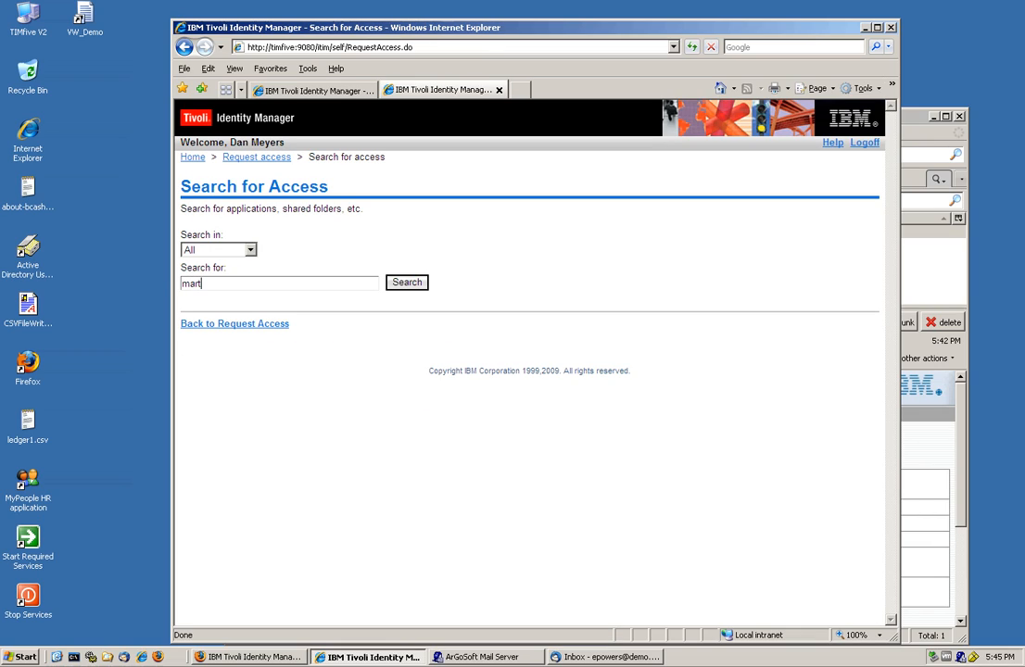
{"action": "key", "text": "BackSpace"}
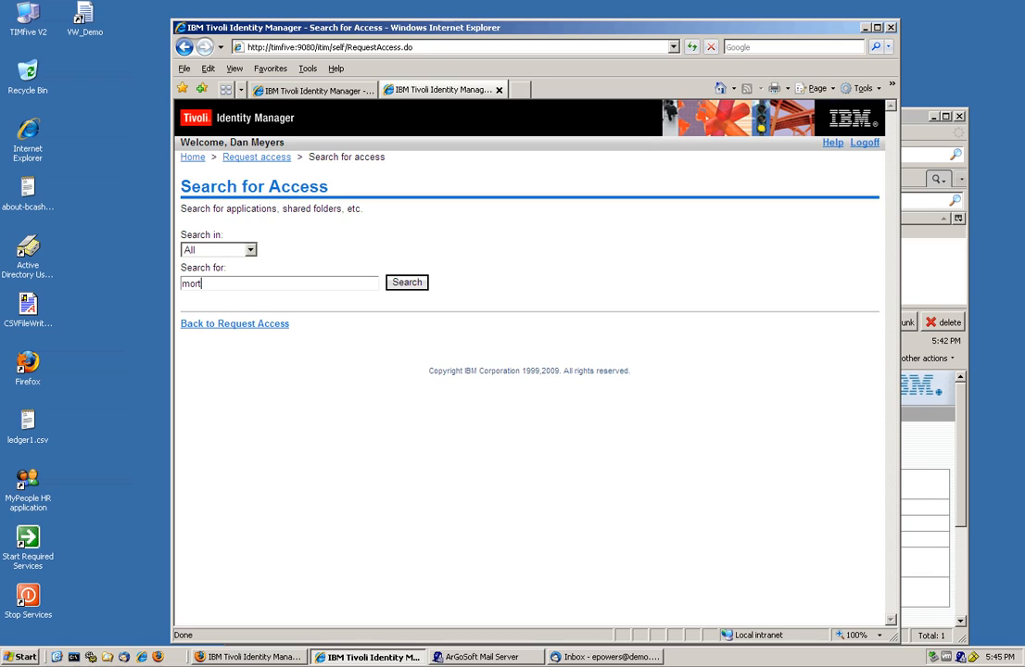
{"action": "left_click", "coordinate": [405, 282]}
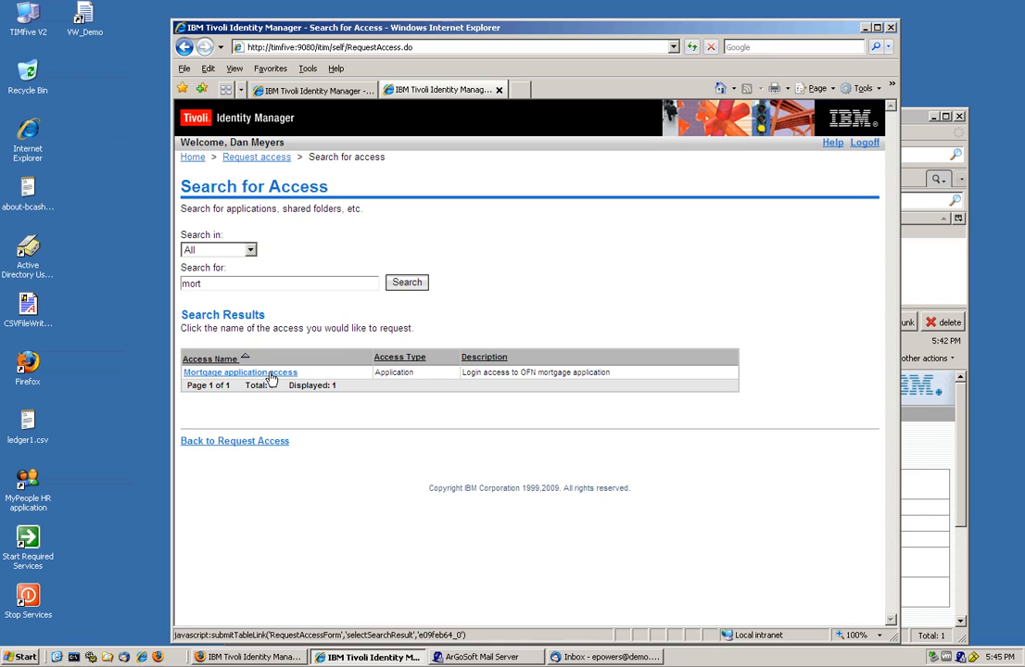
{"action": "left_click", "coordinate": [239, 371]}
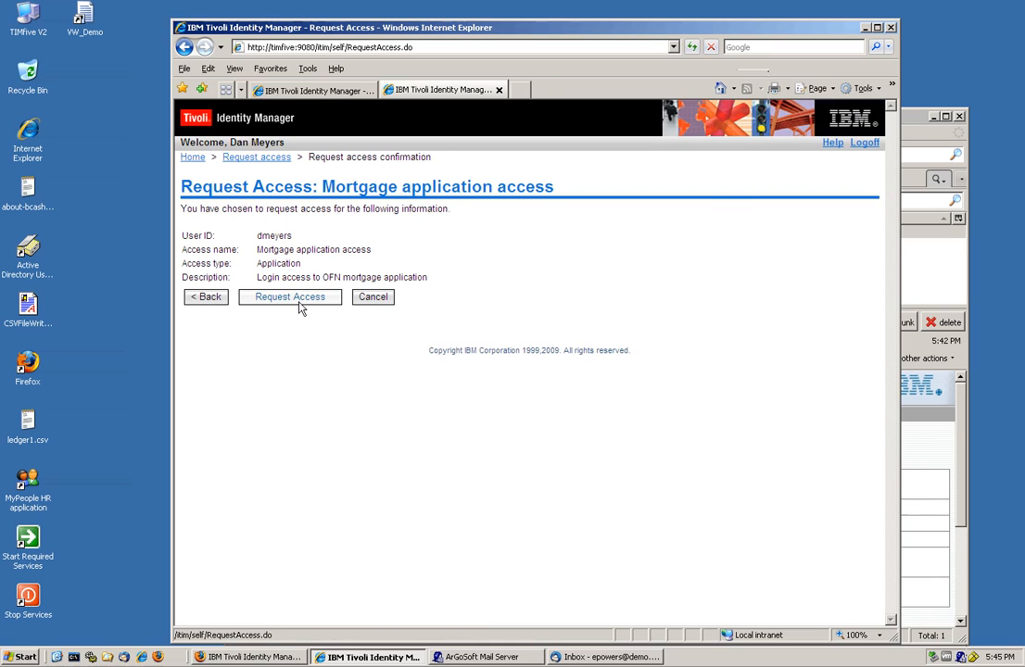
{"action": "left_click", "coordinate": [289, 296]}
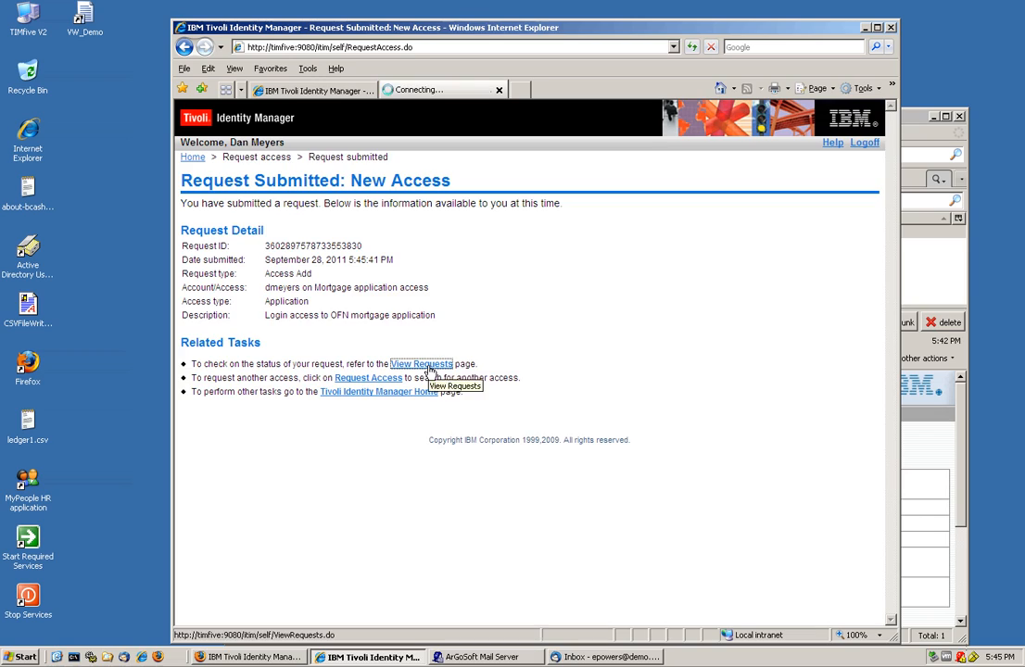
{"action": "left_click", "coordinate": [422, 363]}
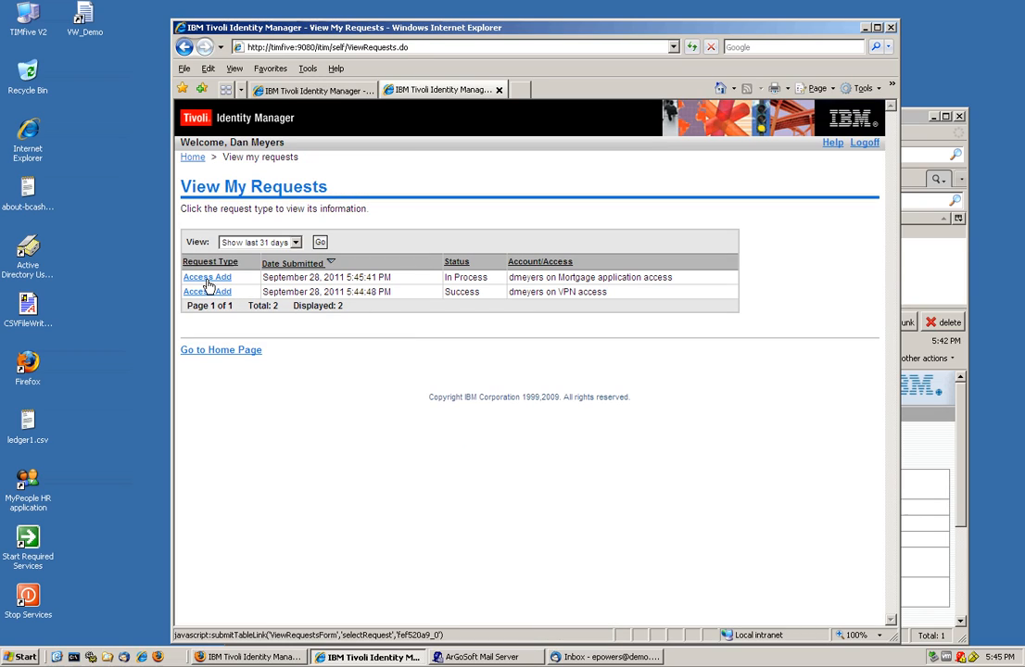
{"action": "left_click", "coordinate": [206, 277]}
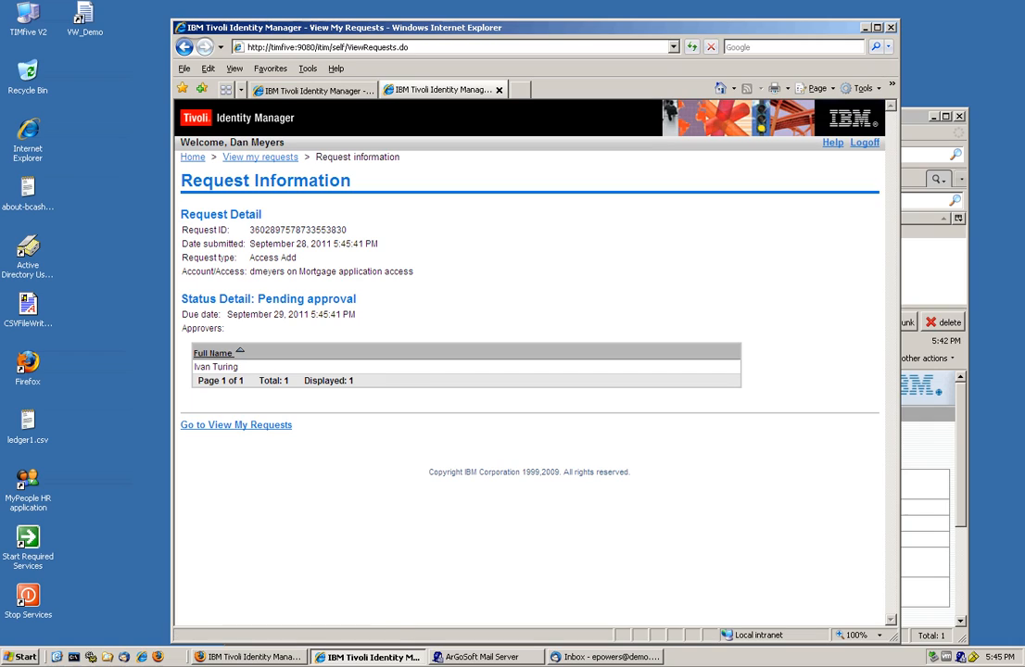
{"action": "left_click", "coordinate": [864, 143]}
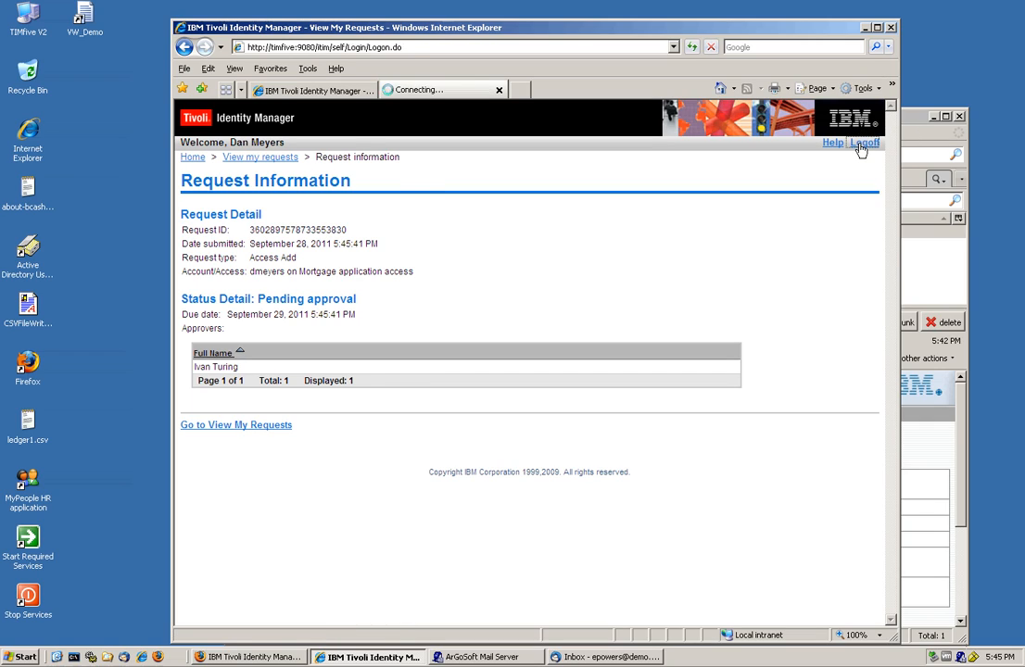
{"action": "left_click", "coordinate": [864, 142]}
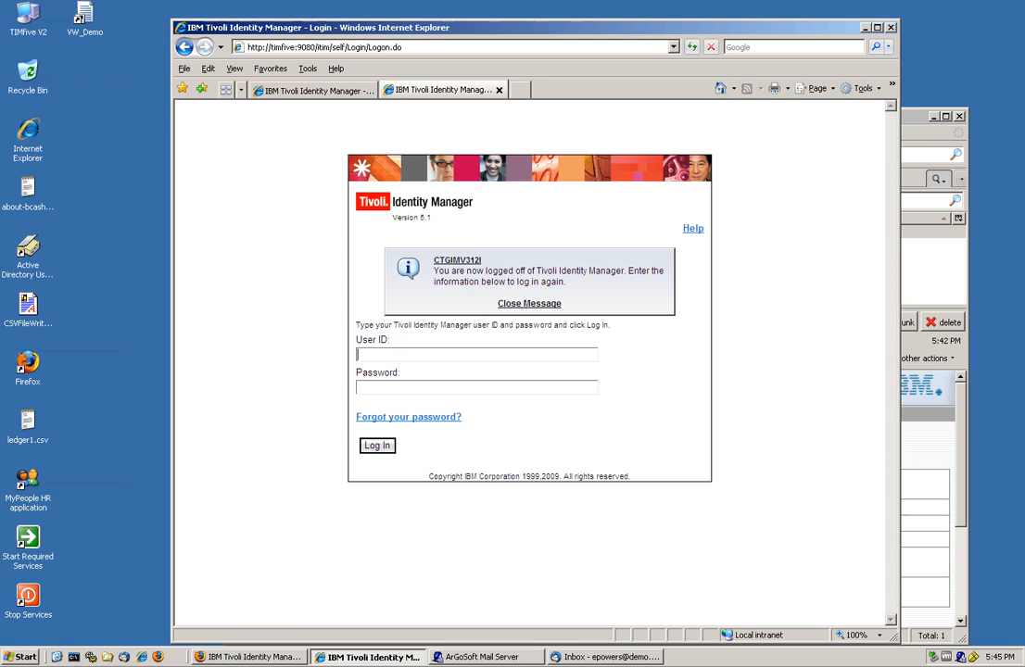
{"action": "type", "text": "ituring"}
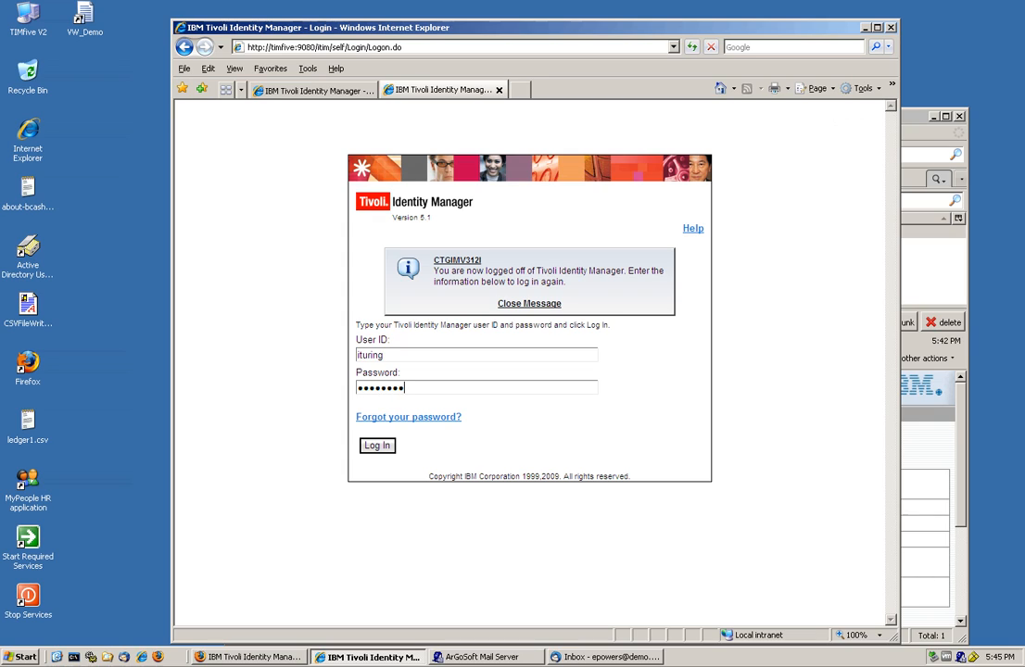
{"action": "left_click", "coordinate": [376, 445]}
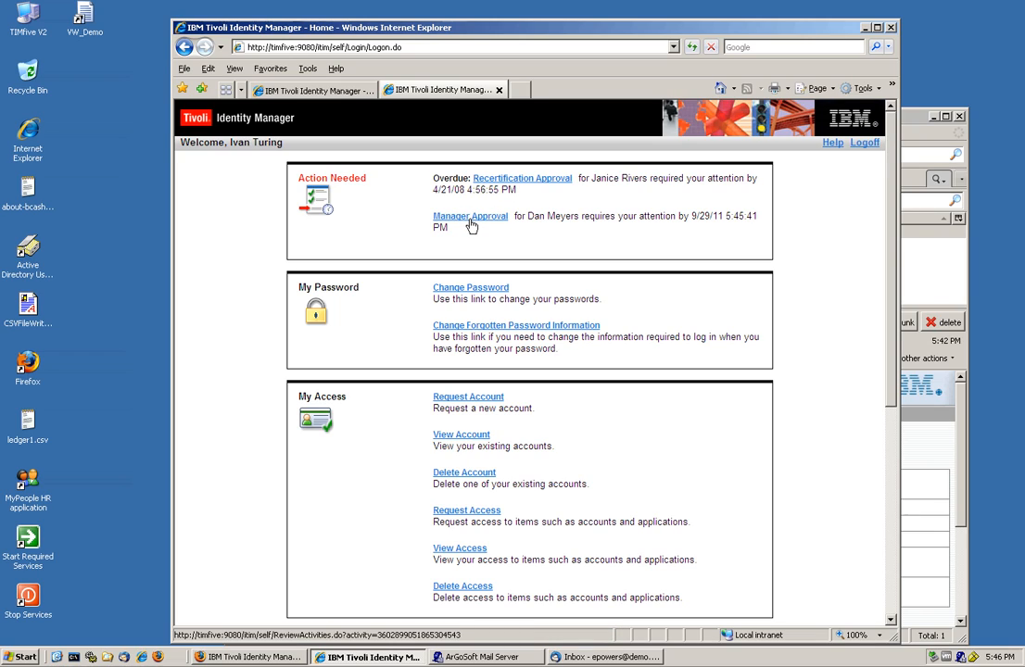
{"action": "left_click", "coordinate": [469, 216]}
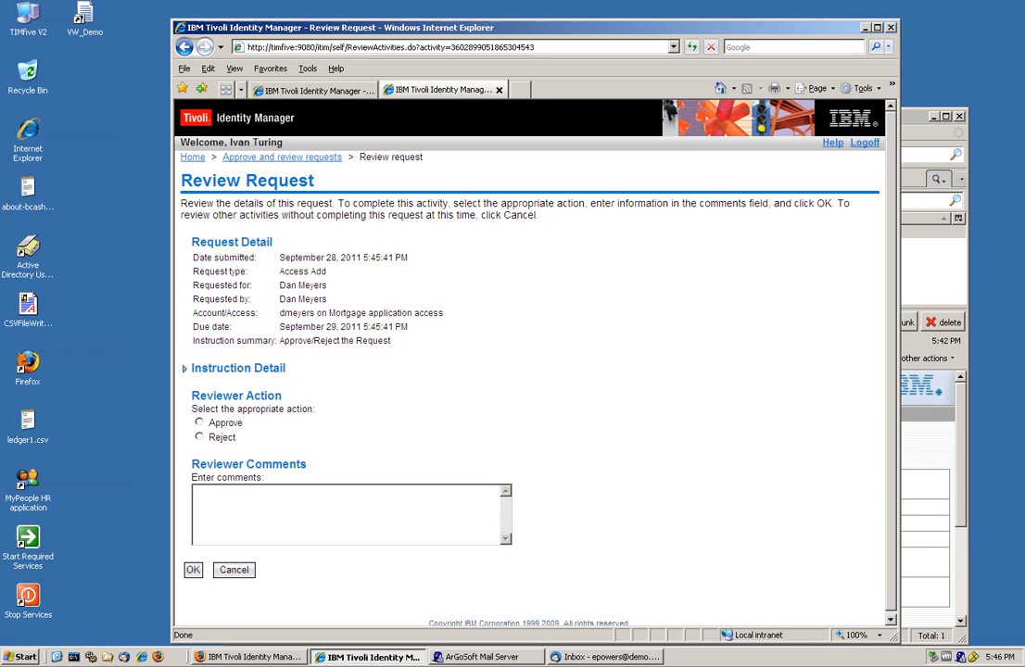
{"action": "left_click", "coordinate": [198, 423]}
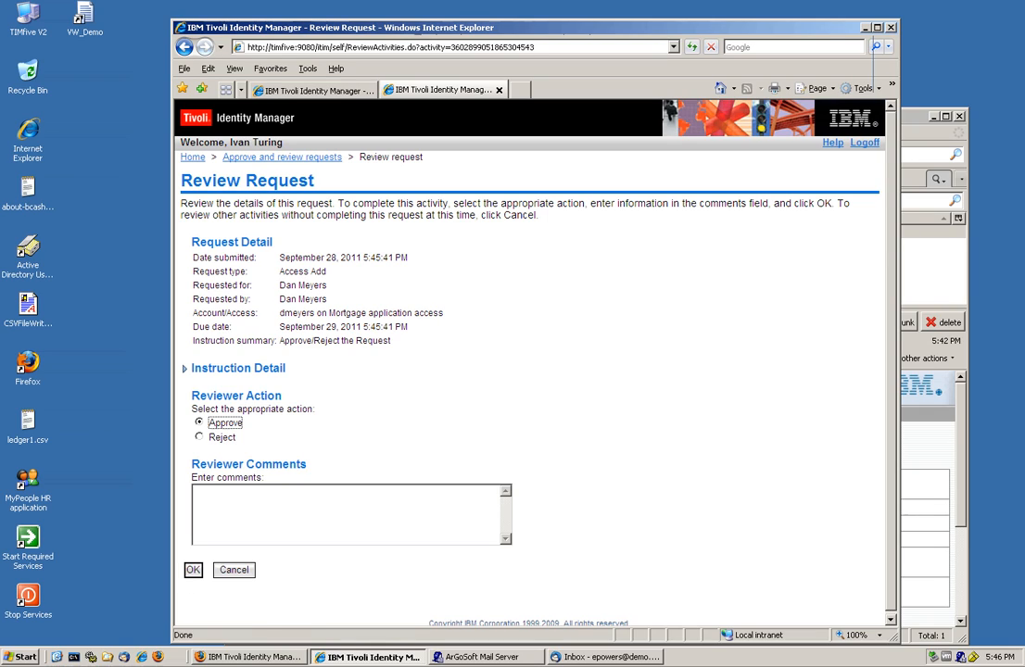
{"action": "left_click", "coordinate": [193, 570]}
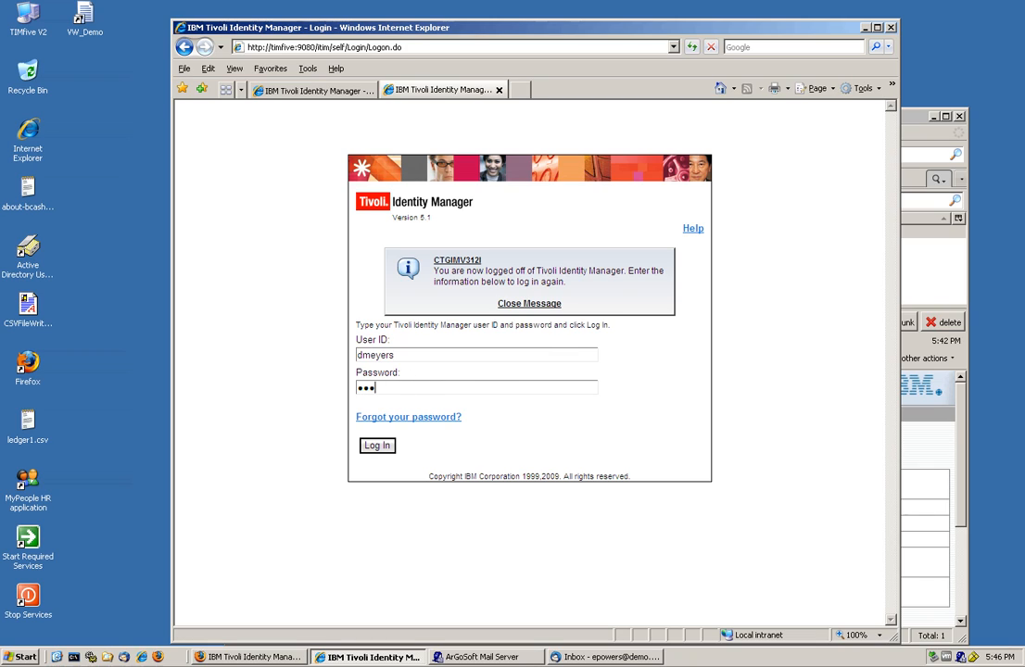
{"action": "left_click", "coordinate": [377, 446]}
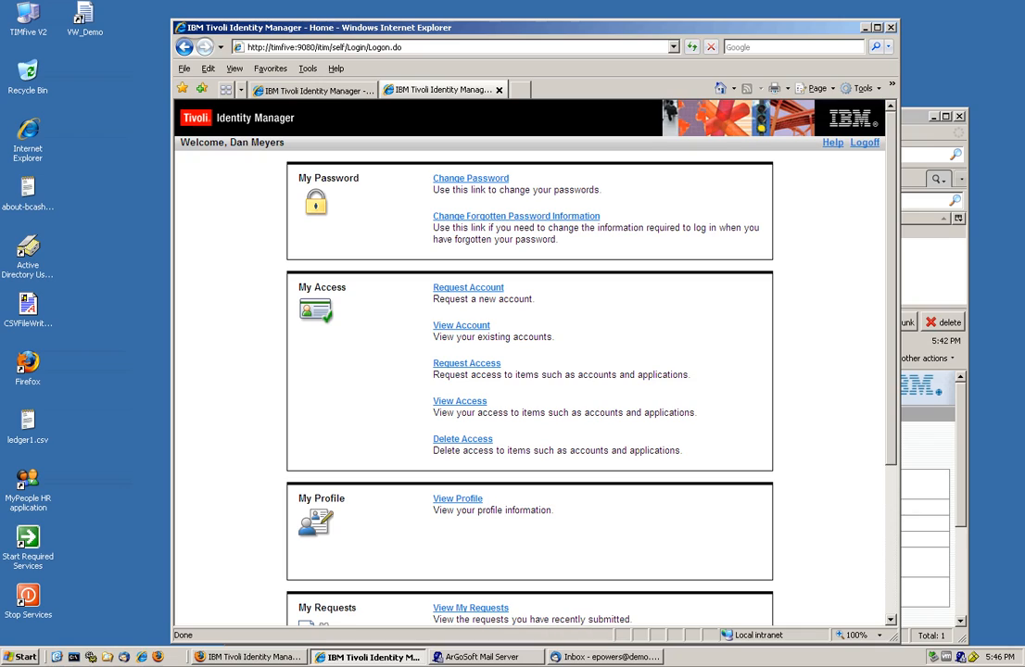
{"action": "mouse_move", "coordinate": [461, 326]}
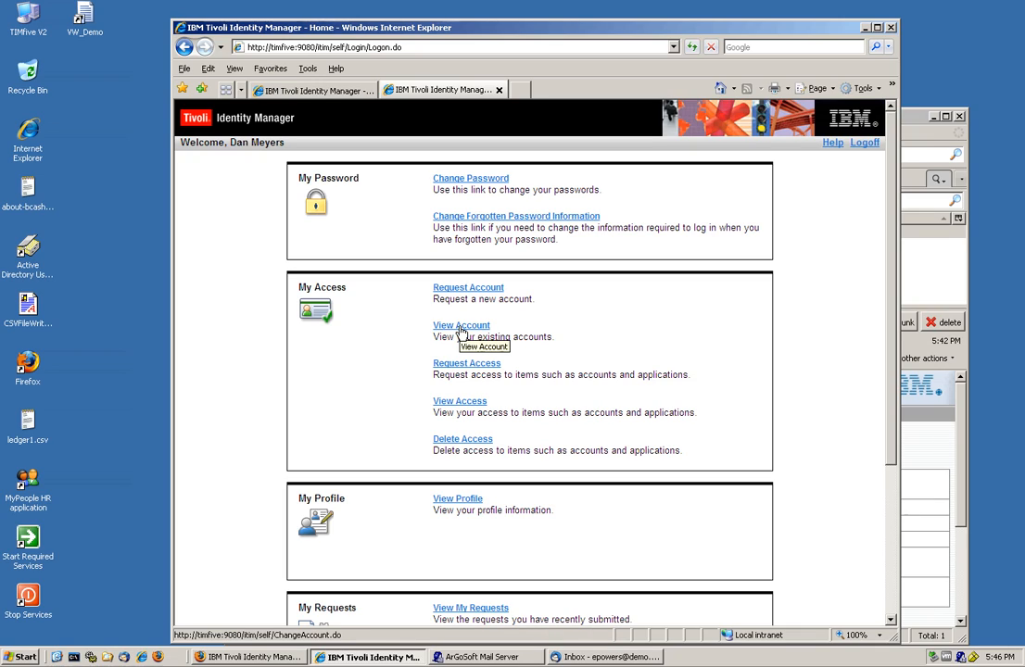
{"action": "mouse_move", "coordinate": [461, 325]}
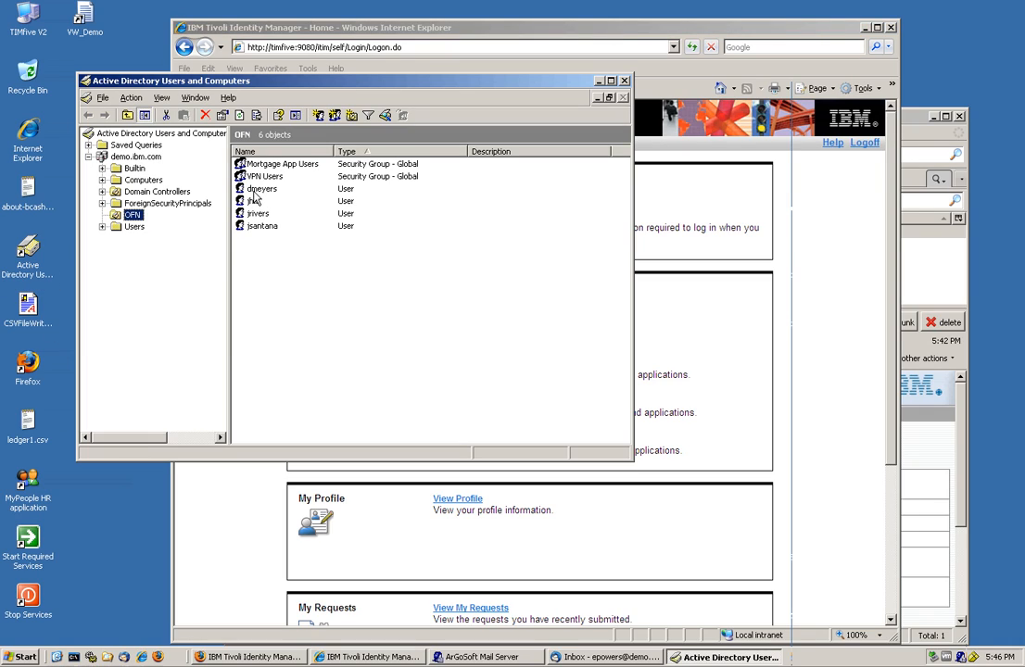
{"action": "double_click", "coordinate": [261, 189]}
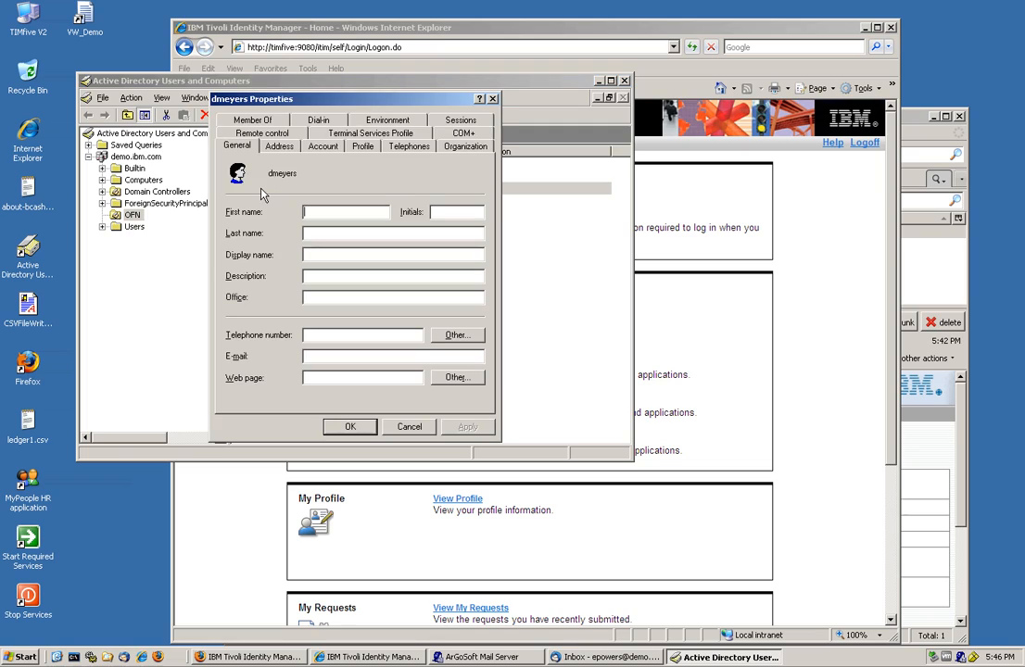
{"action": "left_click", "coordinate": [251, 146]}
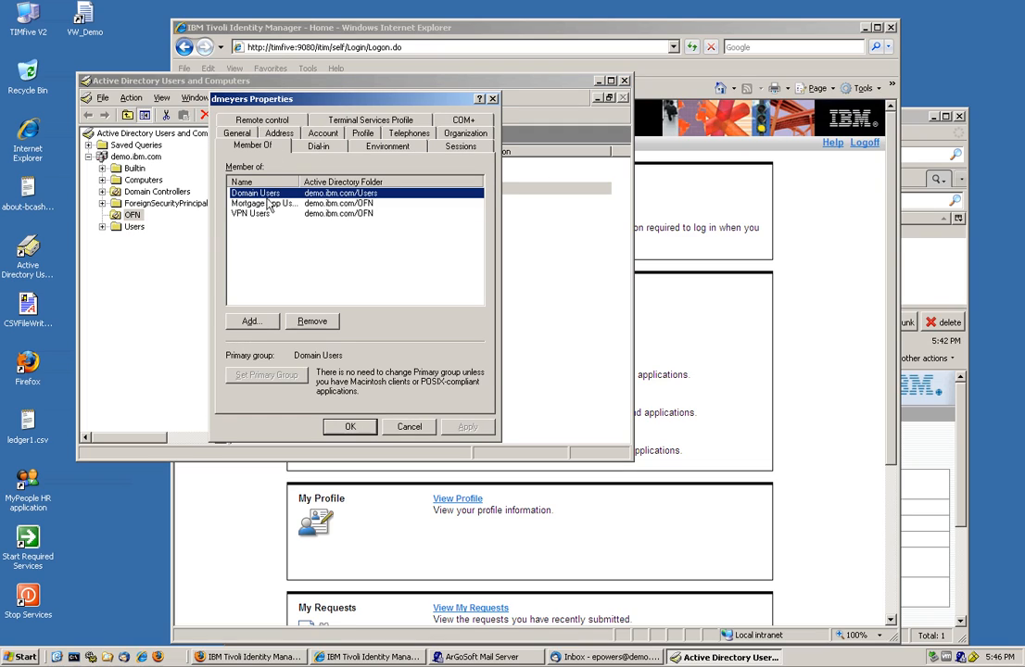
{"action": "left_click", "coordinate": [262, 203]}
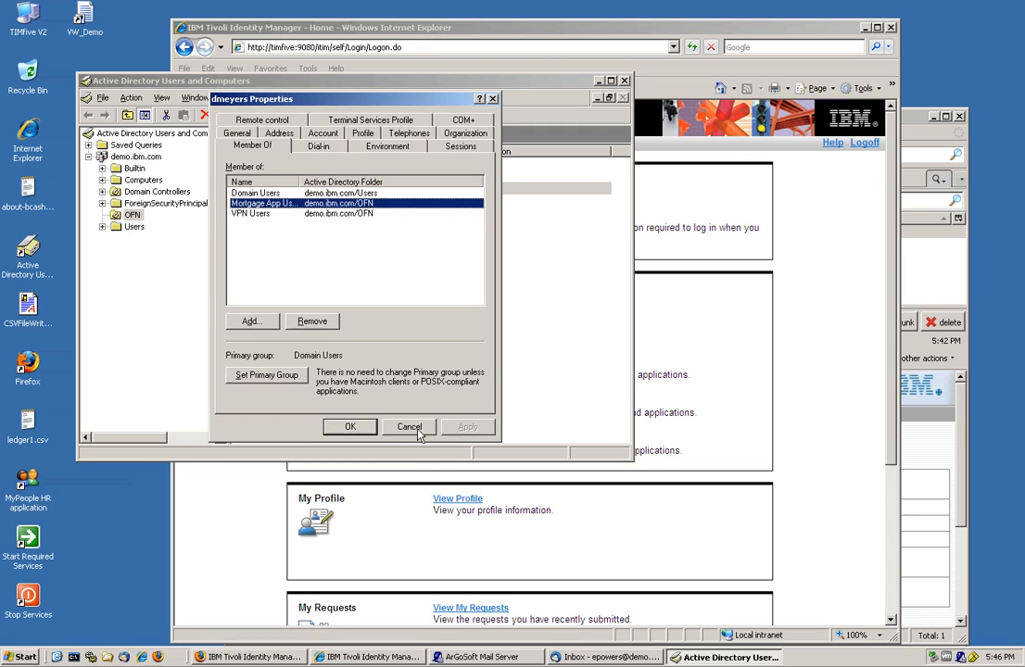
{"action": "left_click", "coordinate": [409, 427]}
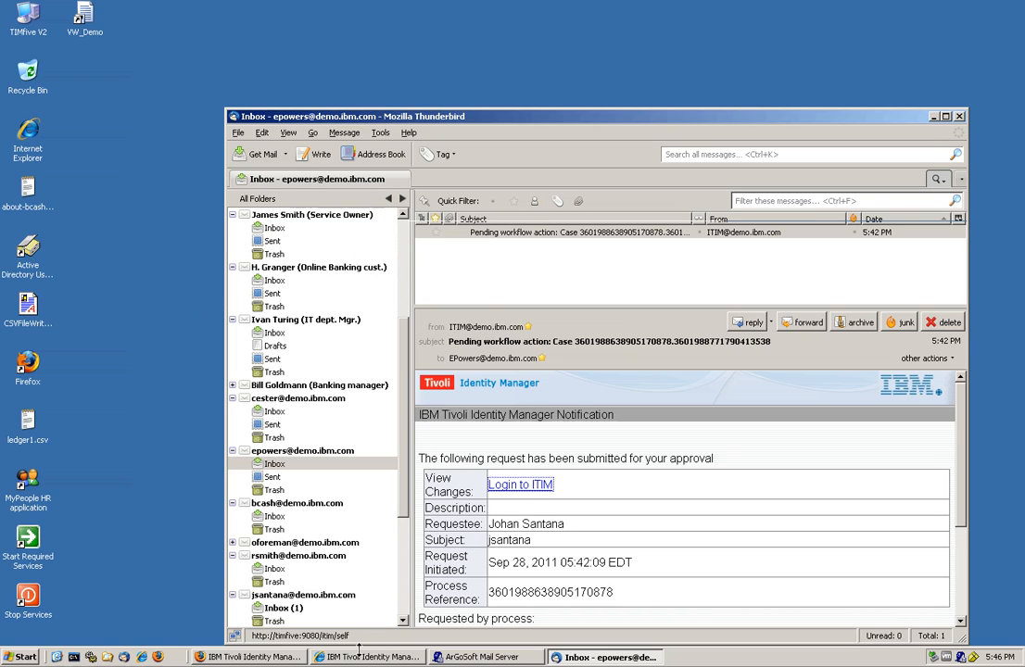
Step: From Manage Services, choose Manage Groups for the OFN Active Directory service
{"action": "left_click", "coordinate": [520, 484]}
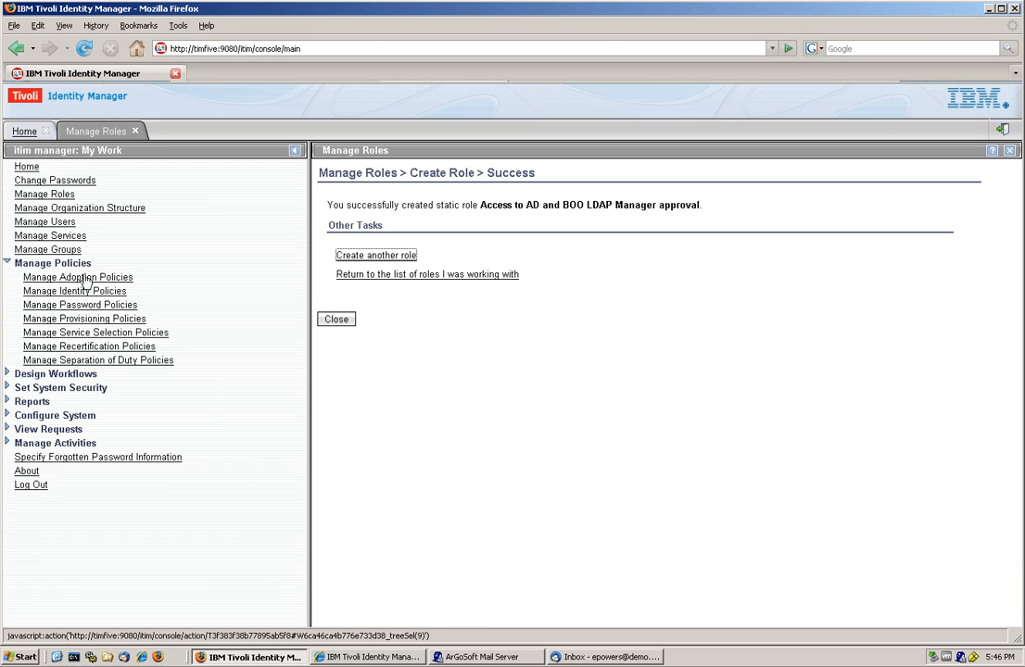
{"action": "mouse_move", "coordinate": [50, 235]}
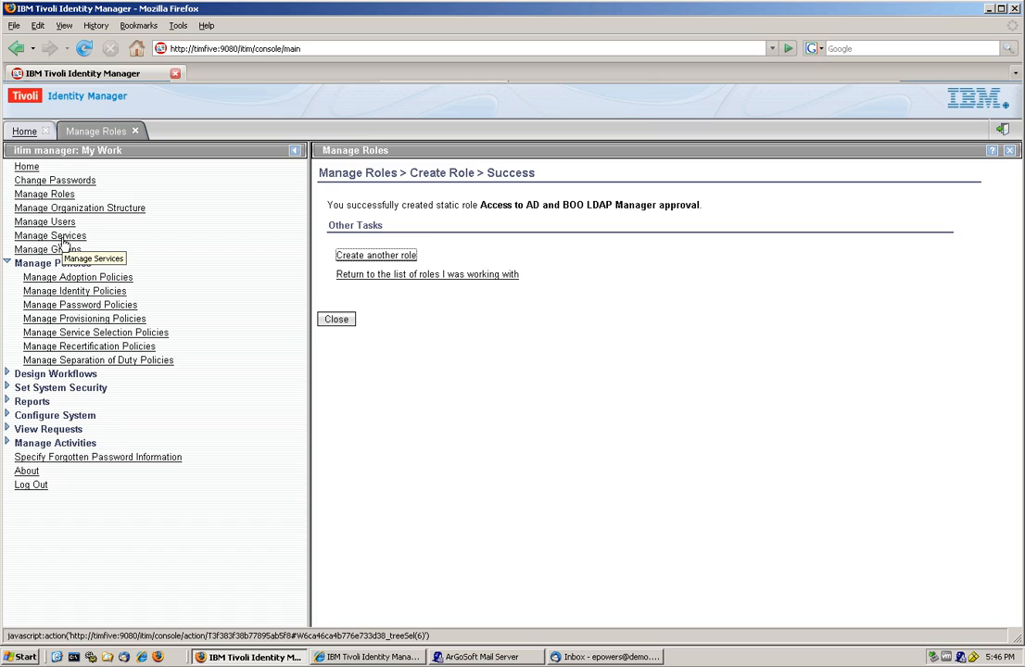
{"action": "left_click", "coordinate": [50, 235]}
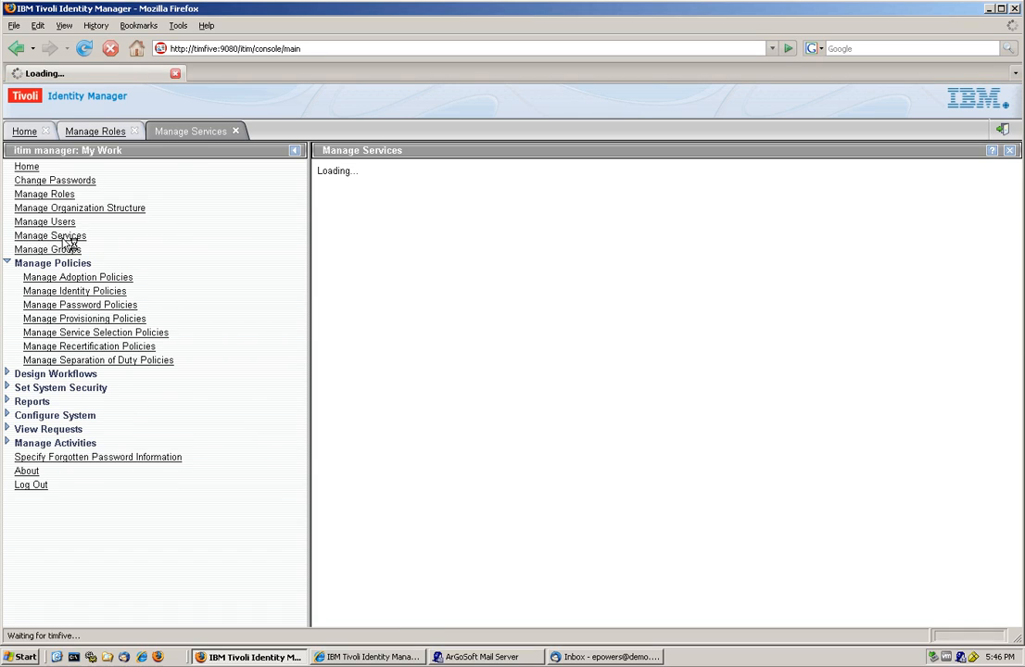
{"action": "left_click", "coordinate": [50, 235]}
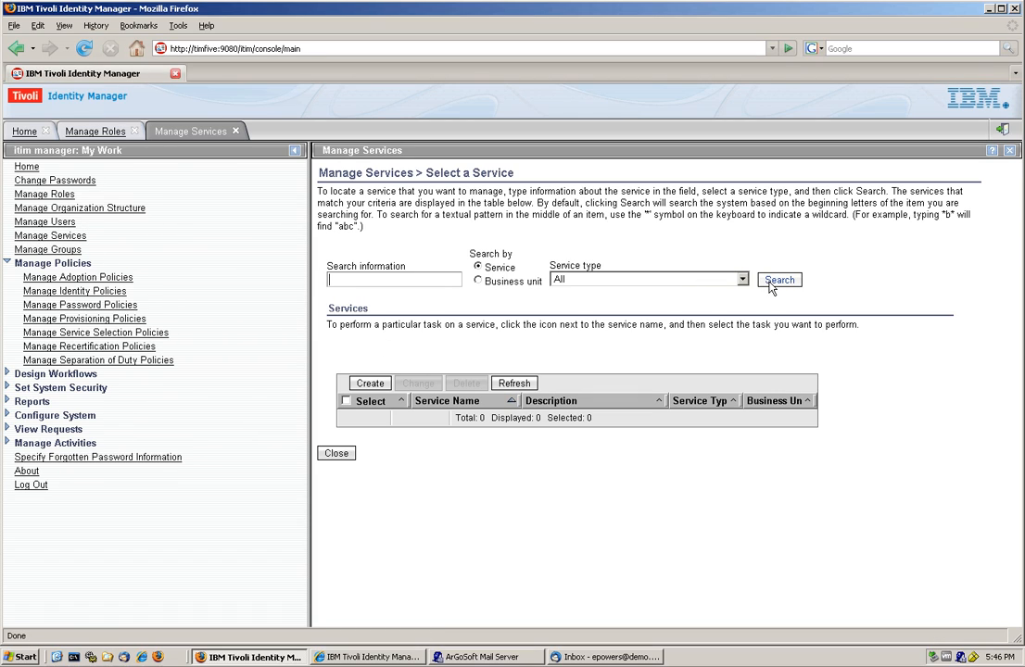
{"action": "left_click", "coordinate": [780, 280]}
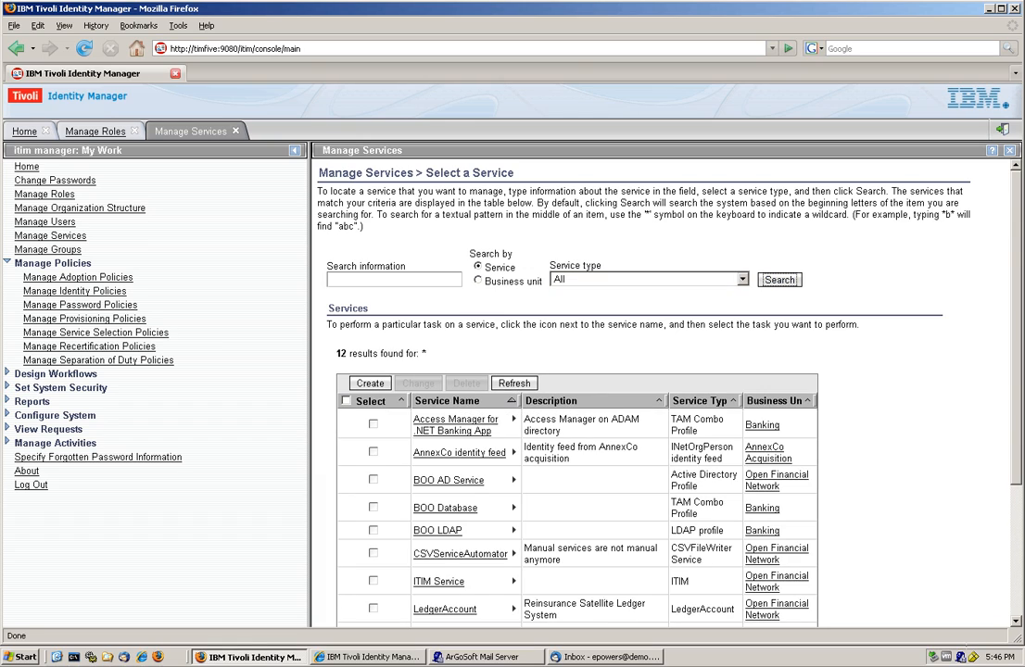
{"action": "scroll", "scroll_direction": "down", "scroll_amount": 3}
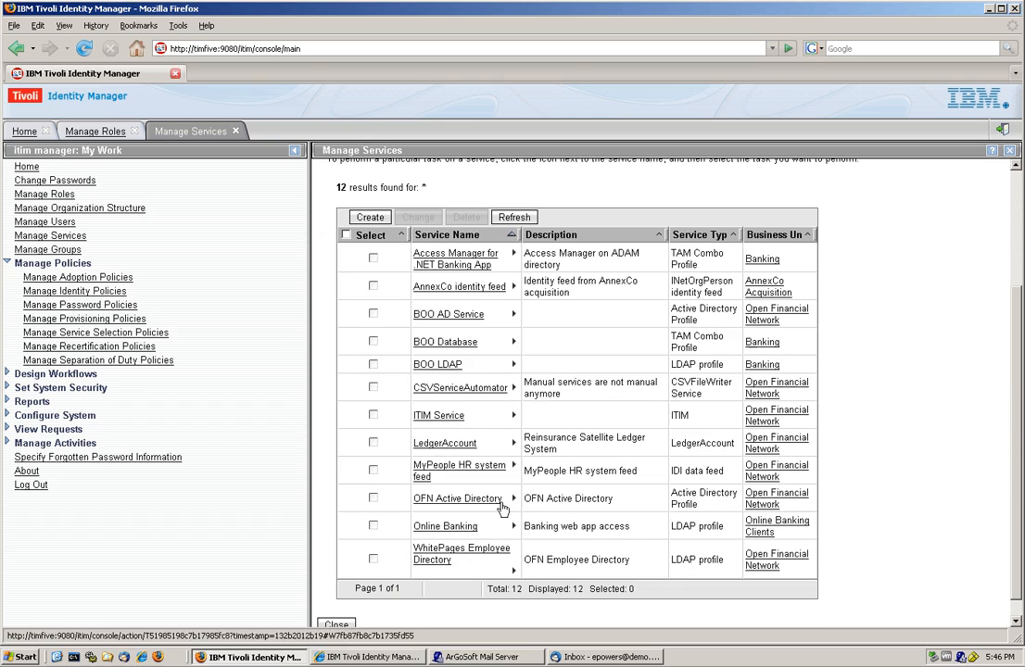
{"action": "left_click", "coordinate": [514, 499]}
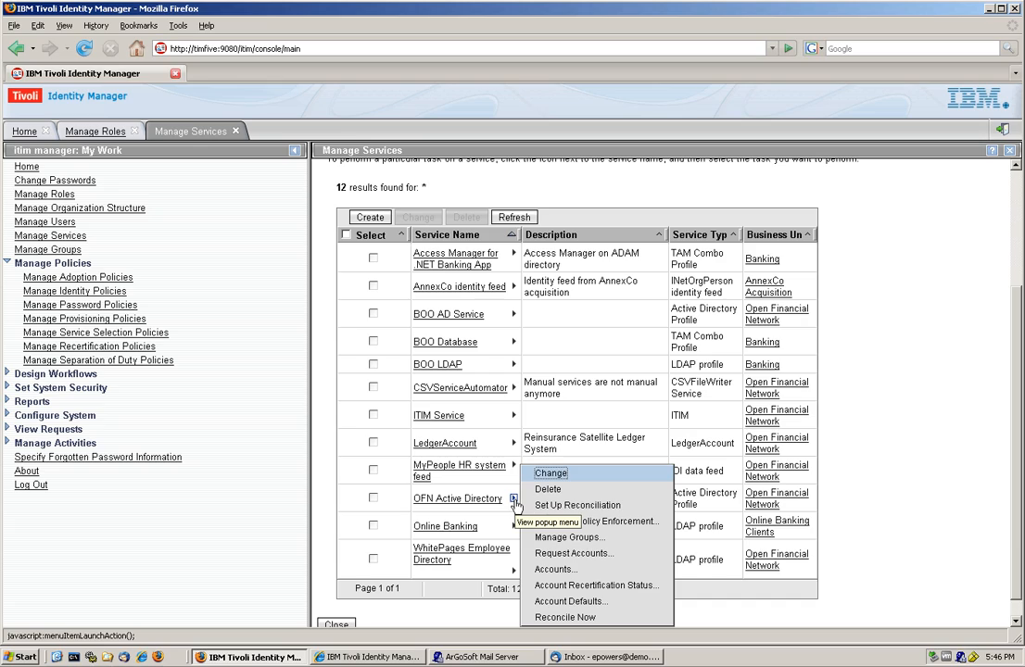
{"action": "mouse_move", "coordinate": [578, 505]}
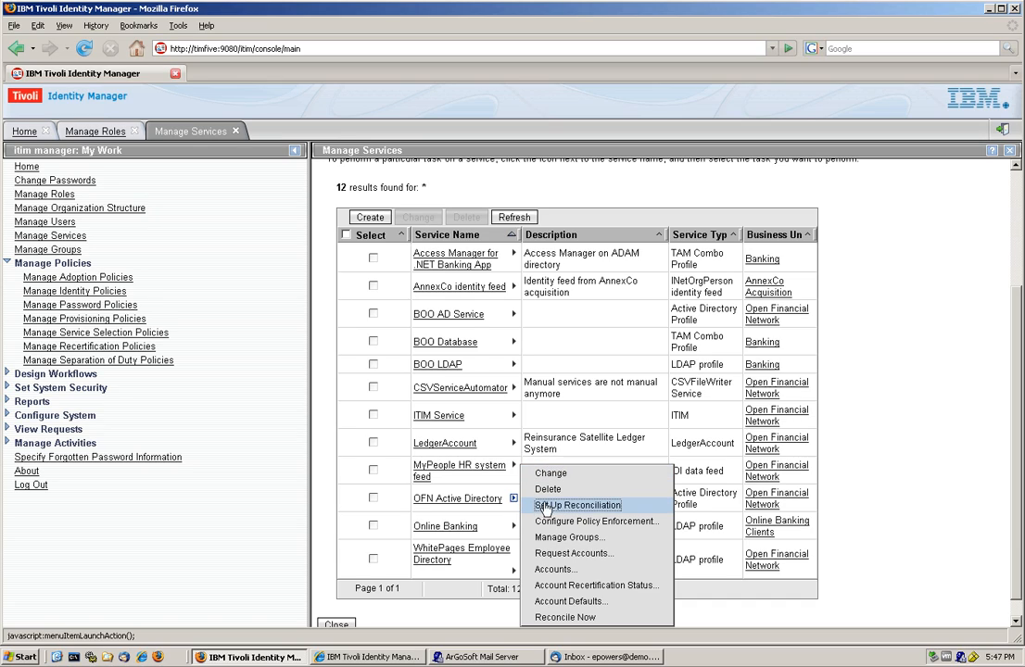
{"action": "mouse_move", "coordinate": [567, 521]}
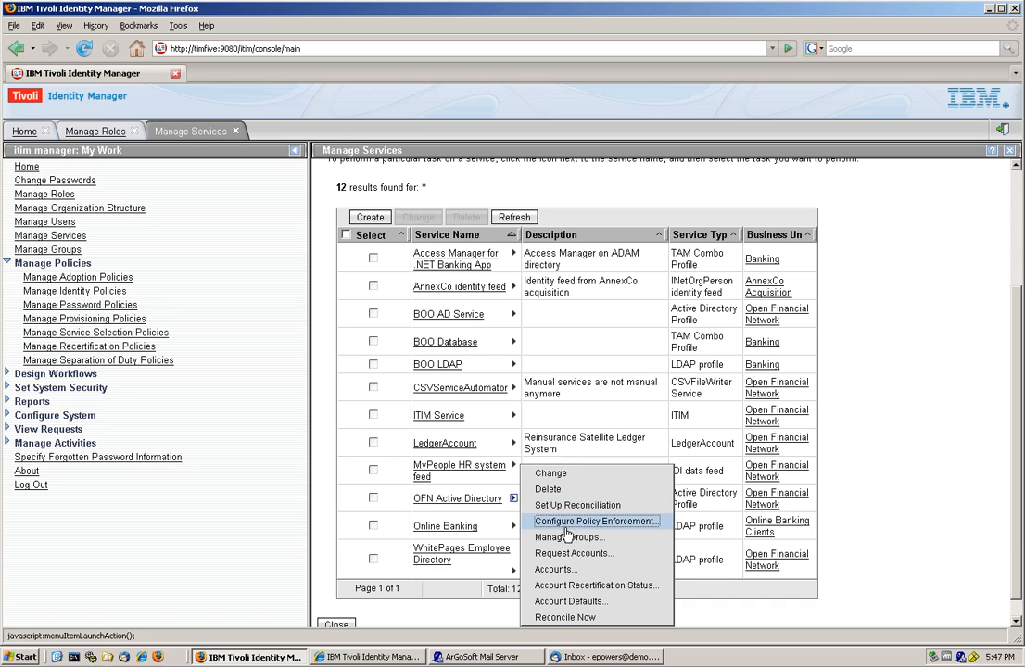
{"action": "left_click", "coordinate": [570, 538]}
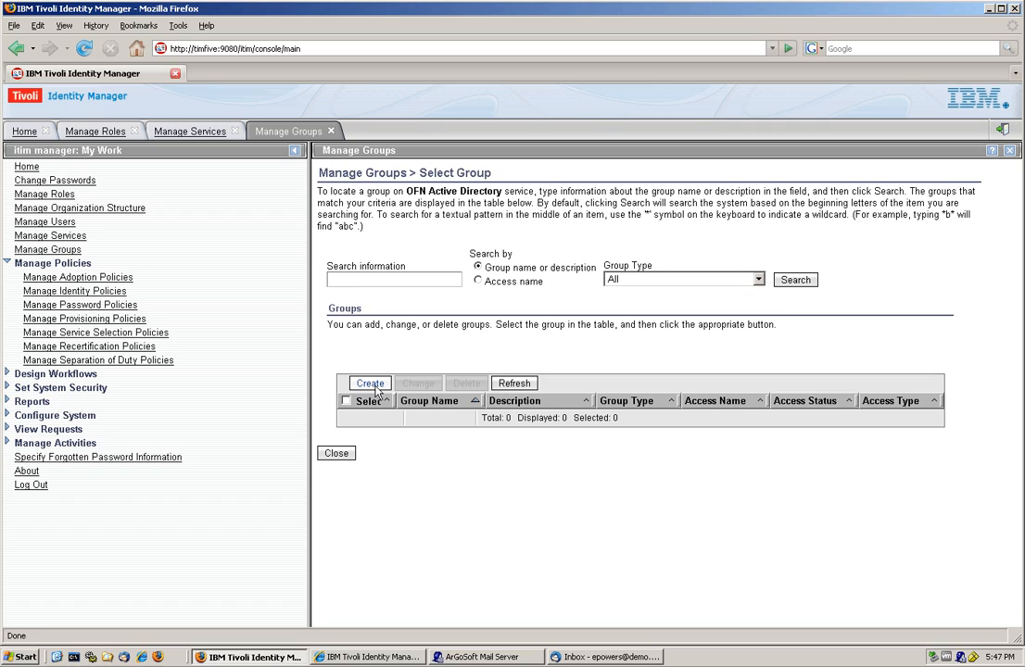
{"action": "mouse_move", "coordinate": [795, 280]}
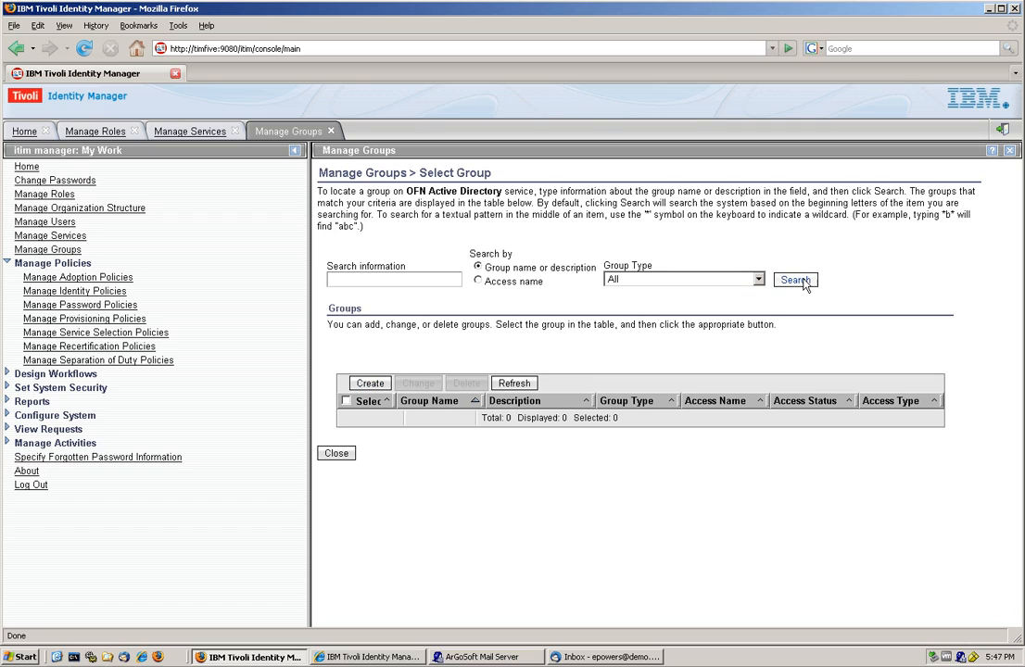
Step: Search all 36 OFN Active Directory groups and open the VPN Users task menu
{"action": "left_click", "coordinate": [794, 279]}
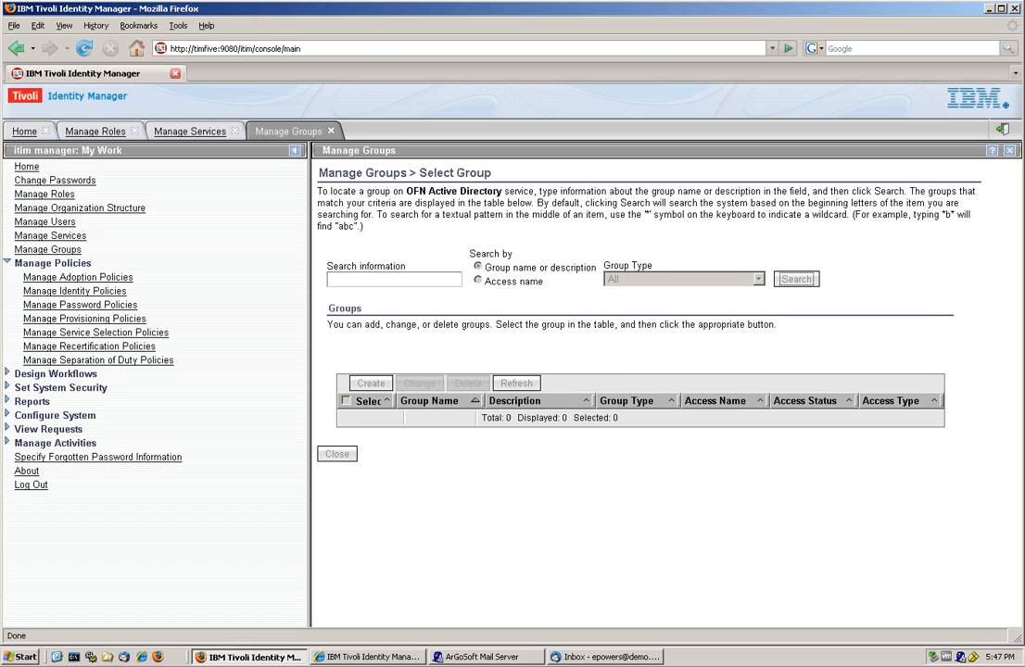
{"action": "left_click", "coordinate": [794, 279]}
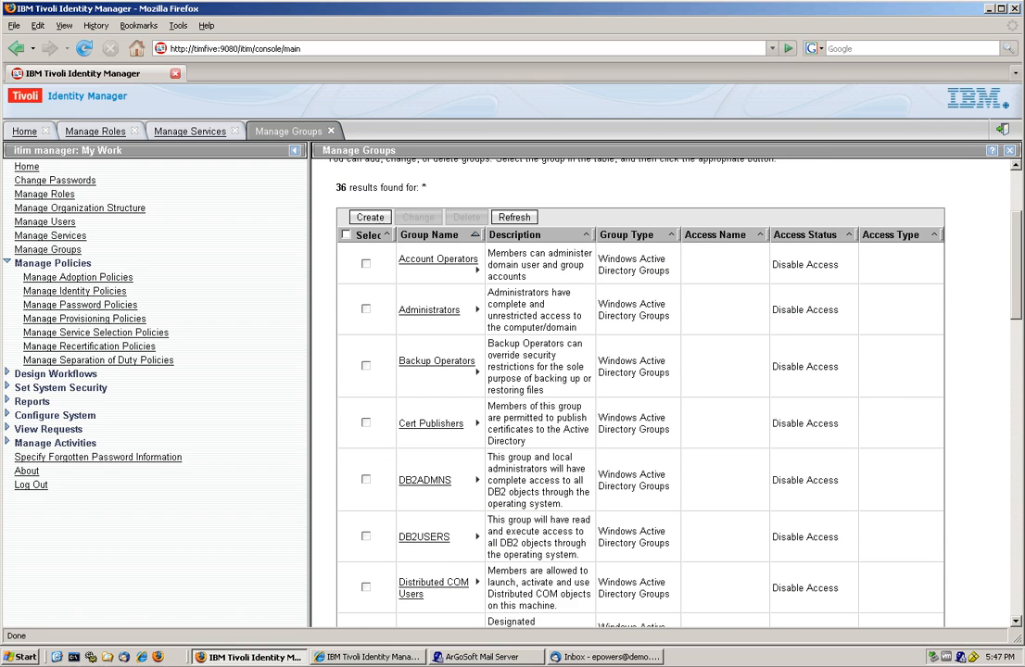
{"action": "scroll", "scroll_direction": "down", "scroll_amount": 3}
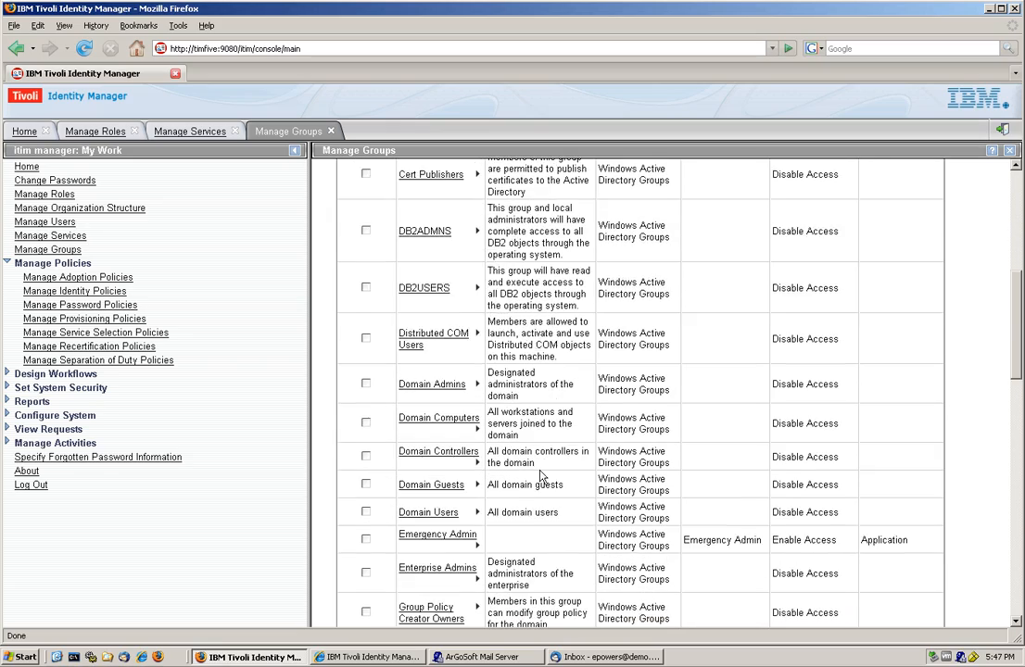
{"action": "scroll", "scroll_direction": "down", "scroll_amount": 3}
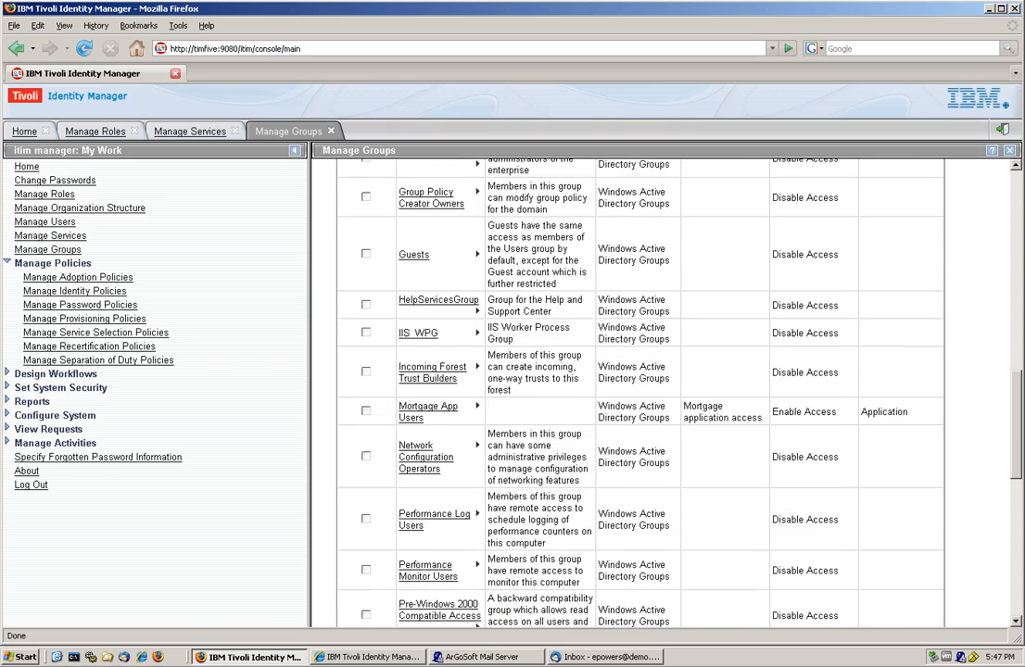
{"action": "scroll", "scroll_direction": "down", "scroll_amount": 3}
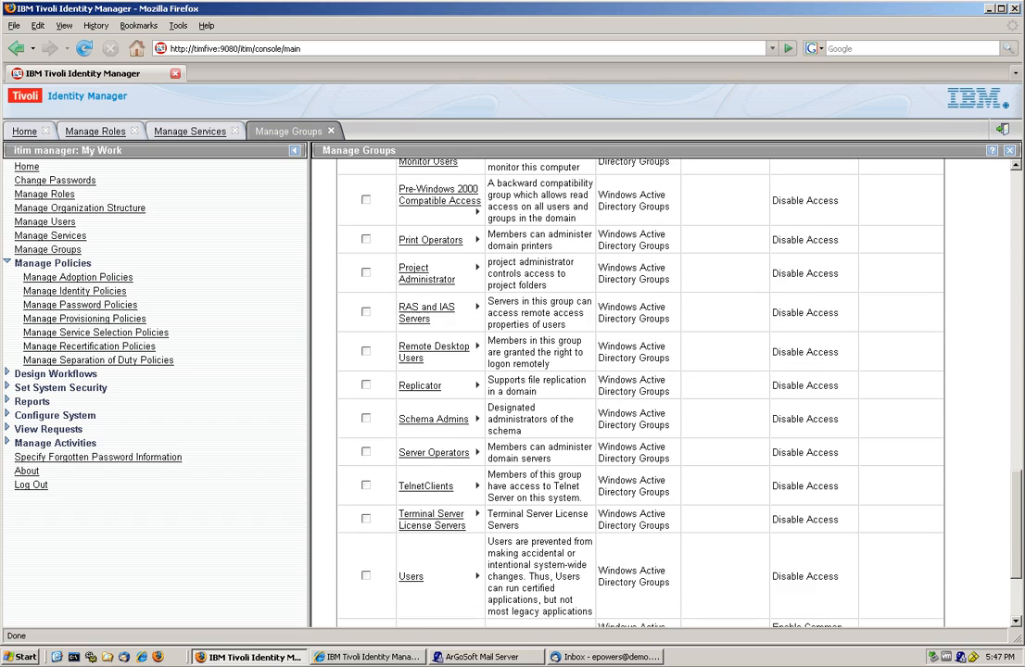
{"action": "scroll", "scroll_direction": "down", "scroll_amount": 3}
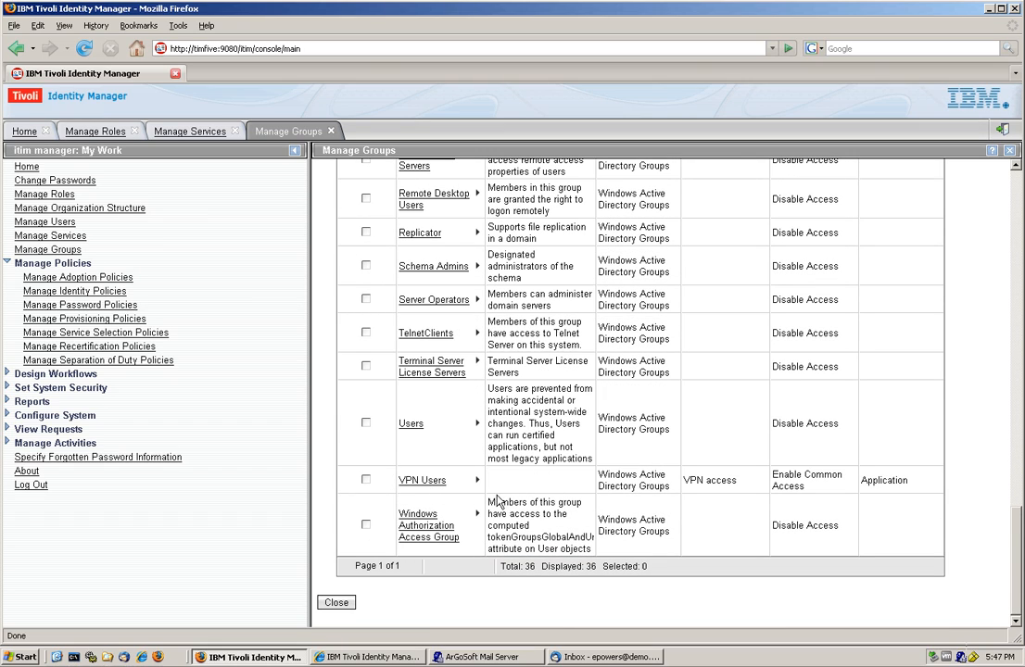
{"action": "left_click", "coordinate": [478, 480]}
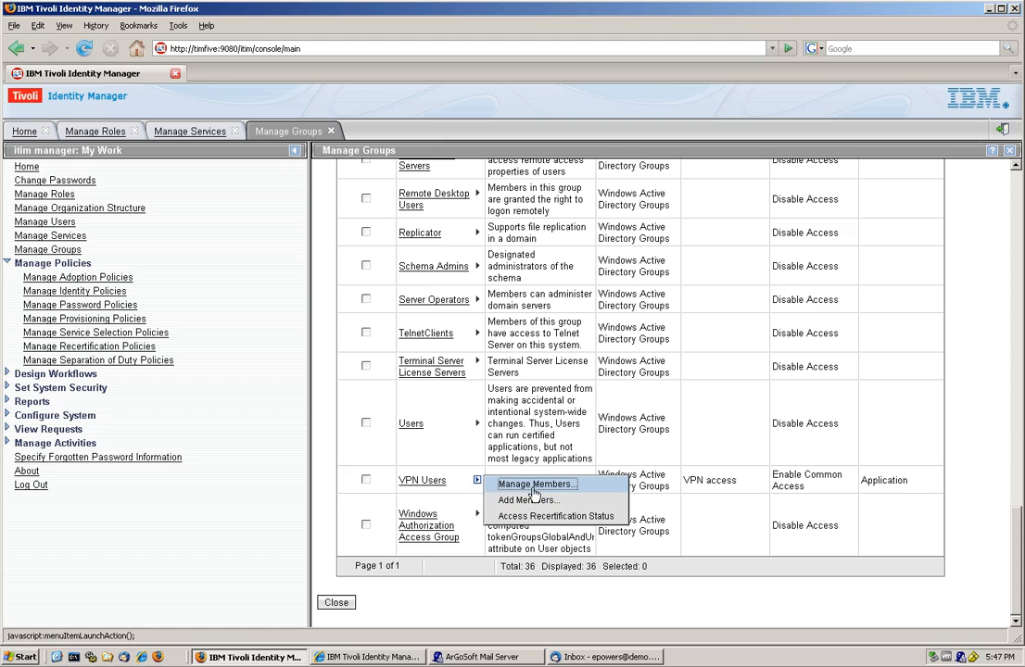
{"action": "left_click", "coordinate": [536, 484]}
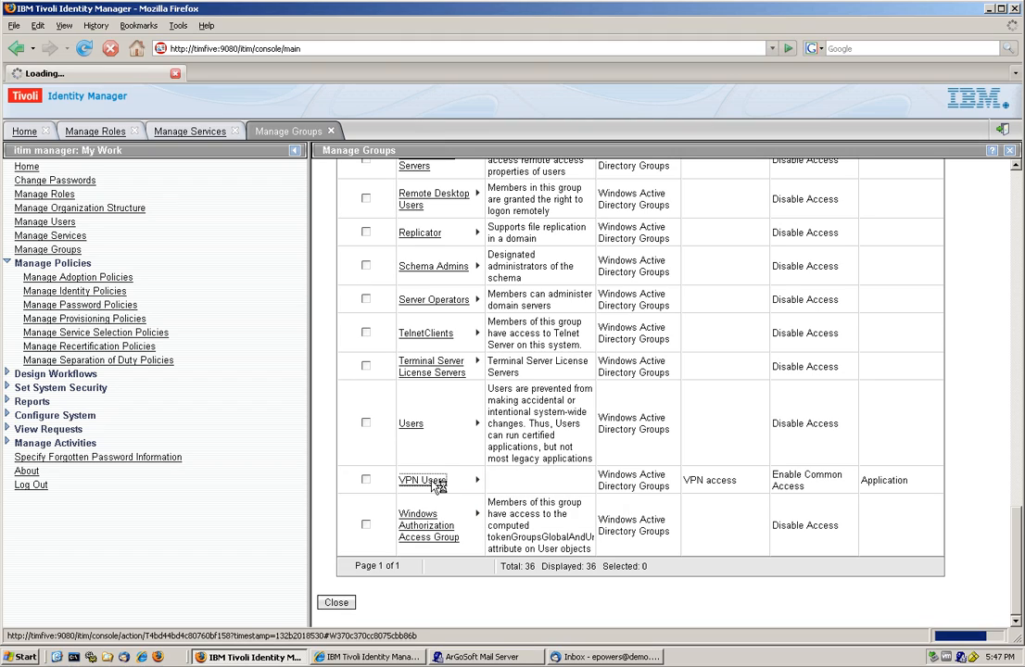
{"action": "left_click", "coordinate": [420, 480]}
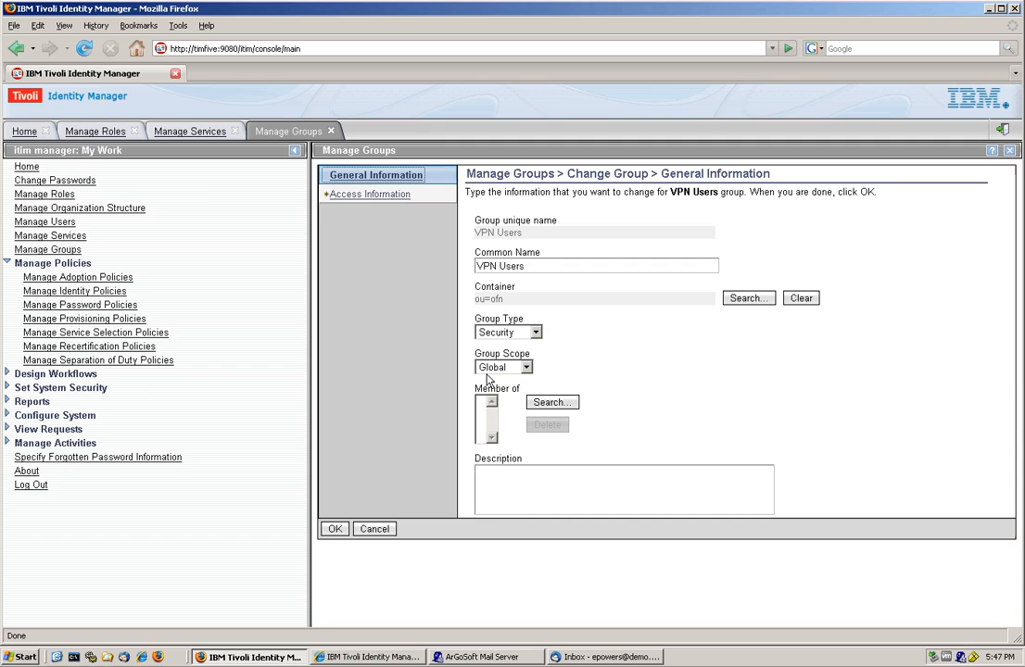
{"action": "left_click", "coordinate": [370, 194]}
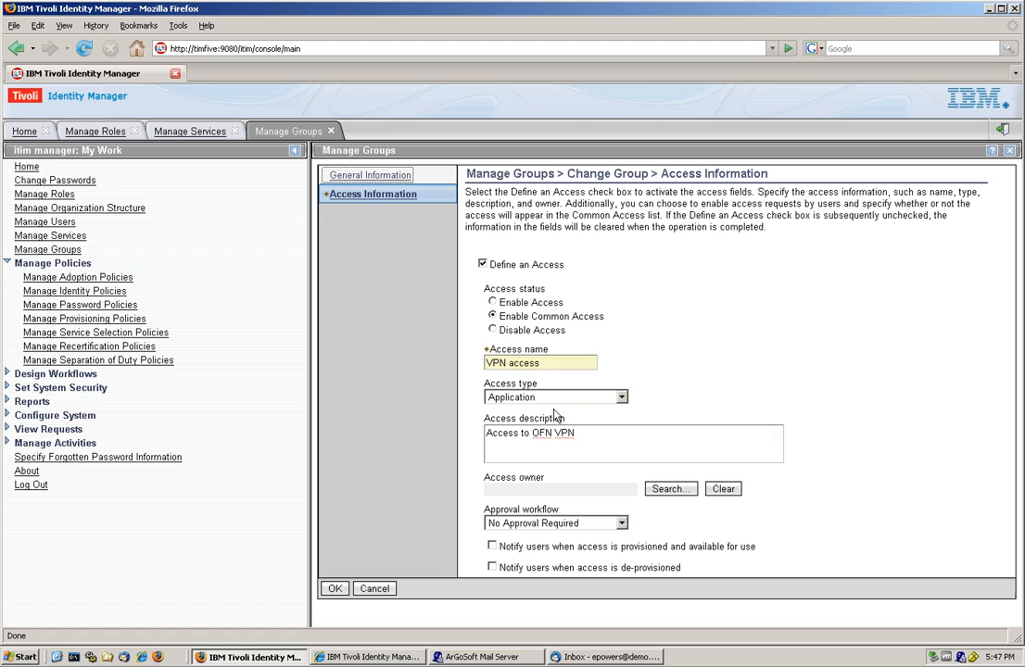
{"action": "mouse_move", "coordinate": [602, 528]}
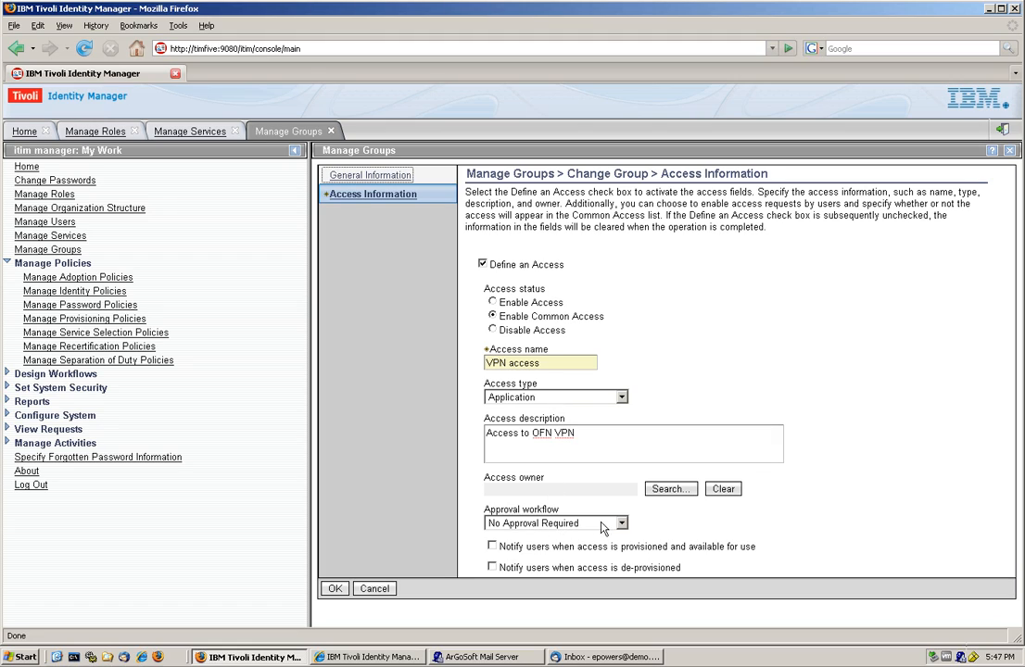
{"action": "mouse_move", "coordinate": [376, 588]}
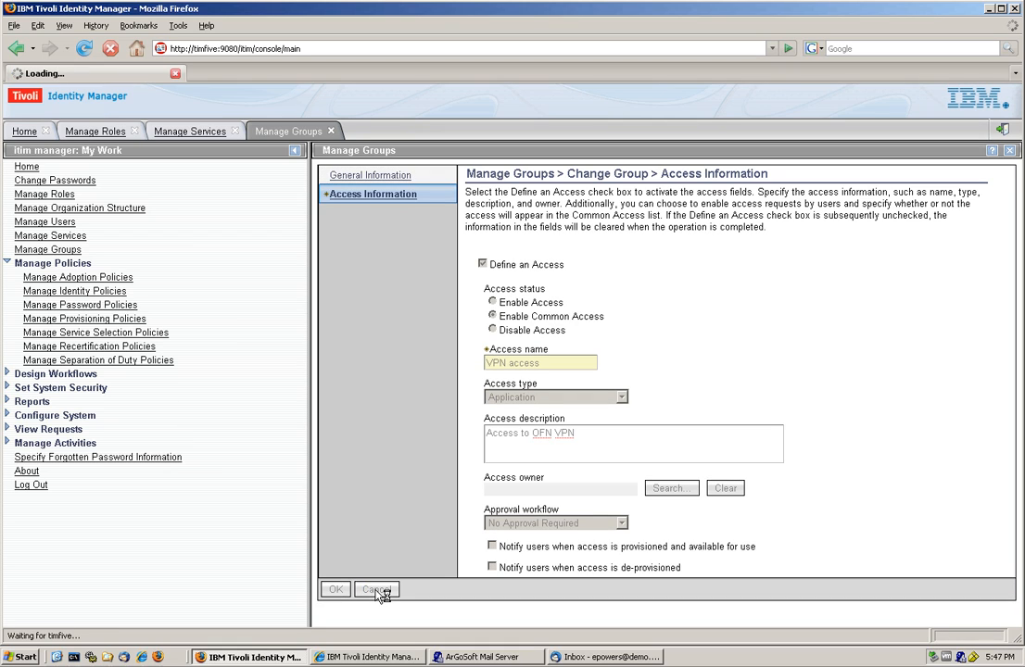
{"action": "left_click", "coordinate": [375, 589]}
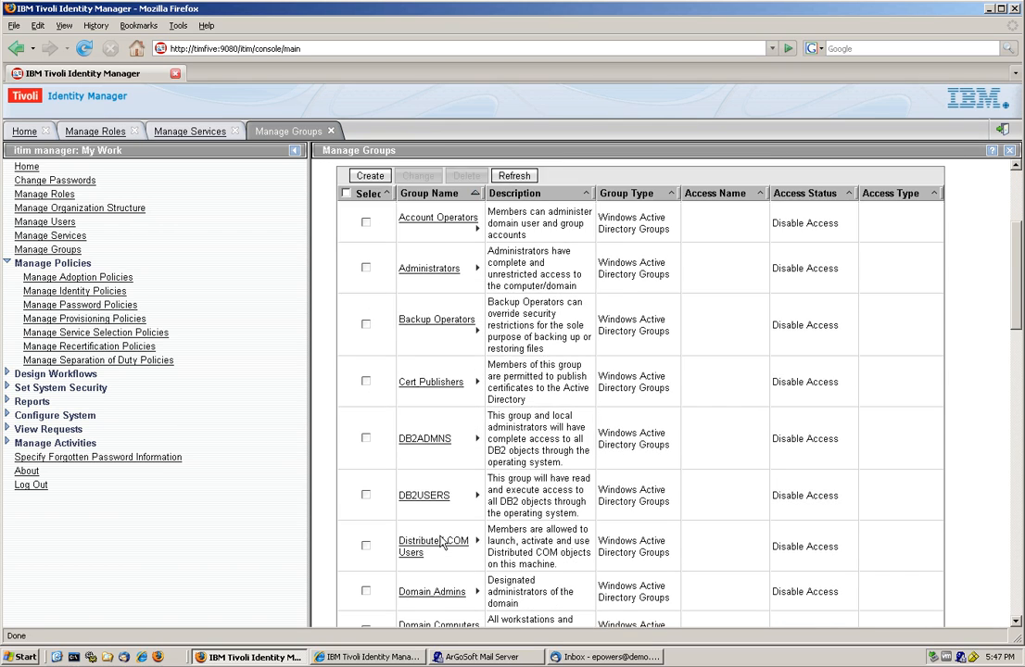
Step: Open Mortgage App Users' Access Information, showing Mortgage application access with Management Approval
{"action": "scroll", "scroll_direction": "down", "scroll_amount": 3}
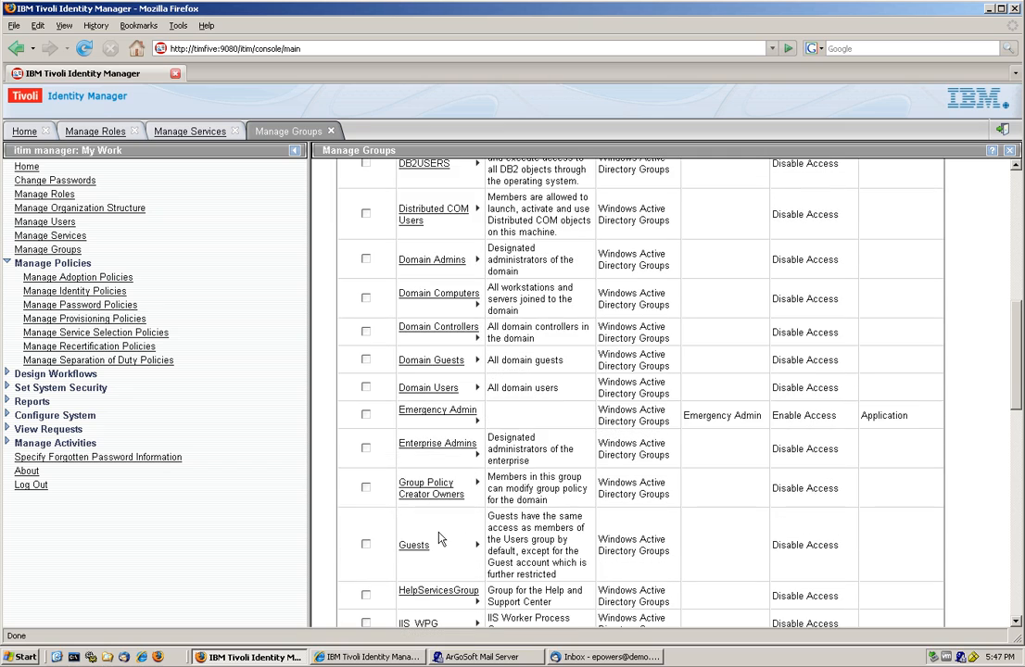
{"action": "scroll", "scroll_direction": "down", "scroll_amount": 3}
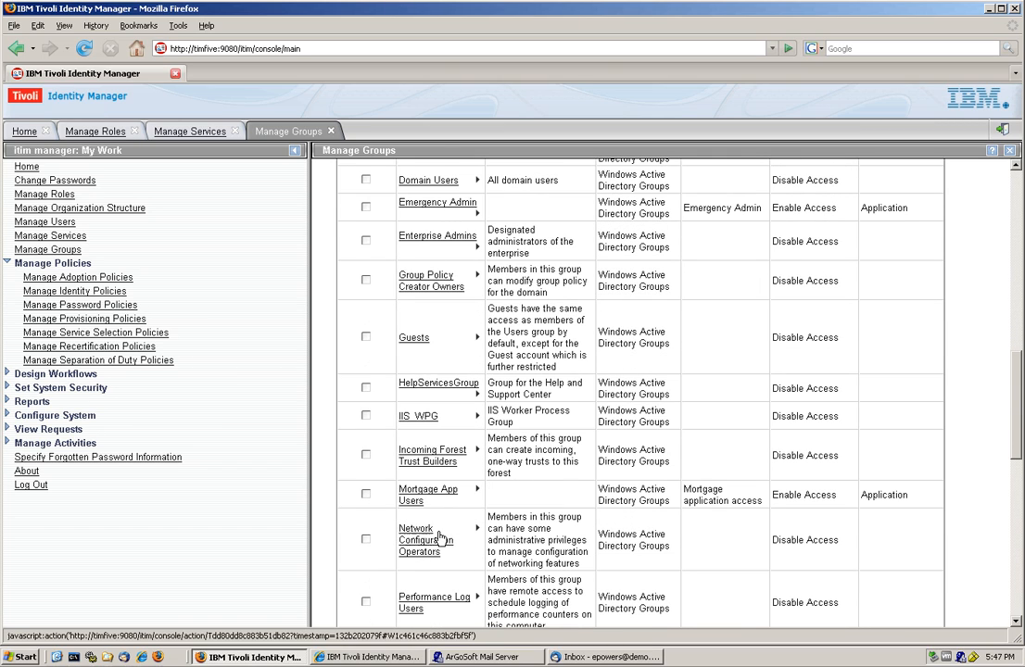
{"action": "scroll", "scroll_direction": "down", "scroll_amount": 3}
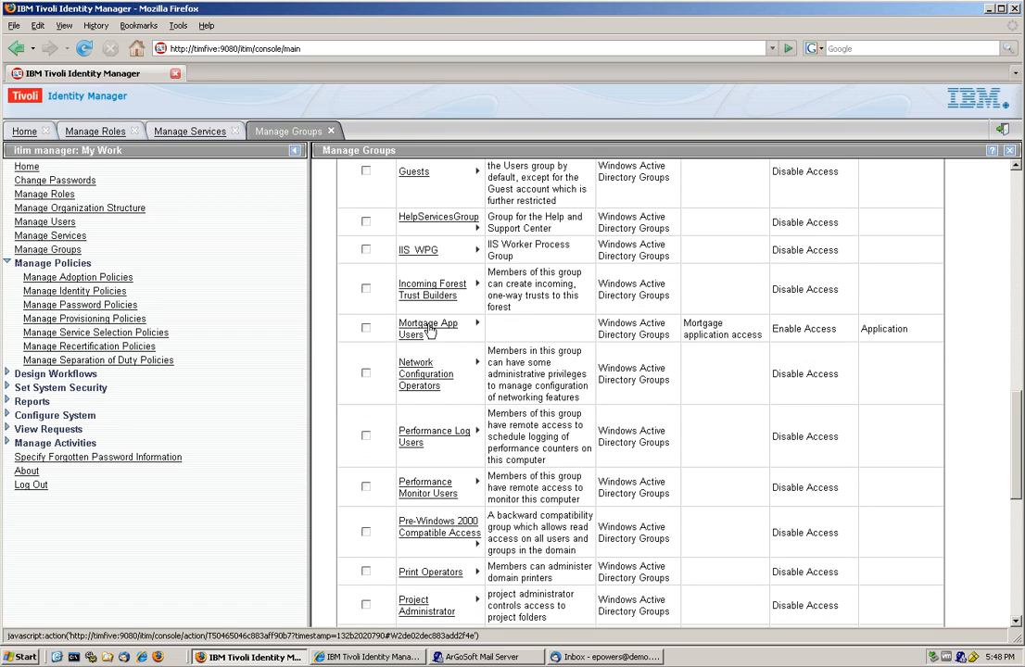
{"action": "left_click", "coordinate": [428, 328]}
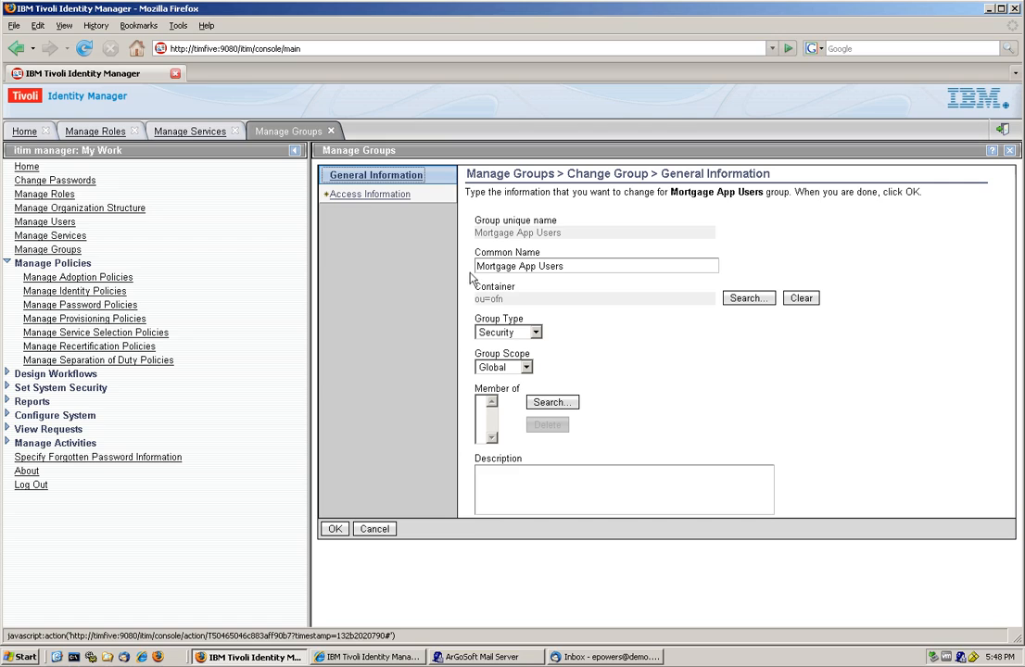
{"action": "mouse_move", "coordinate": [379, 211]}
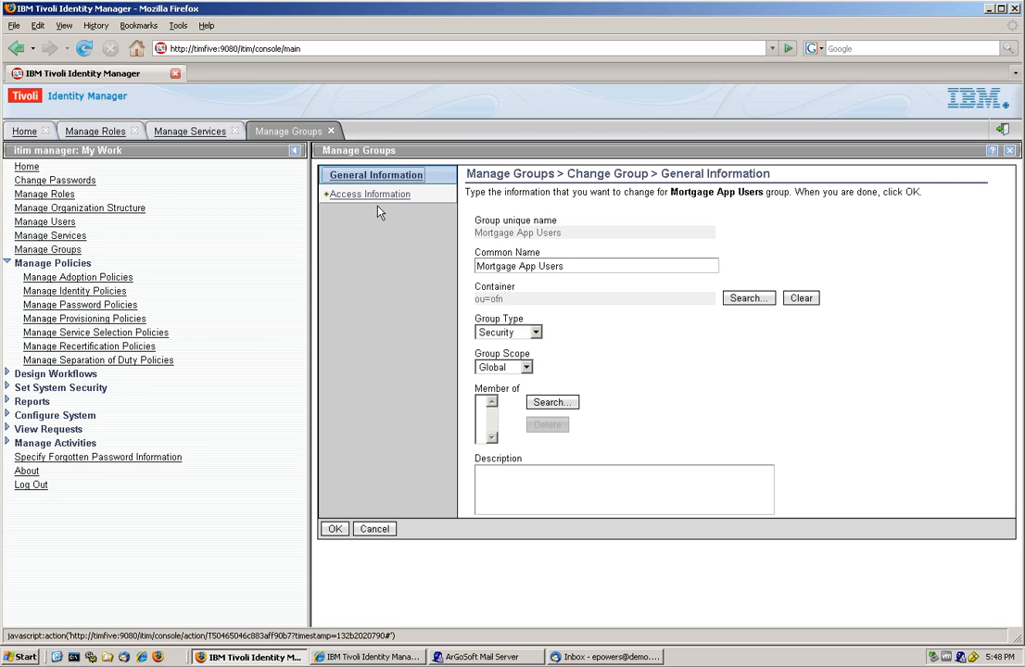
{"action": "mouse_move", "coordinate": [376, 198]}
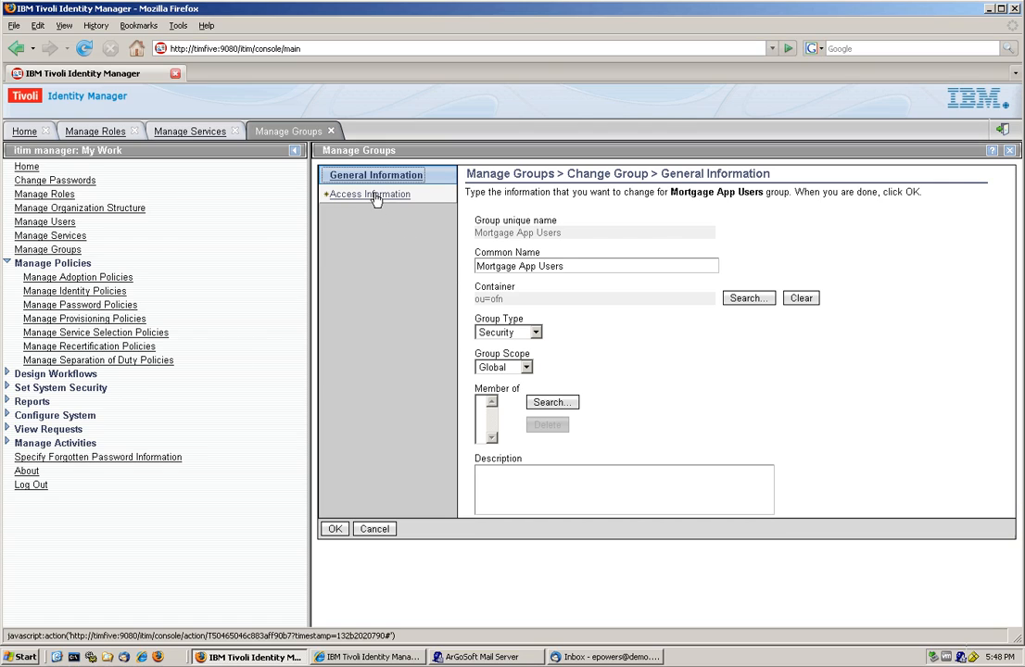
{"action": "left_click", "coordinate": [370, 194]}
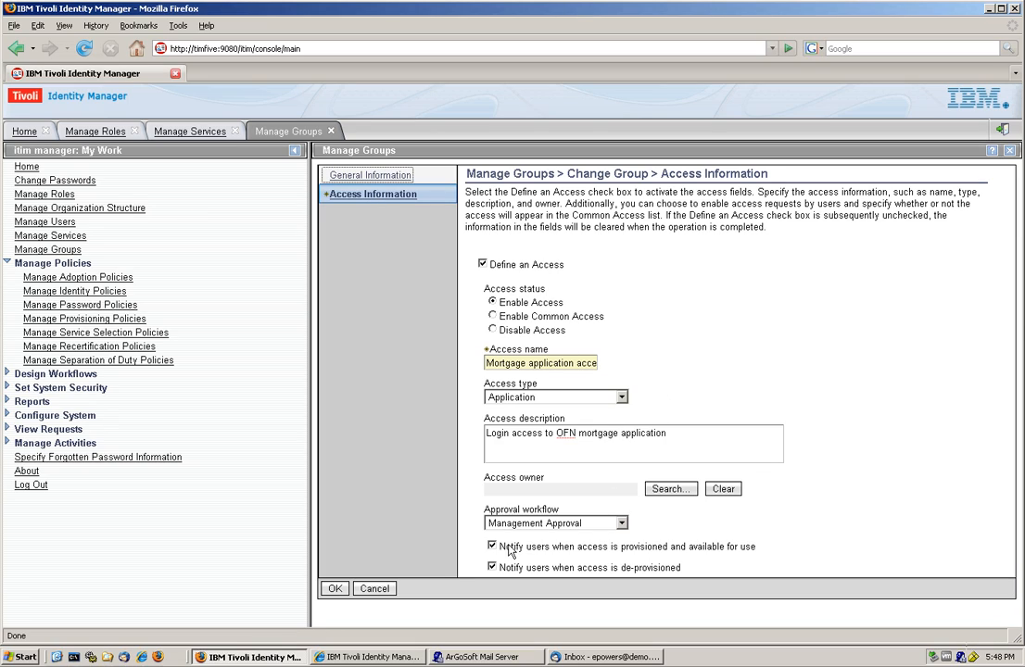
{"action": "mouse_move", "coordinate": [607, 526]}
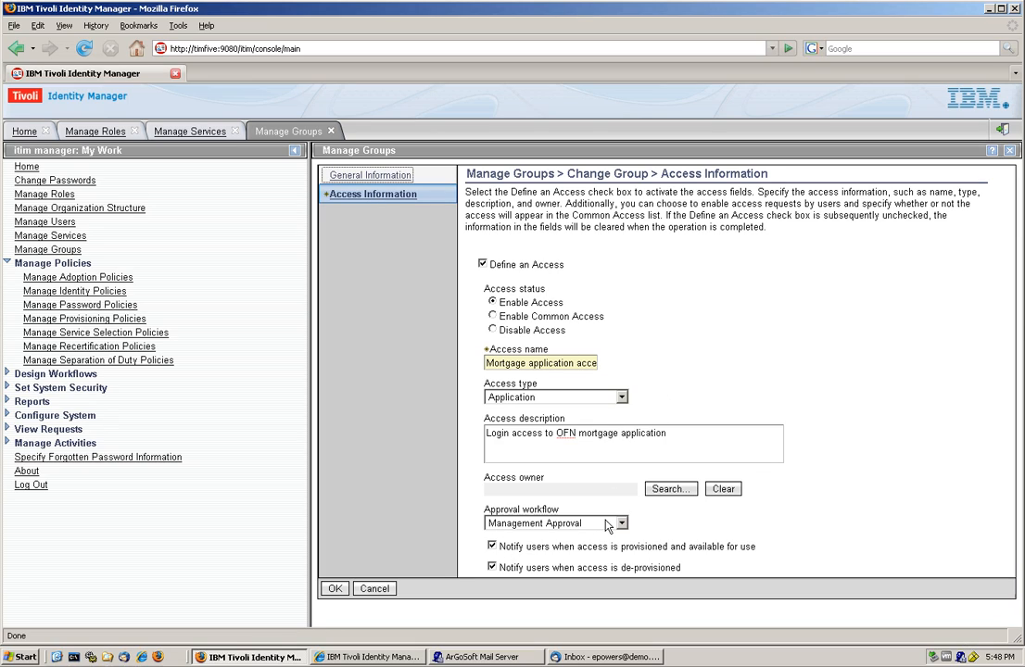